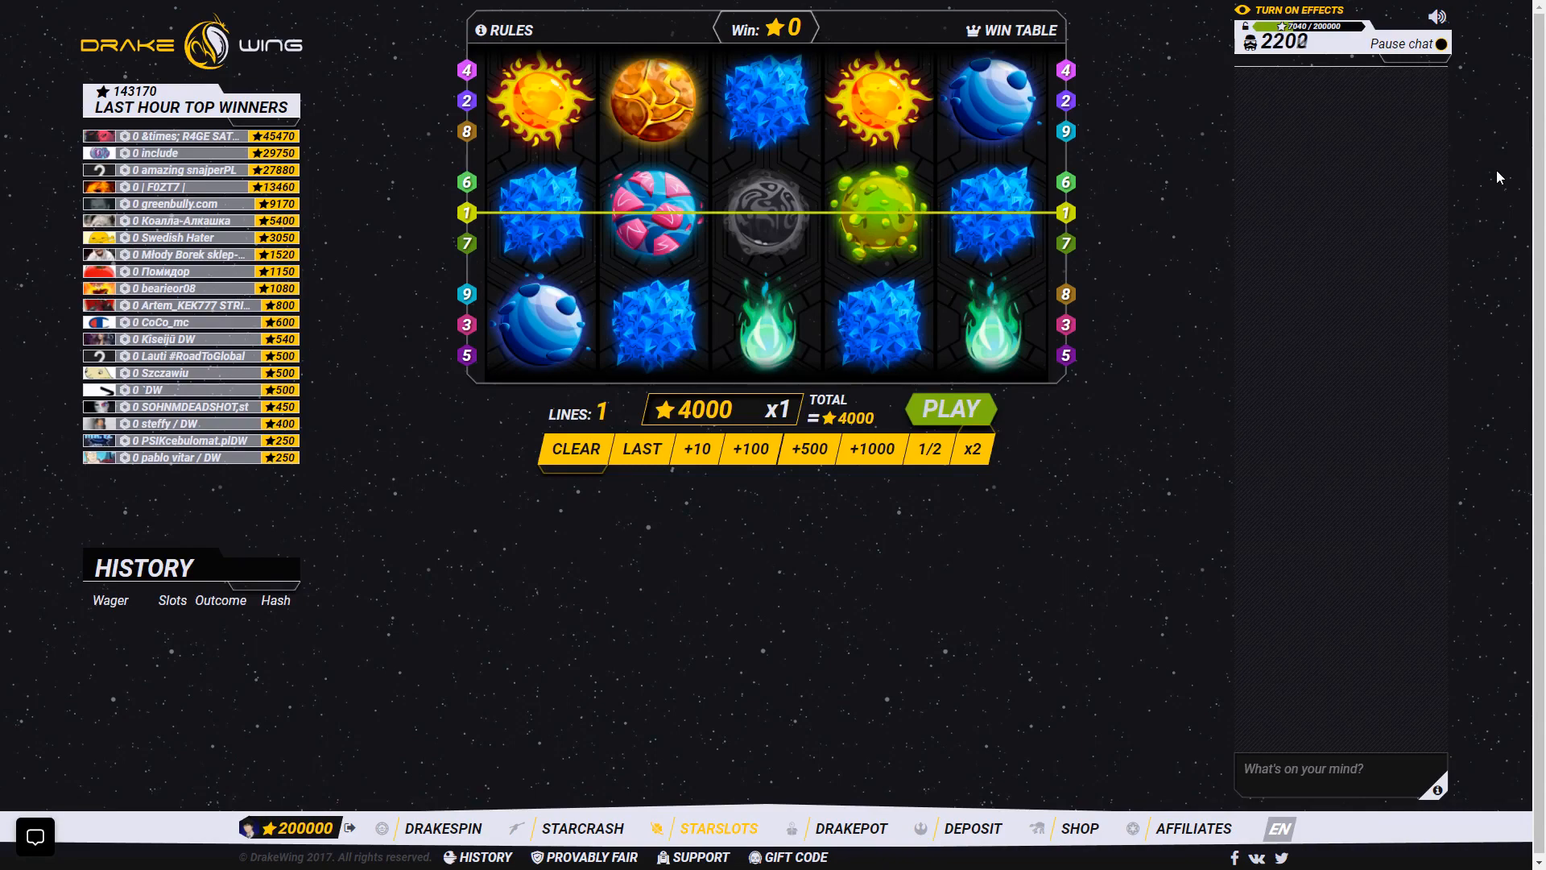
Switch to the weapon-skin shop listing skins with star prices and 7040 withdrawable coins.
click(948, 408)
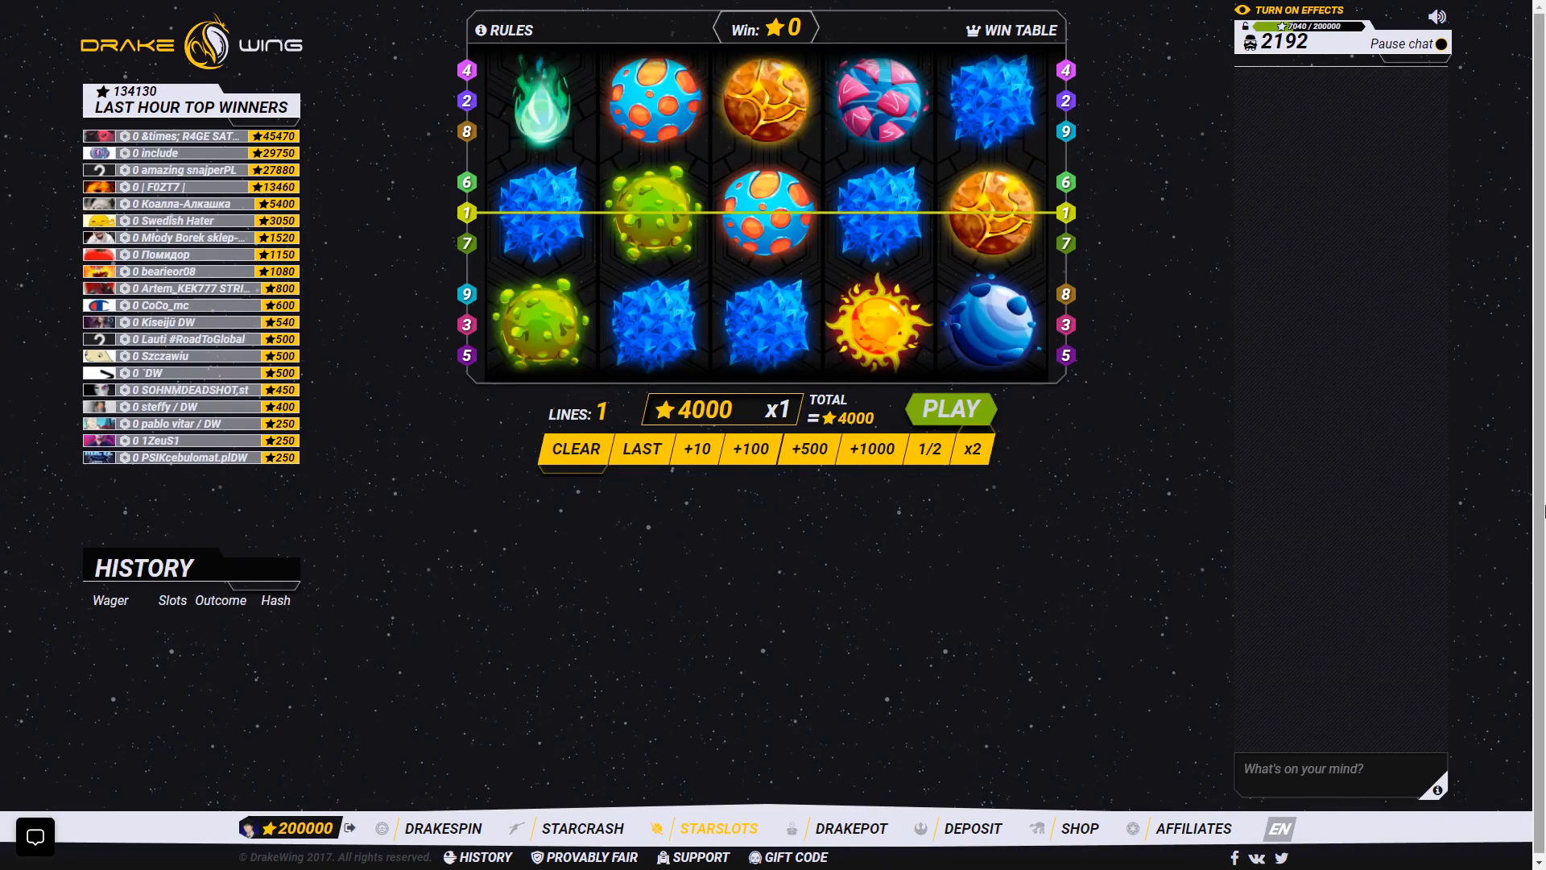
mouse_move(1079, 828)
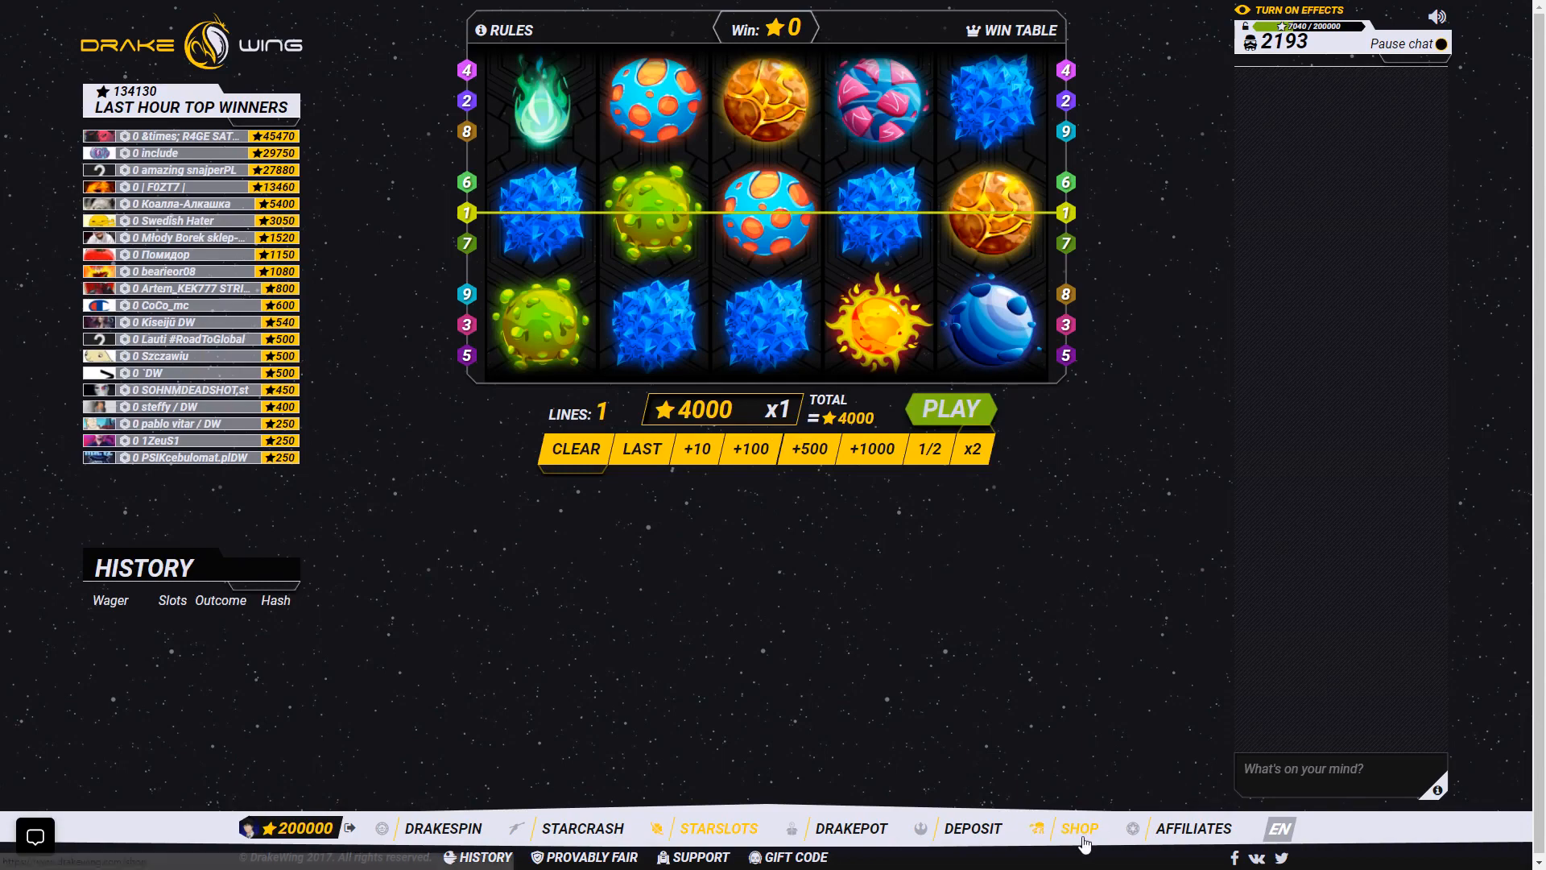
click(1078, 828)
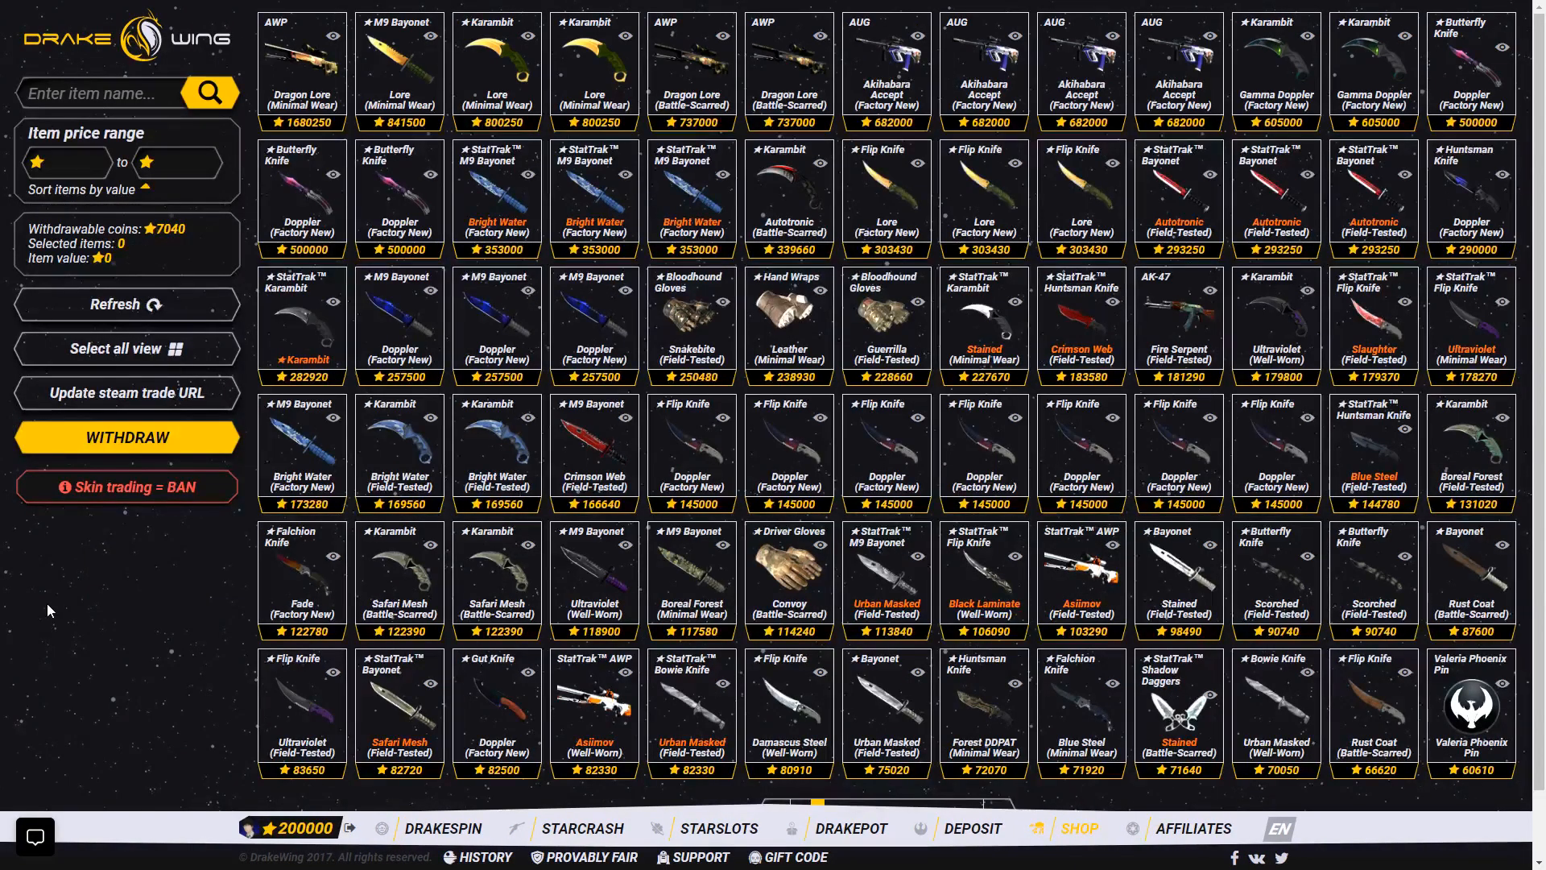
mouse_move(58, 604)
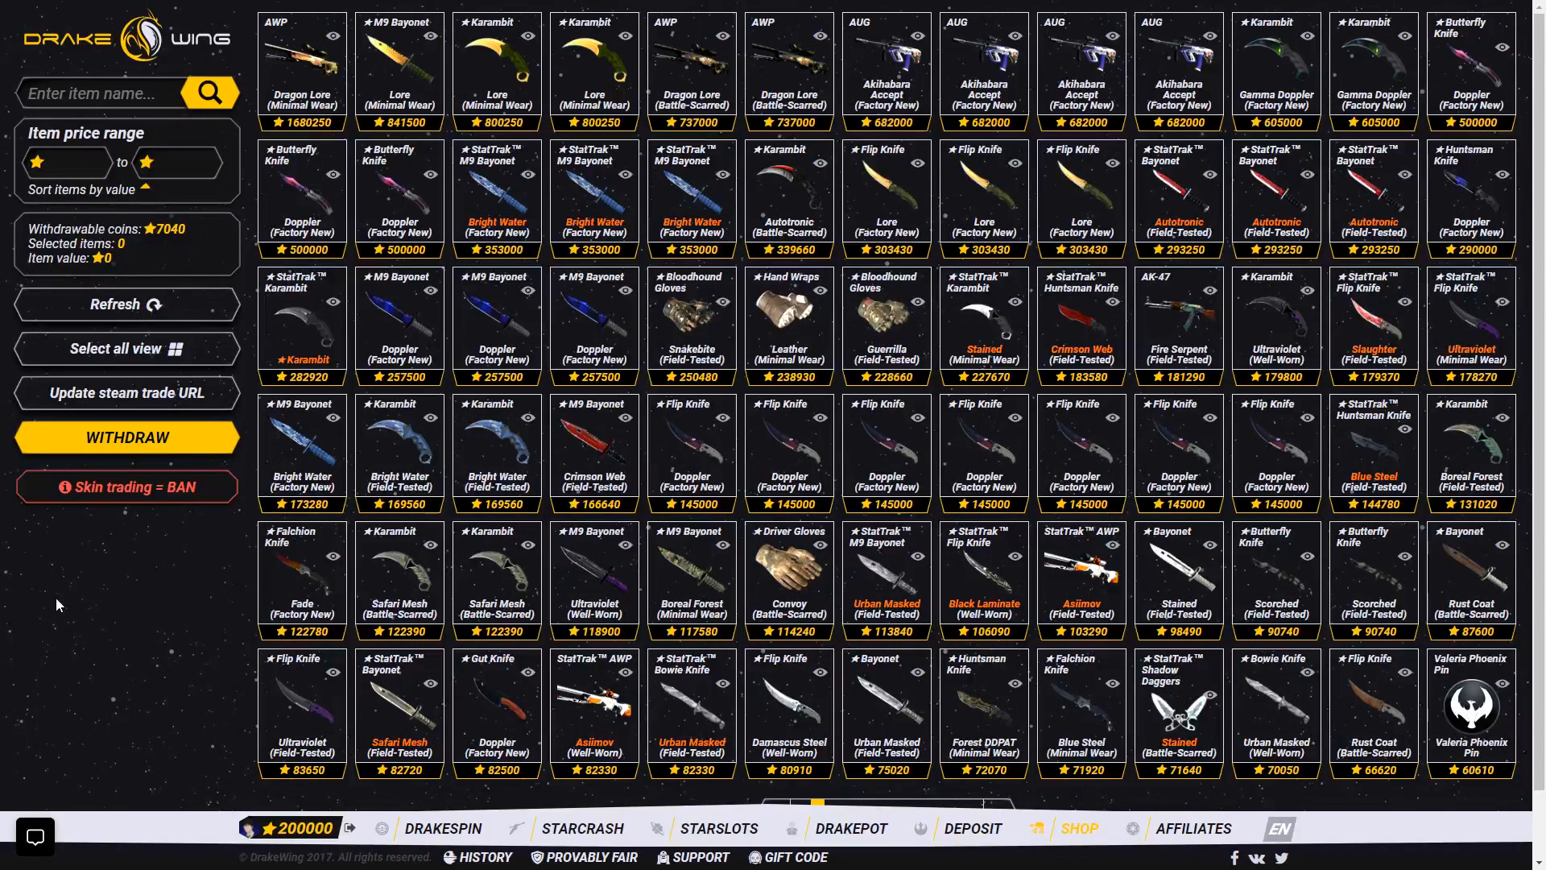
mouse_move(246, 69)
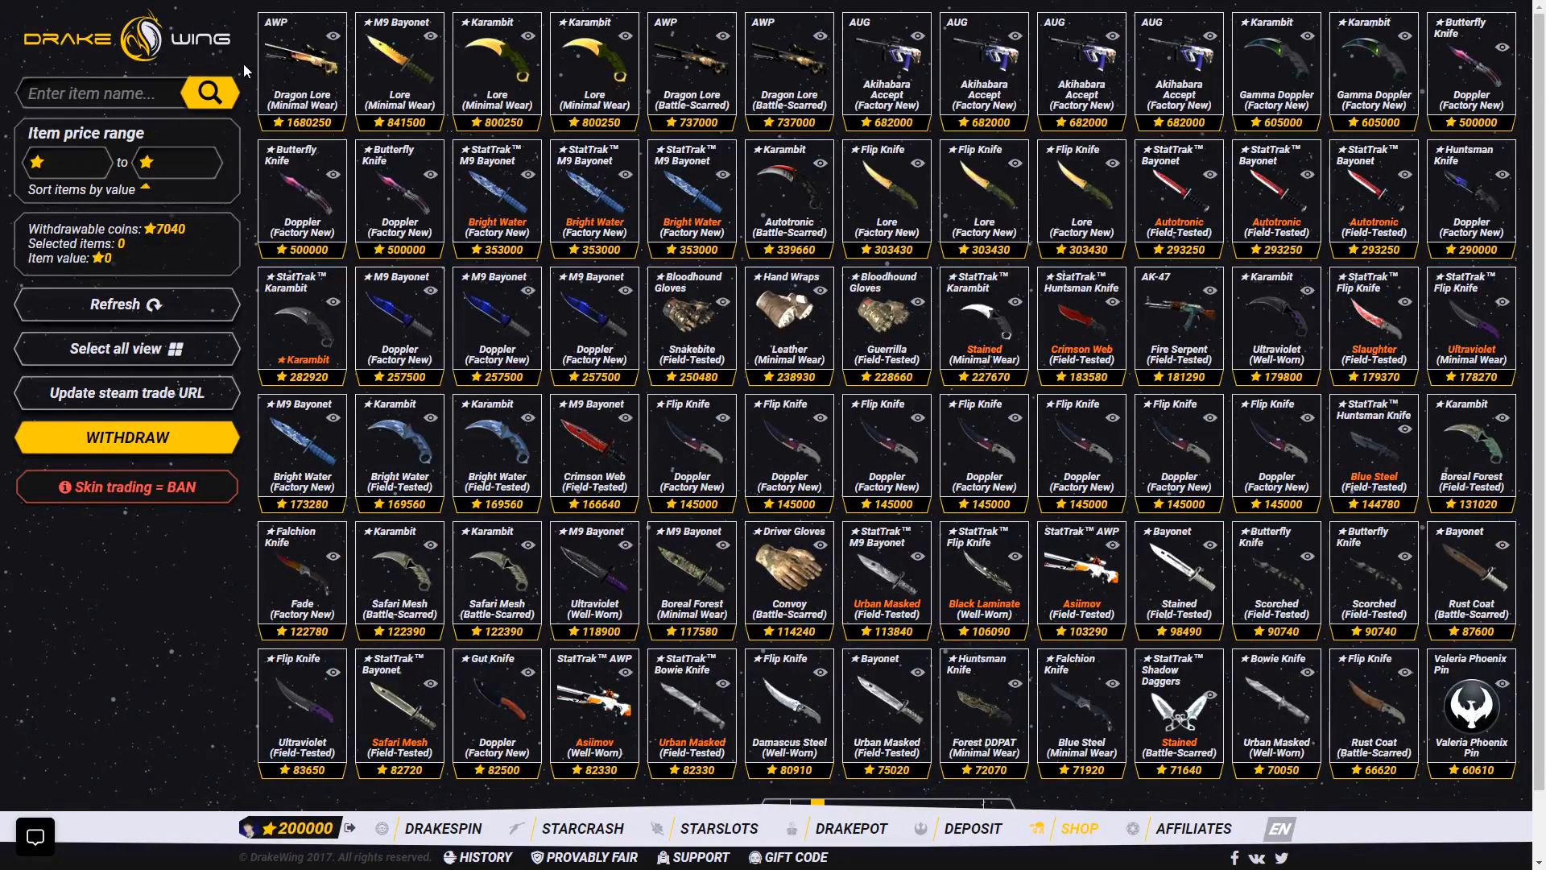
mouse_move(143, 631)
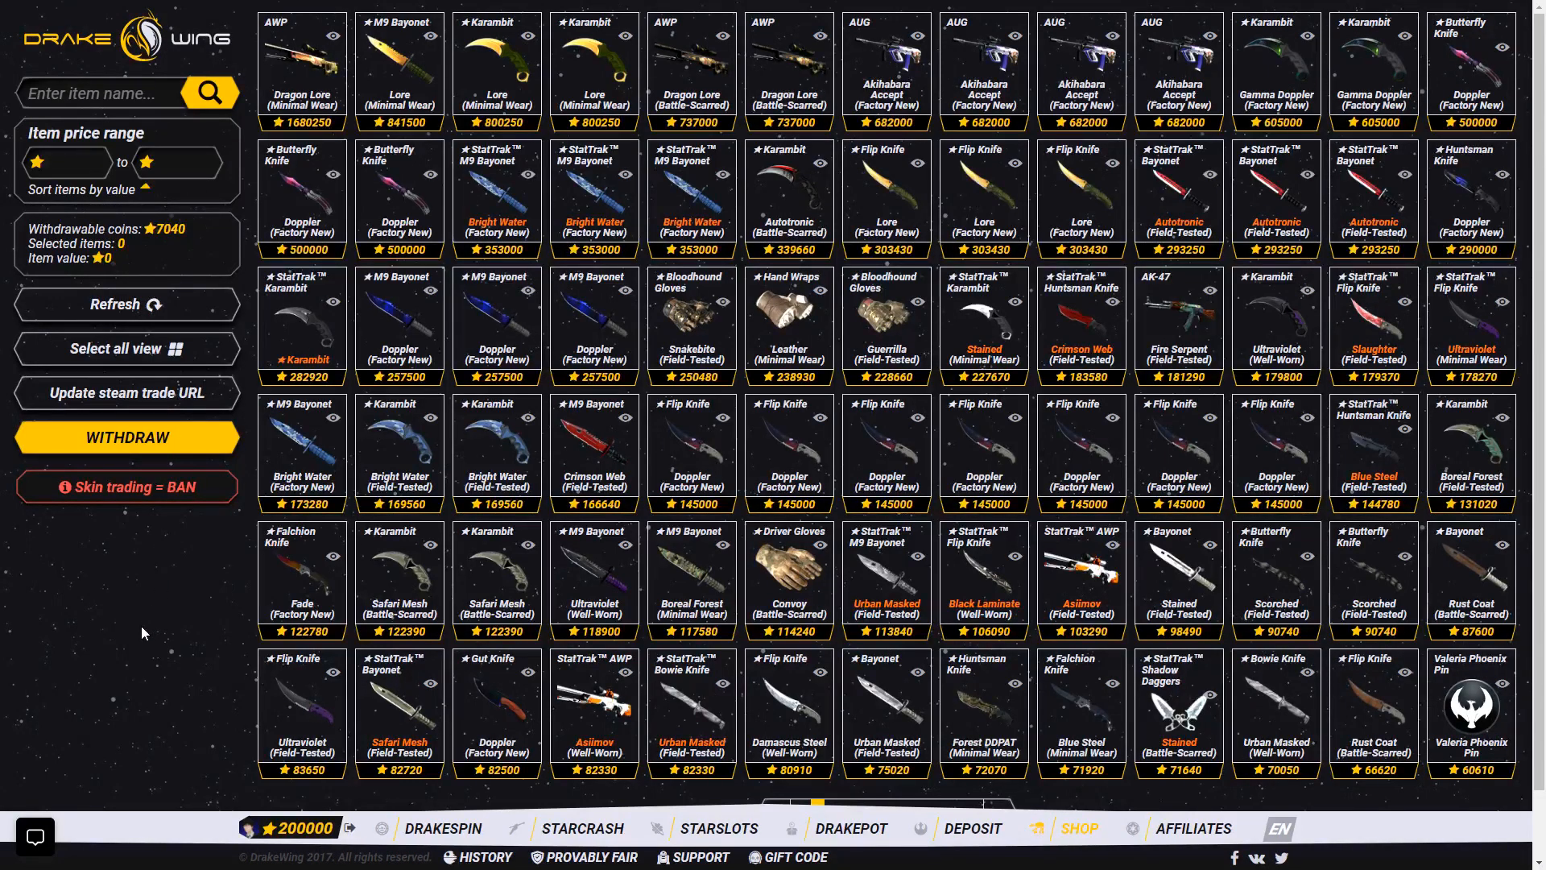
mouse_move(168, 778)
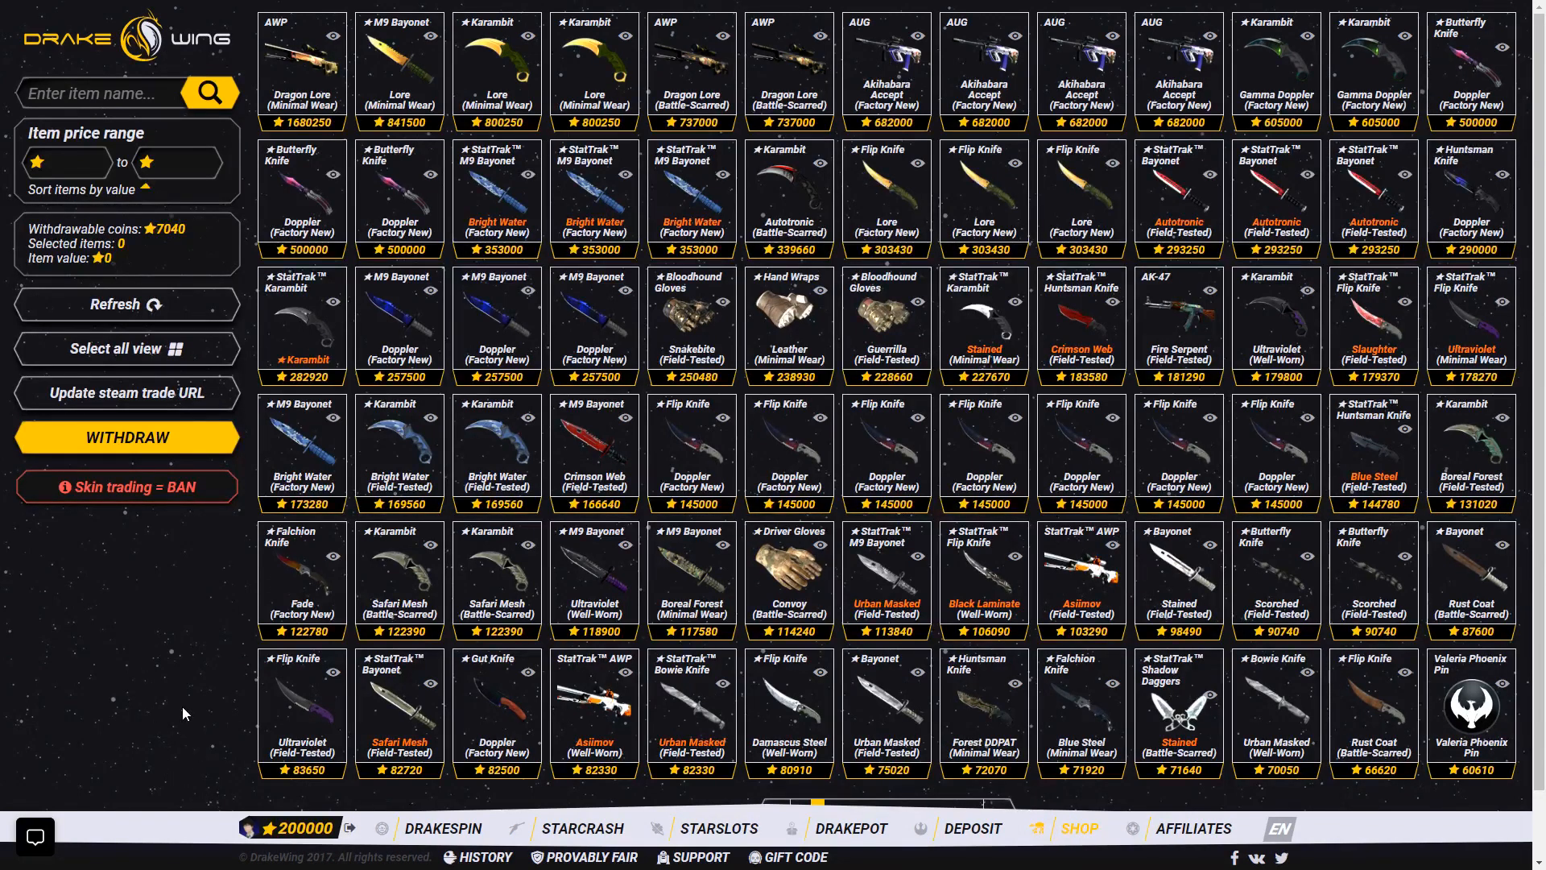
mouse_move(168, 585)
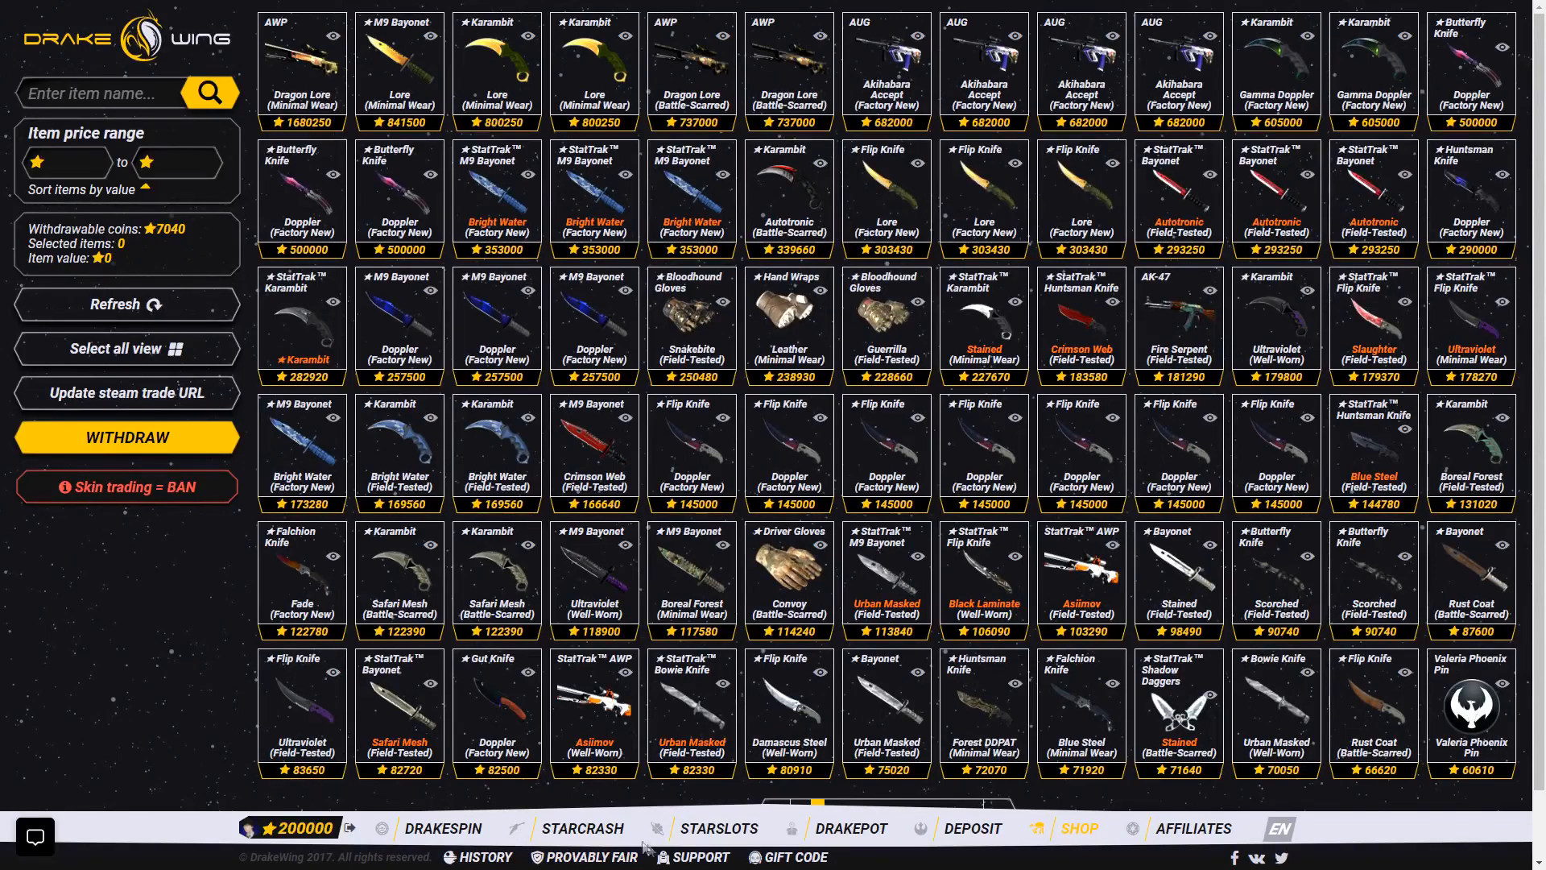
Spin StarSlots twice at 2500 per line on 8 lines (20000 total), winning 6250.
click(719, 828)
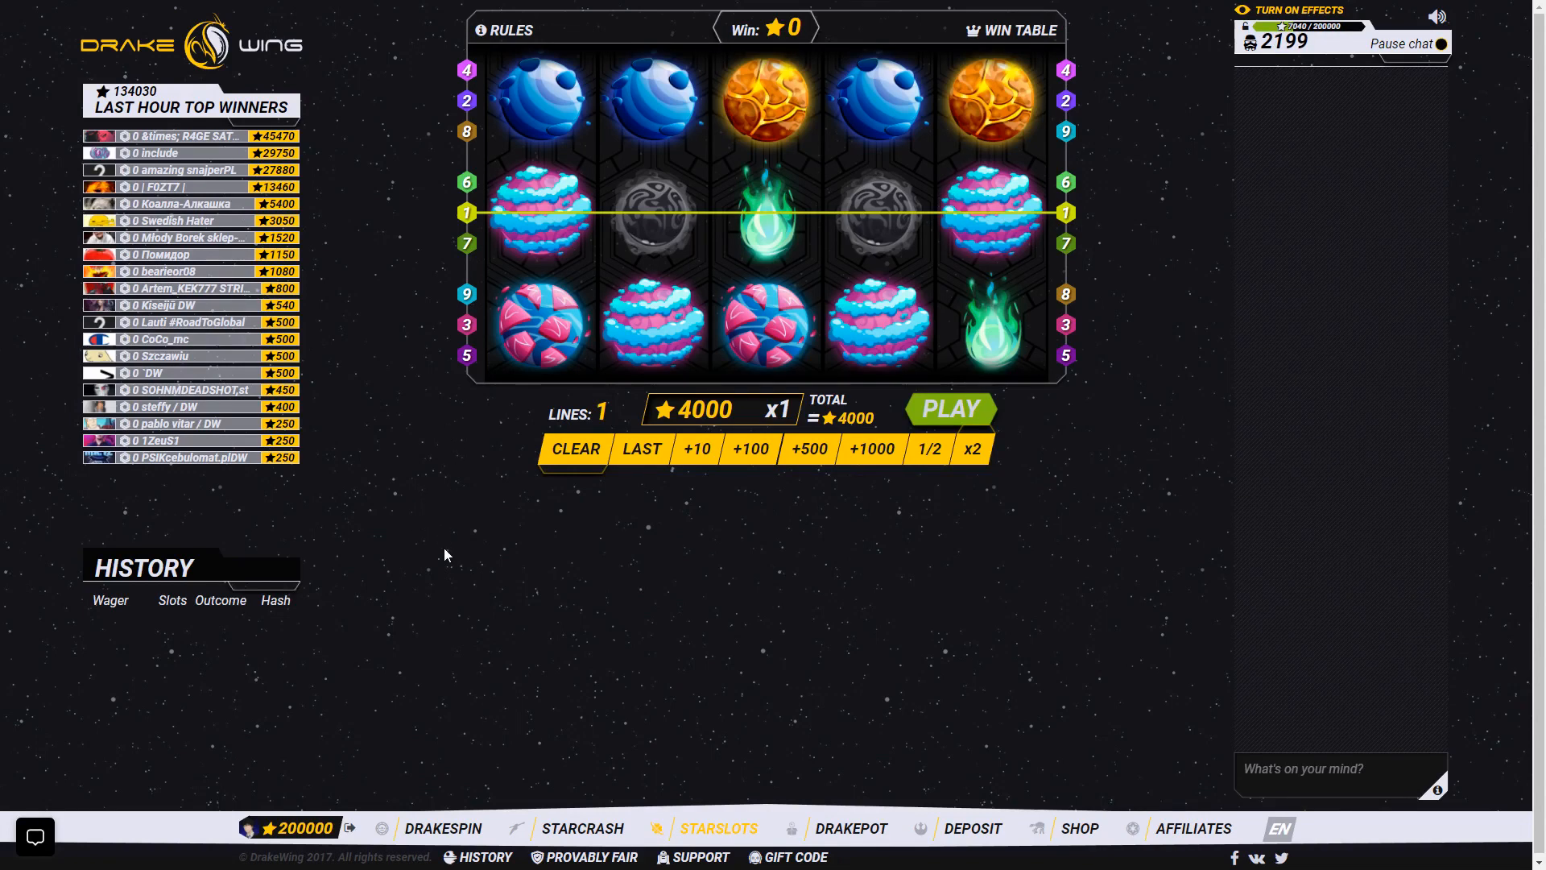
mouse_move(493, 507)
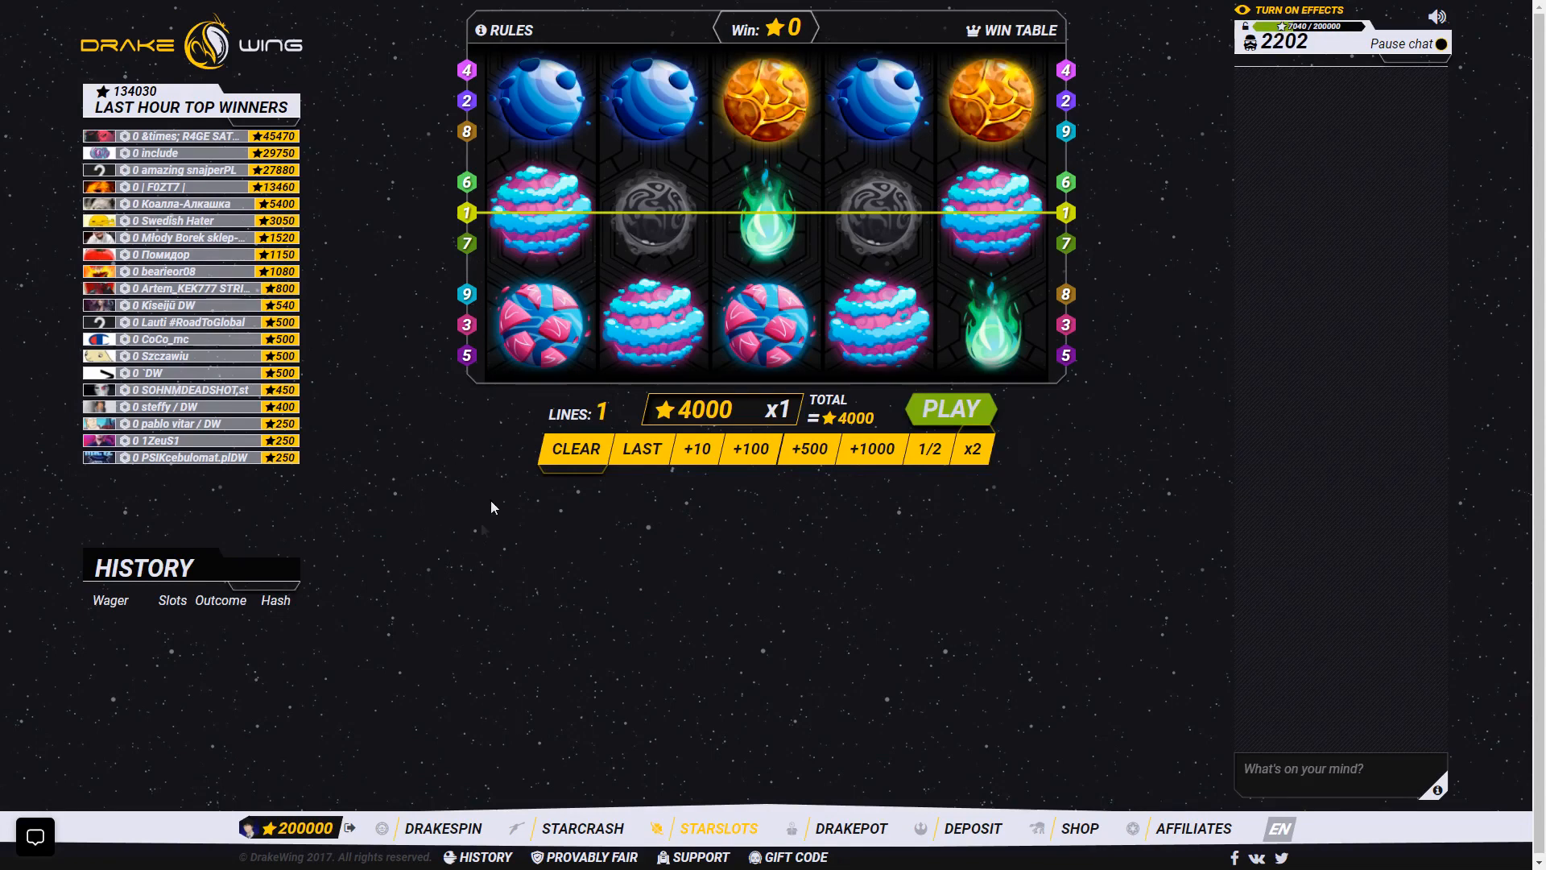
mouse_move(375, 632)
text(2500)
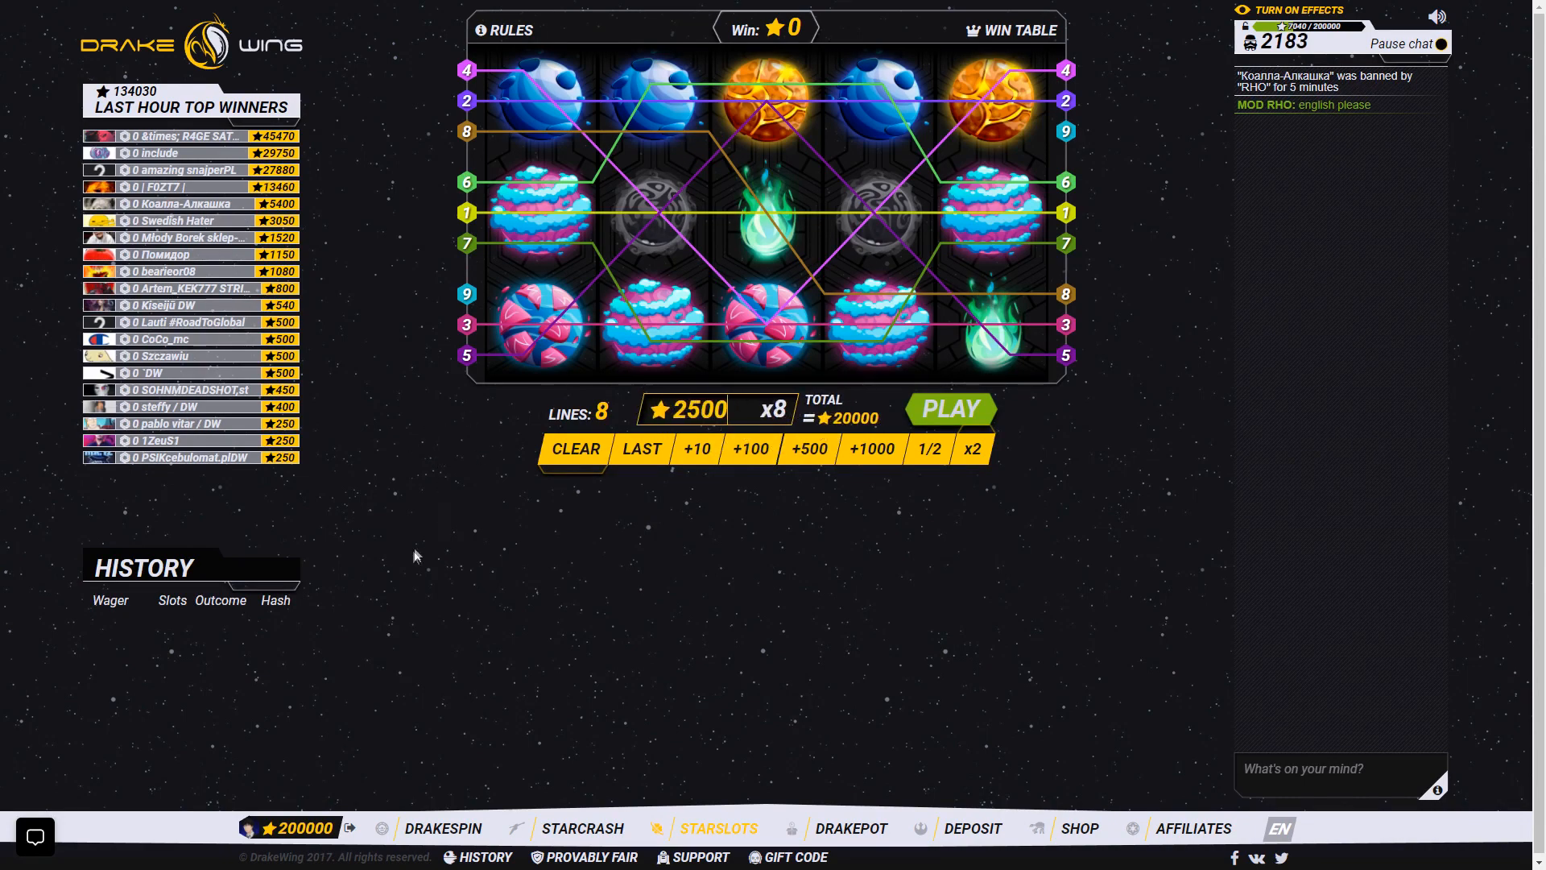
mouse_move(924, 666)
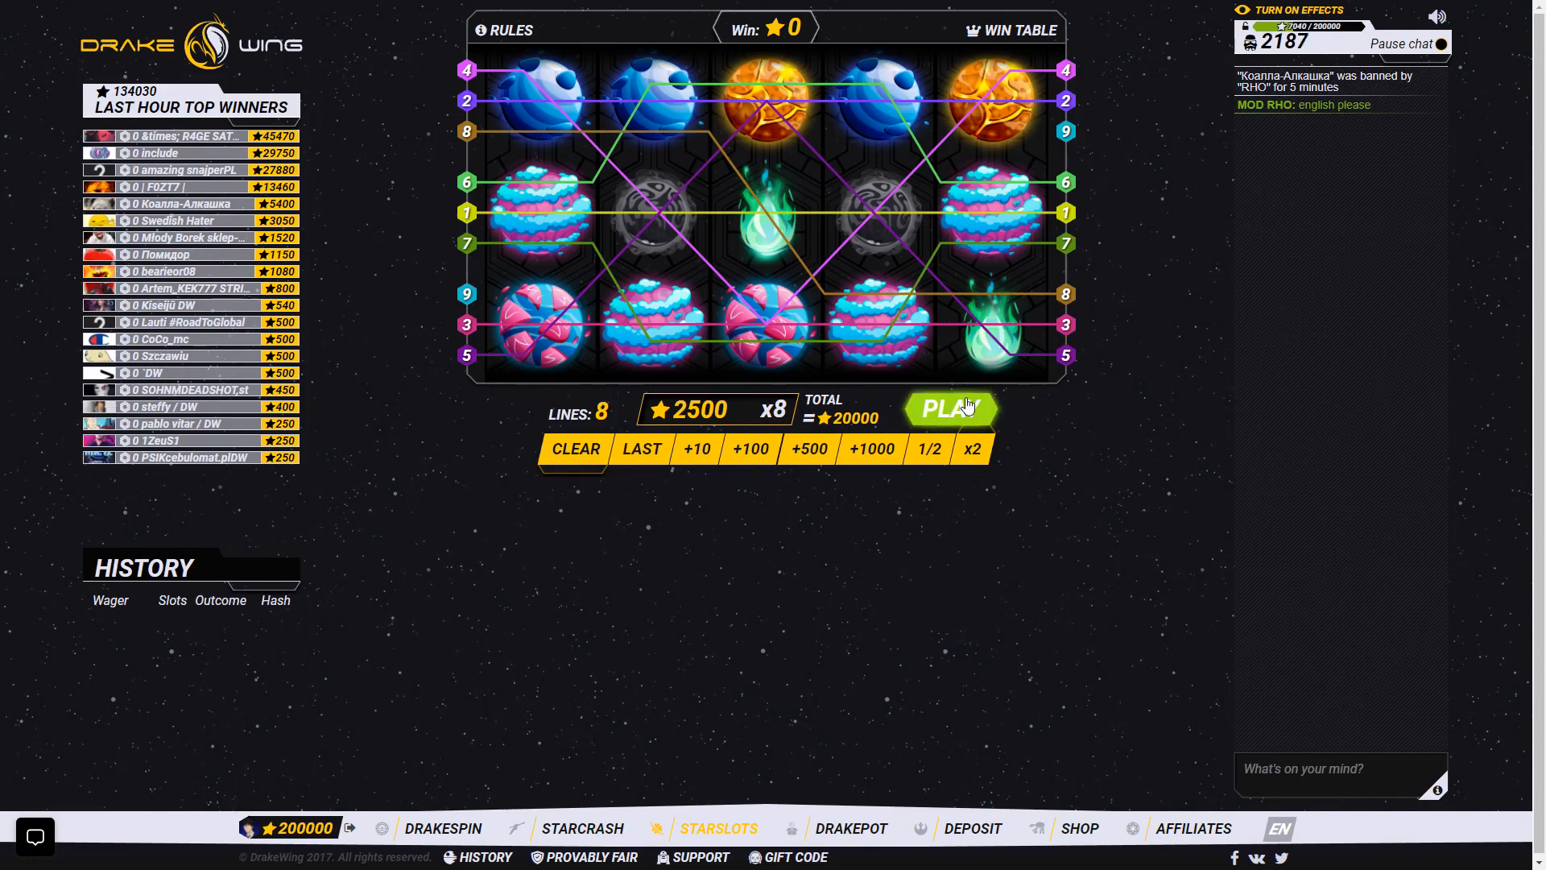
click(951, 407)
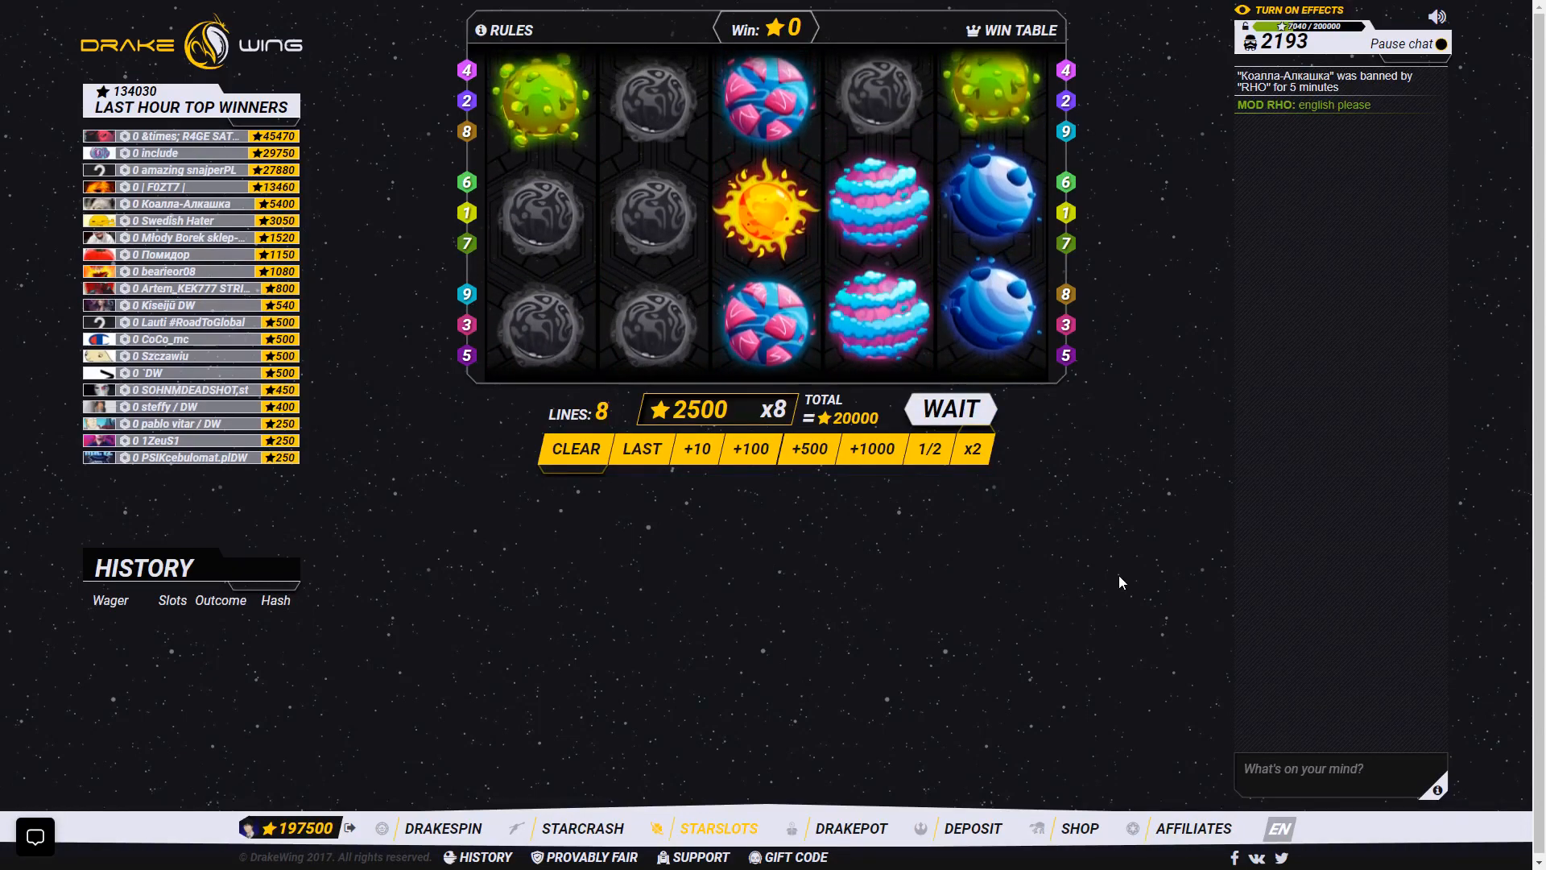
click(948, 407)
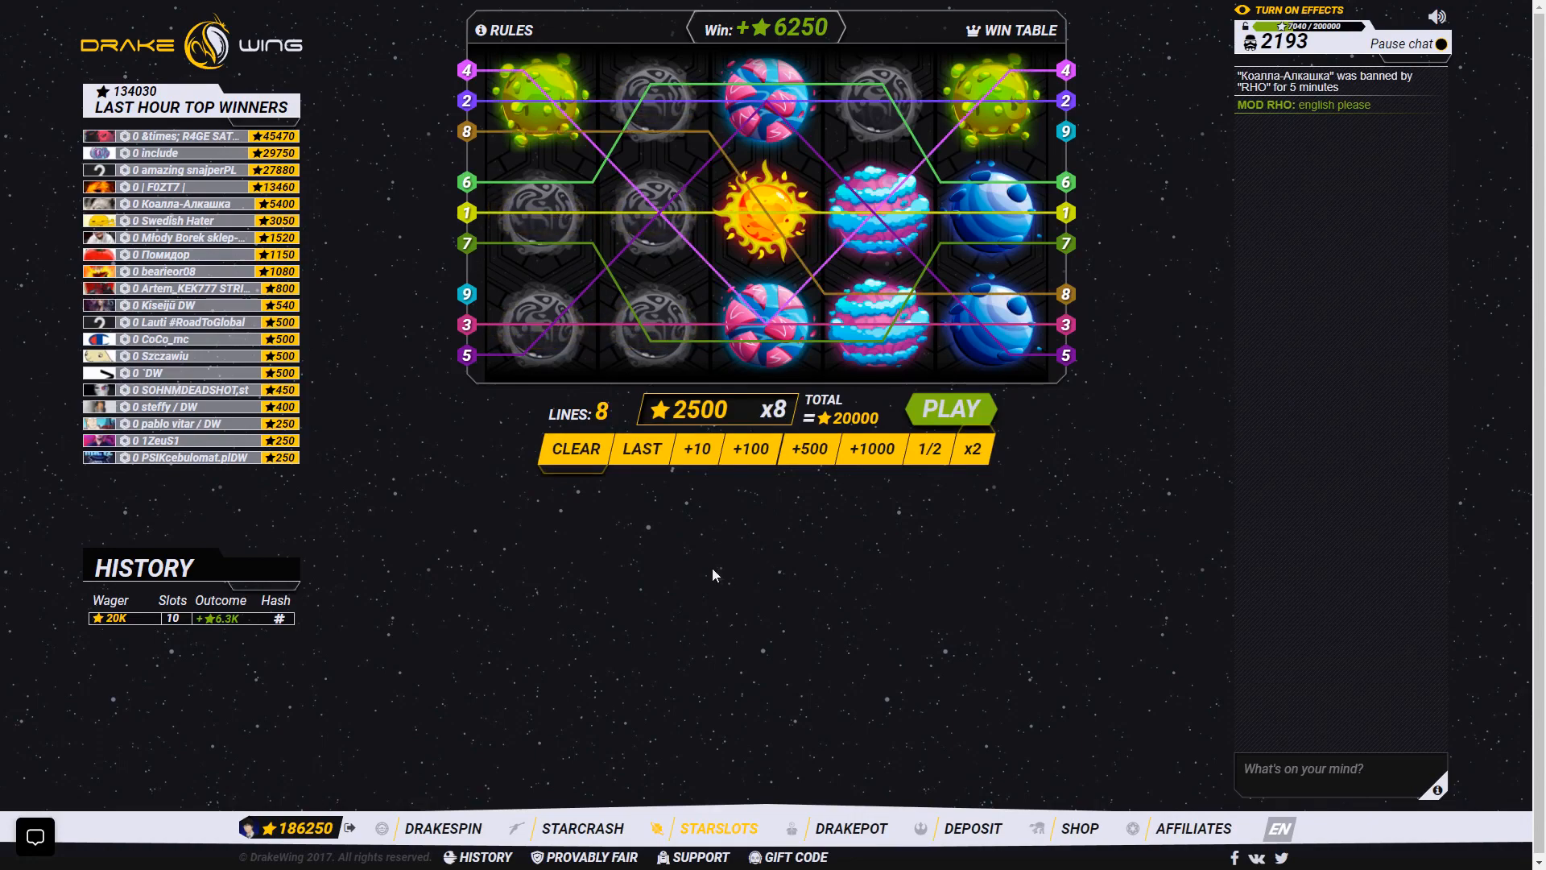
click(947, 409)
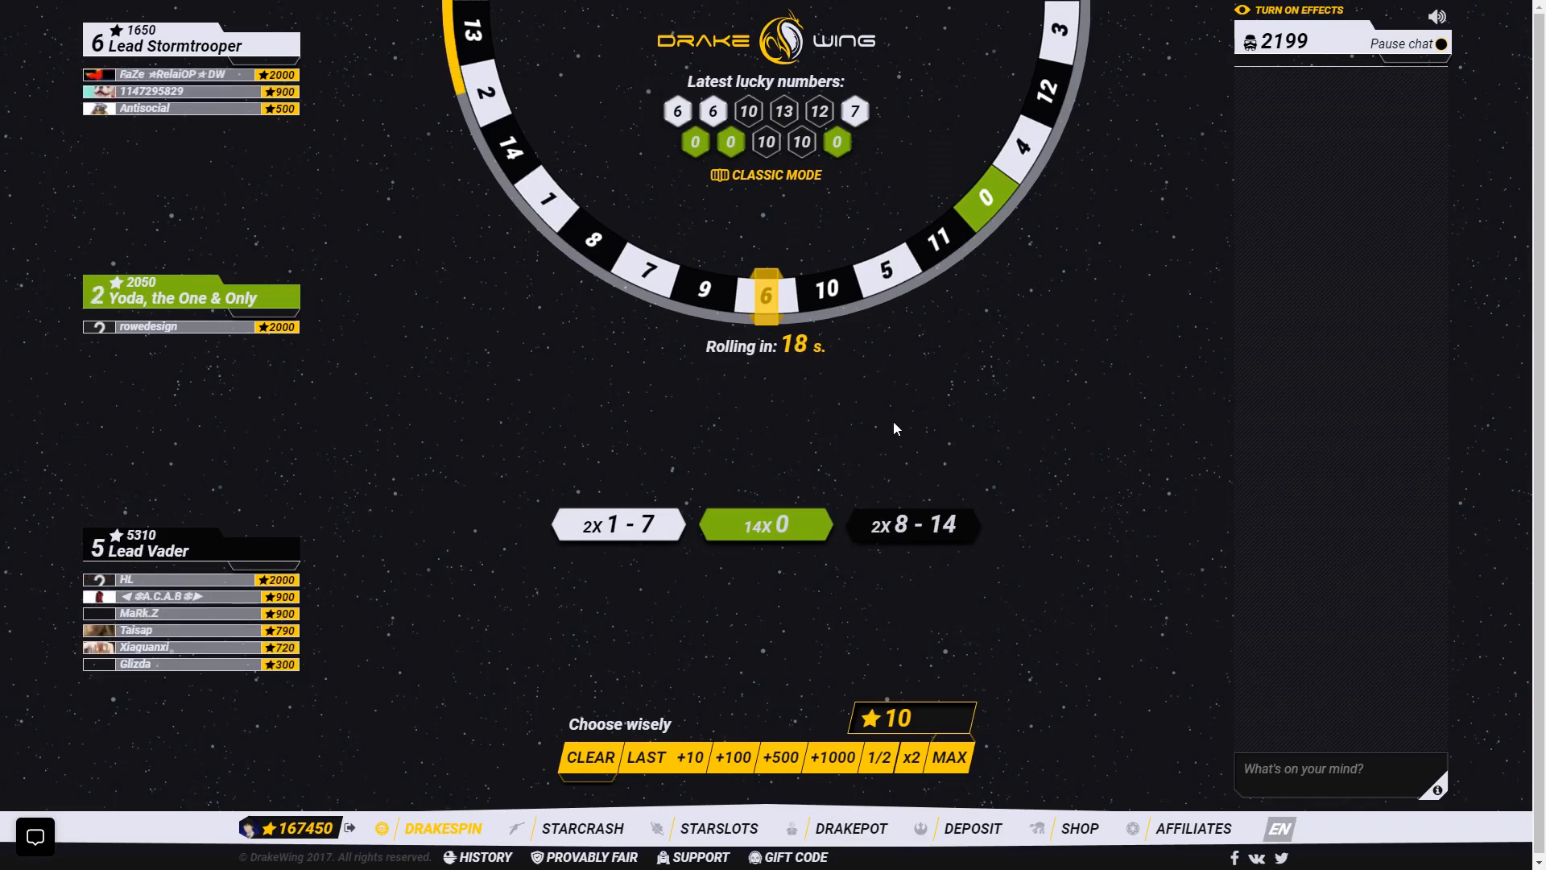
mouse_move(915, 442)
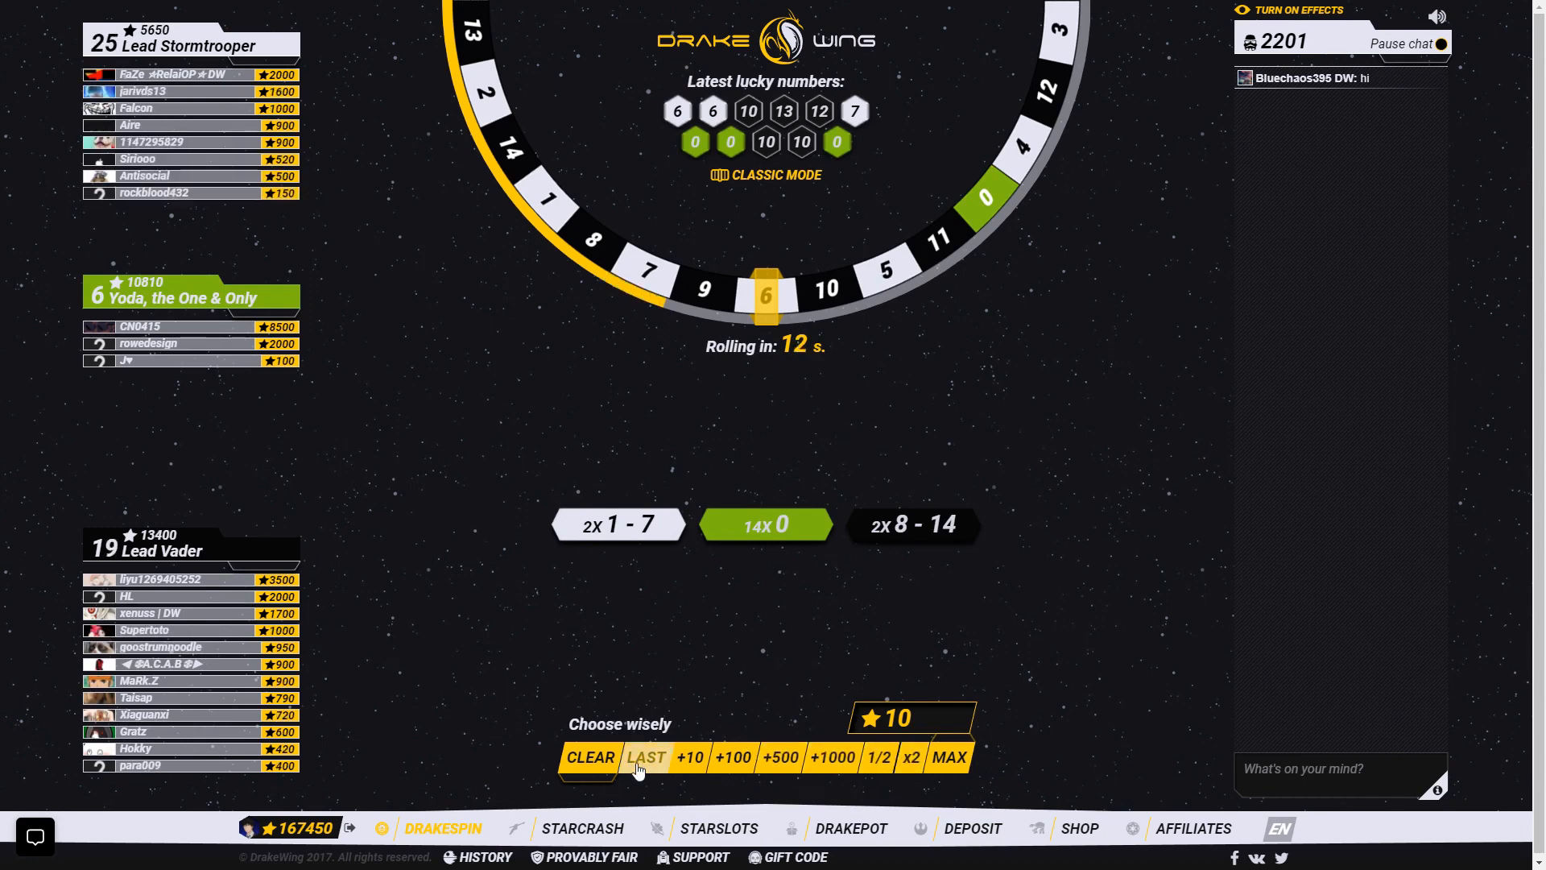
Reuse the previous 5000 wager and place 5000 on zero and 15000 on 1–7.
click(833, 757)
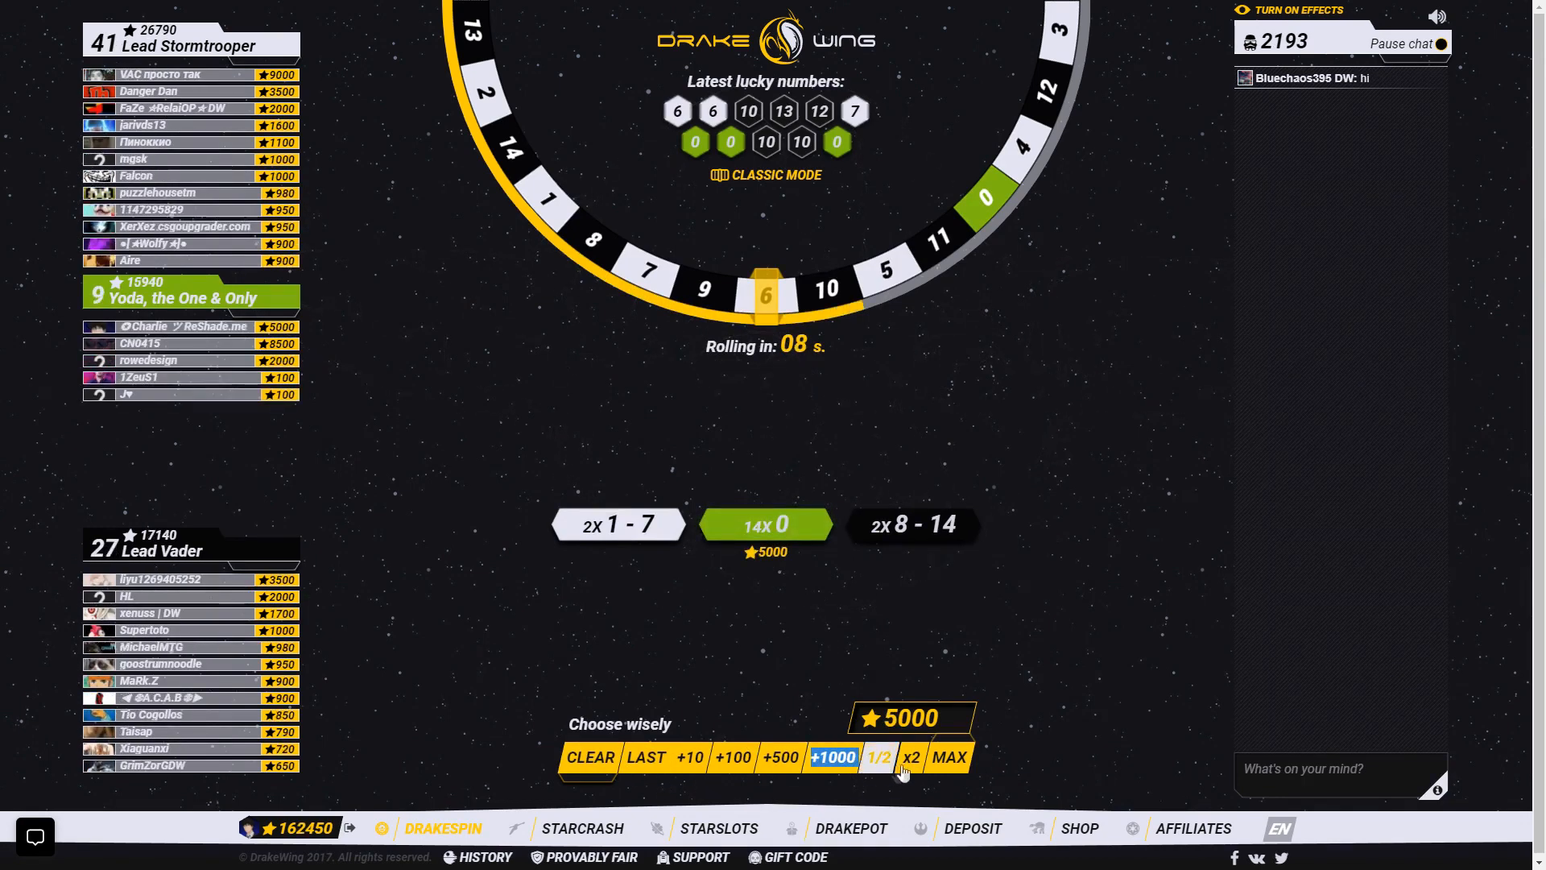
click(831, 757)
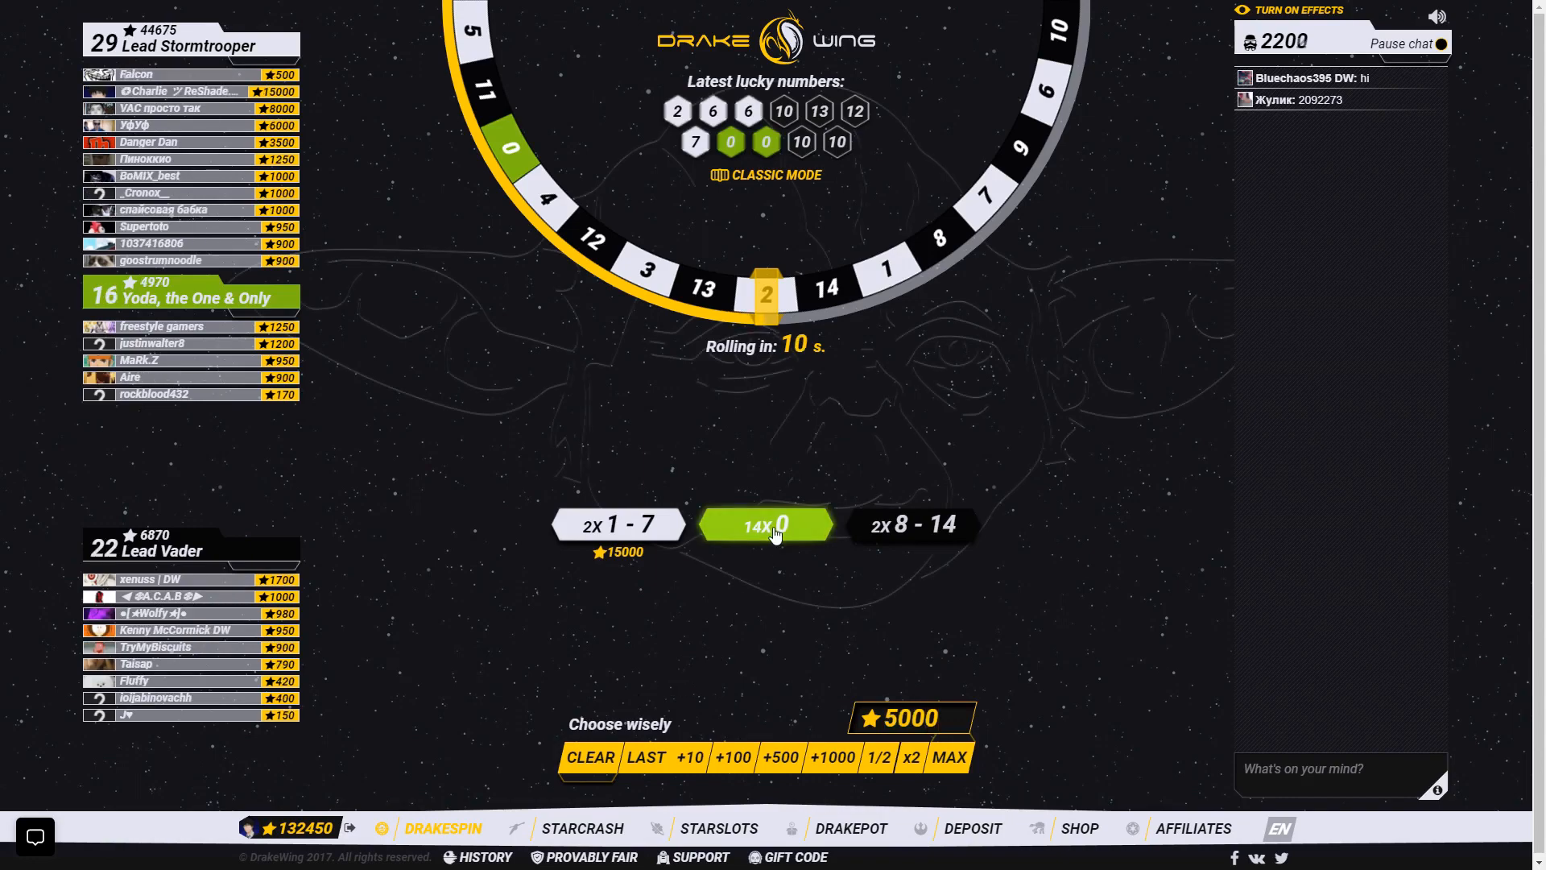
Bet 5000 on zero across rounds, doubling then halving the wager, ending with 147450 stars.
click(766, 523)
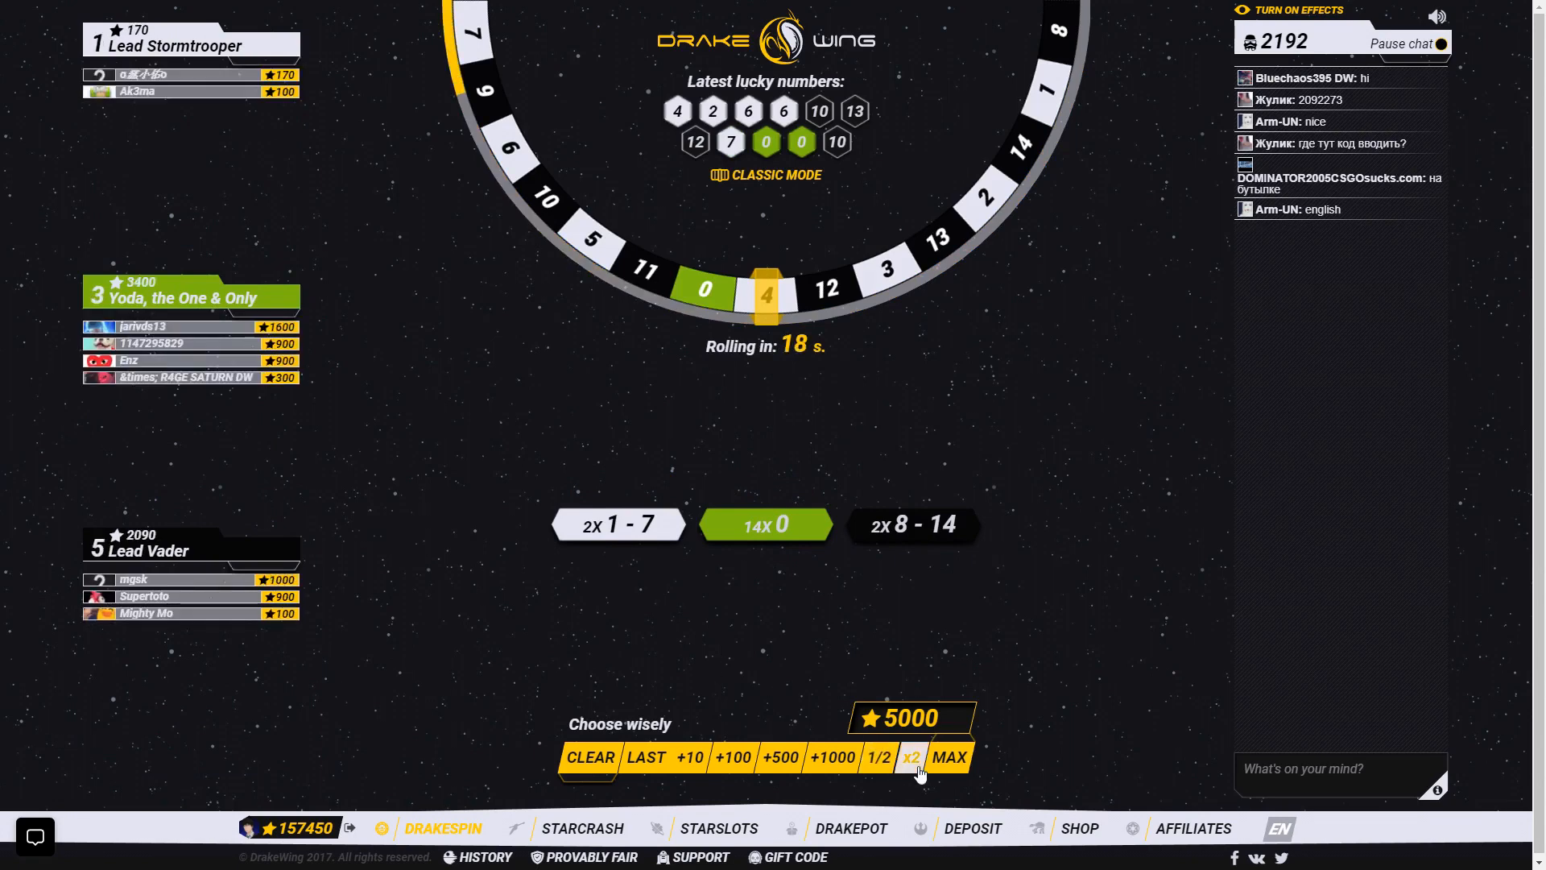
click(908, 757)
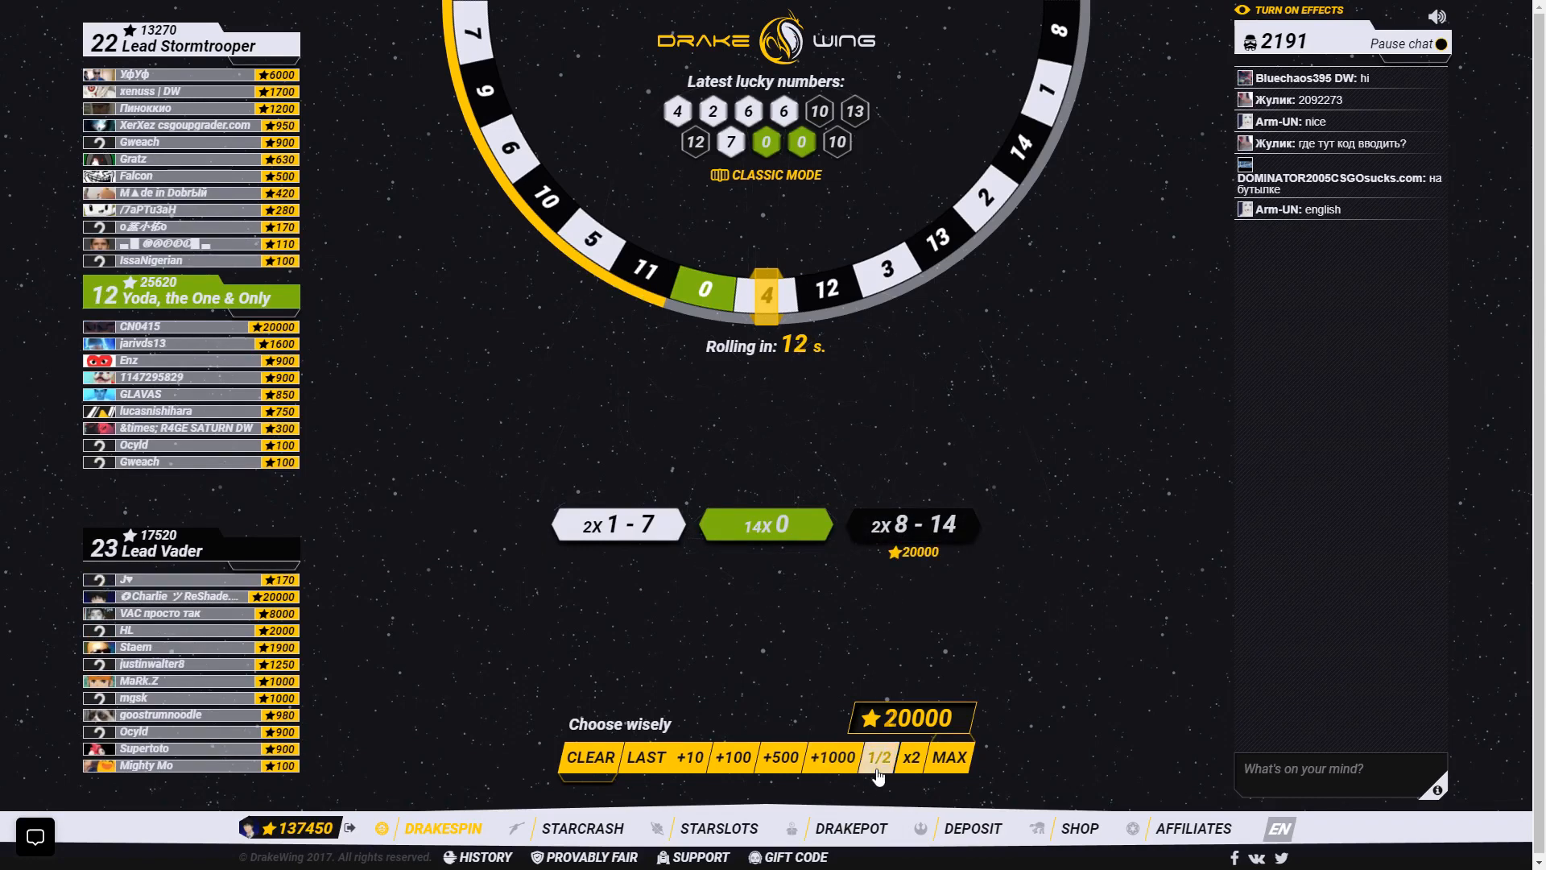
click(876, 757)
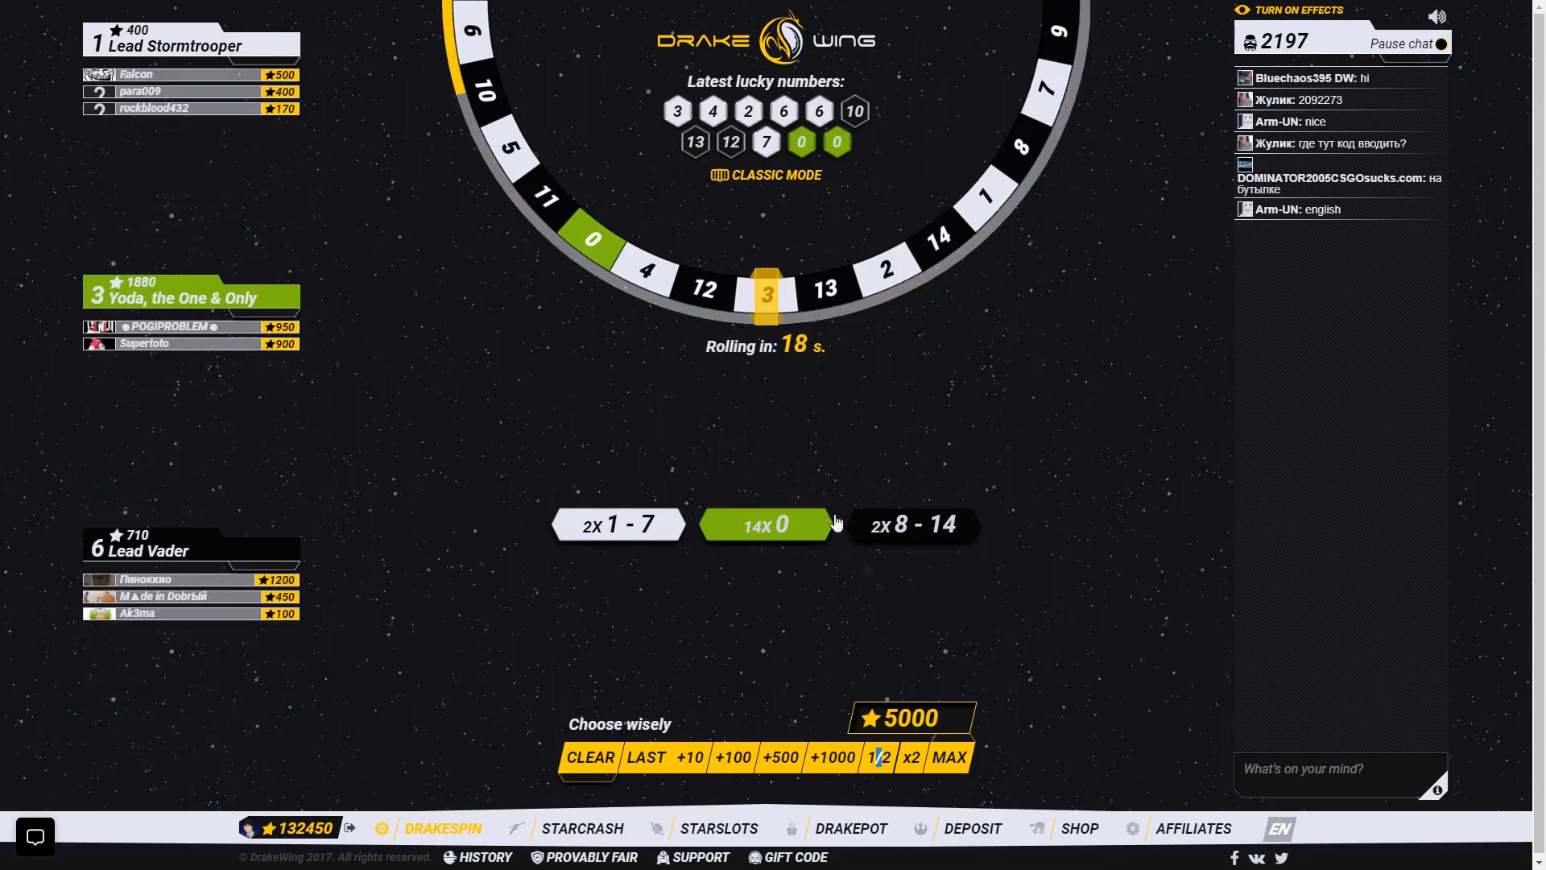
click(765, 523)
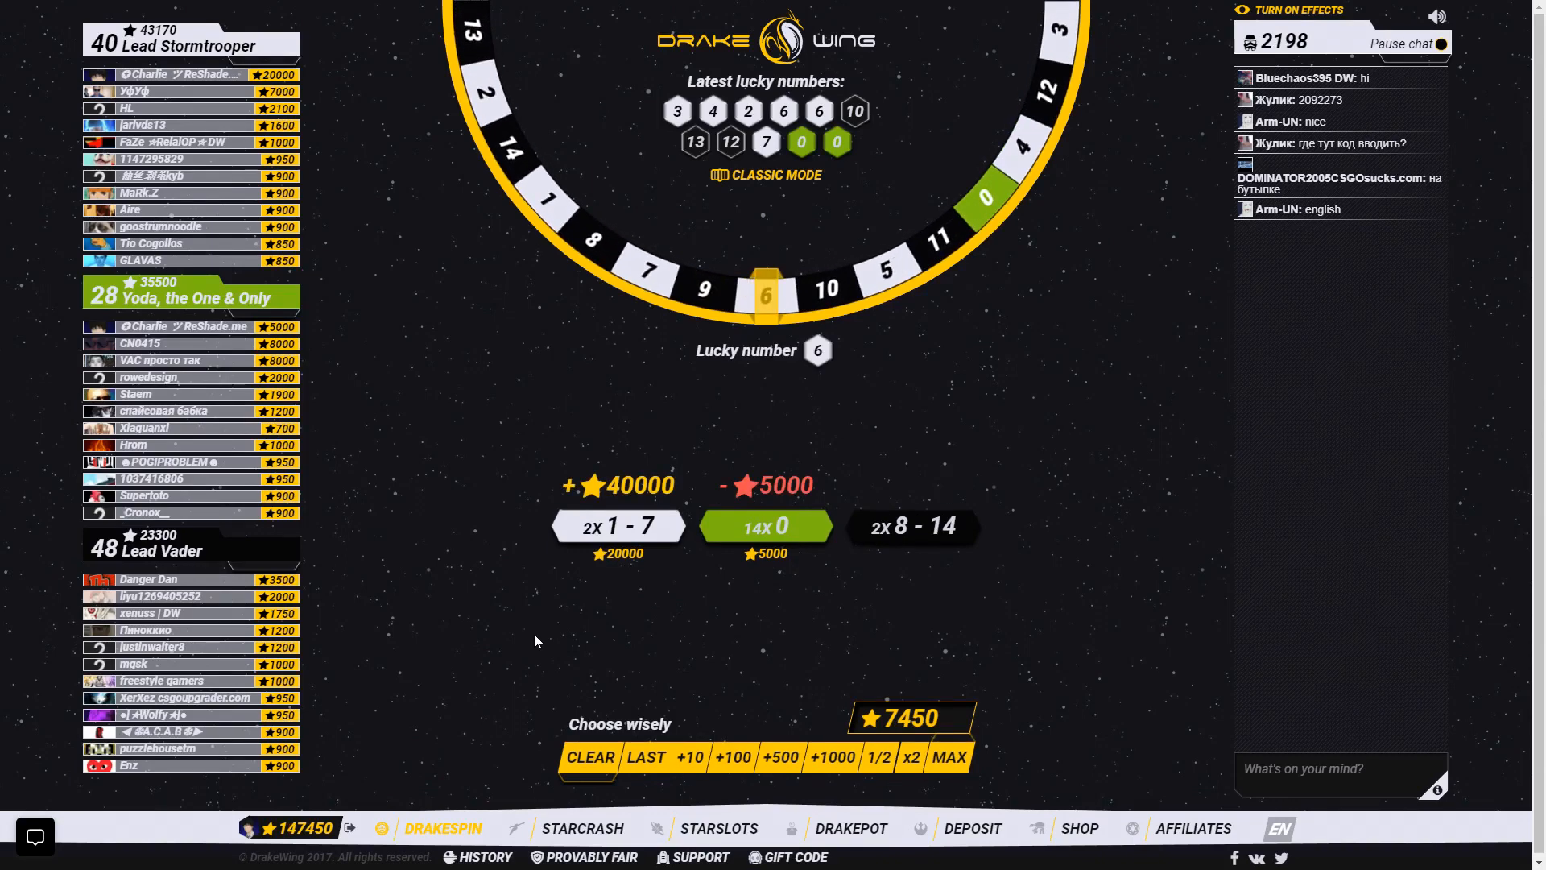
mouse_move(738, 371)
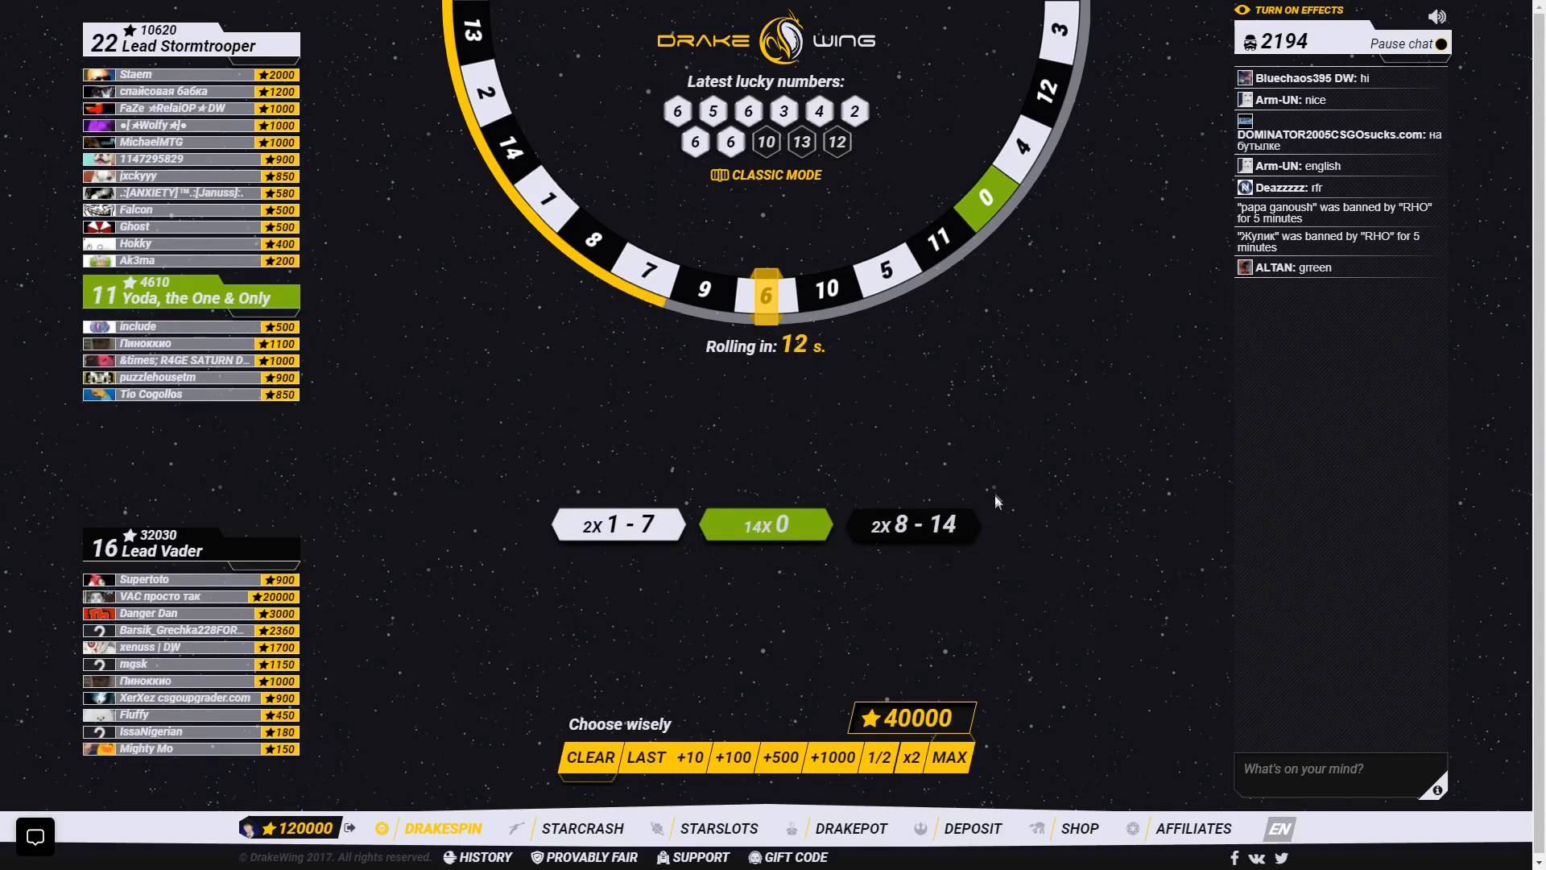
mouse_move(1004, 556)
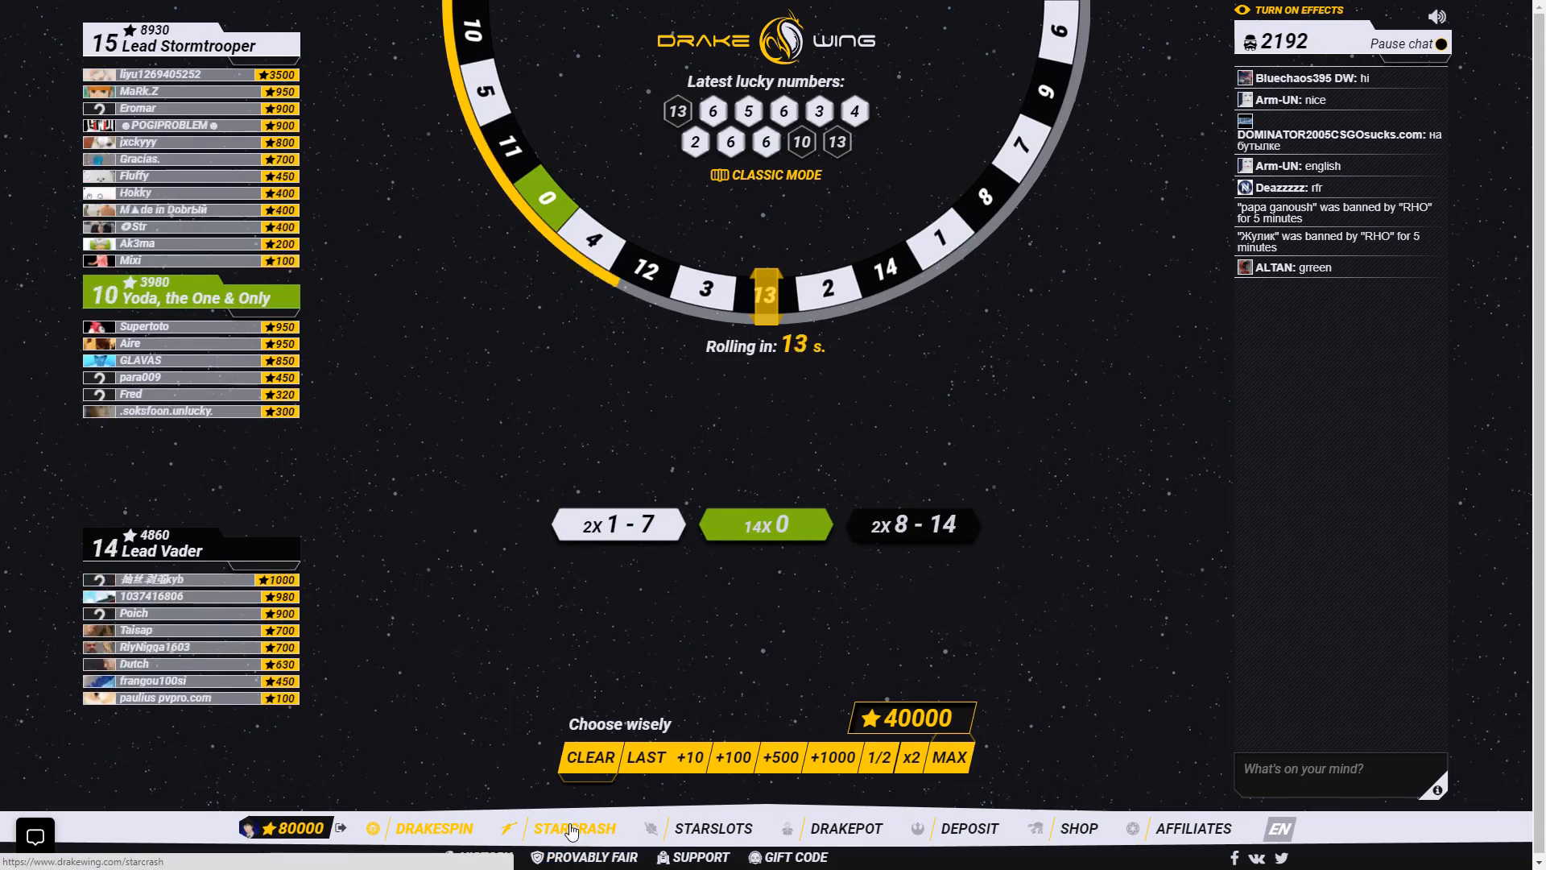
Cash out StarCrash bets at about x4.14 and x2.44, reaching a 150000 balance.
click(574, 828)
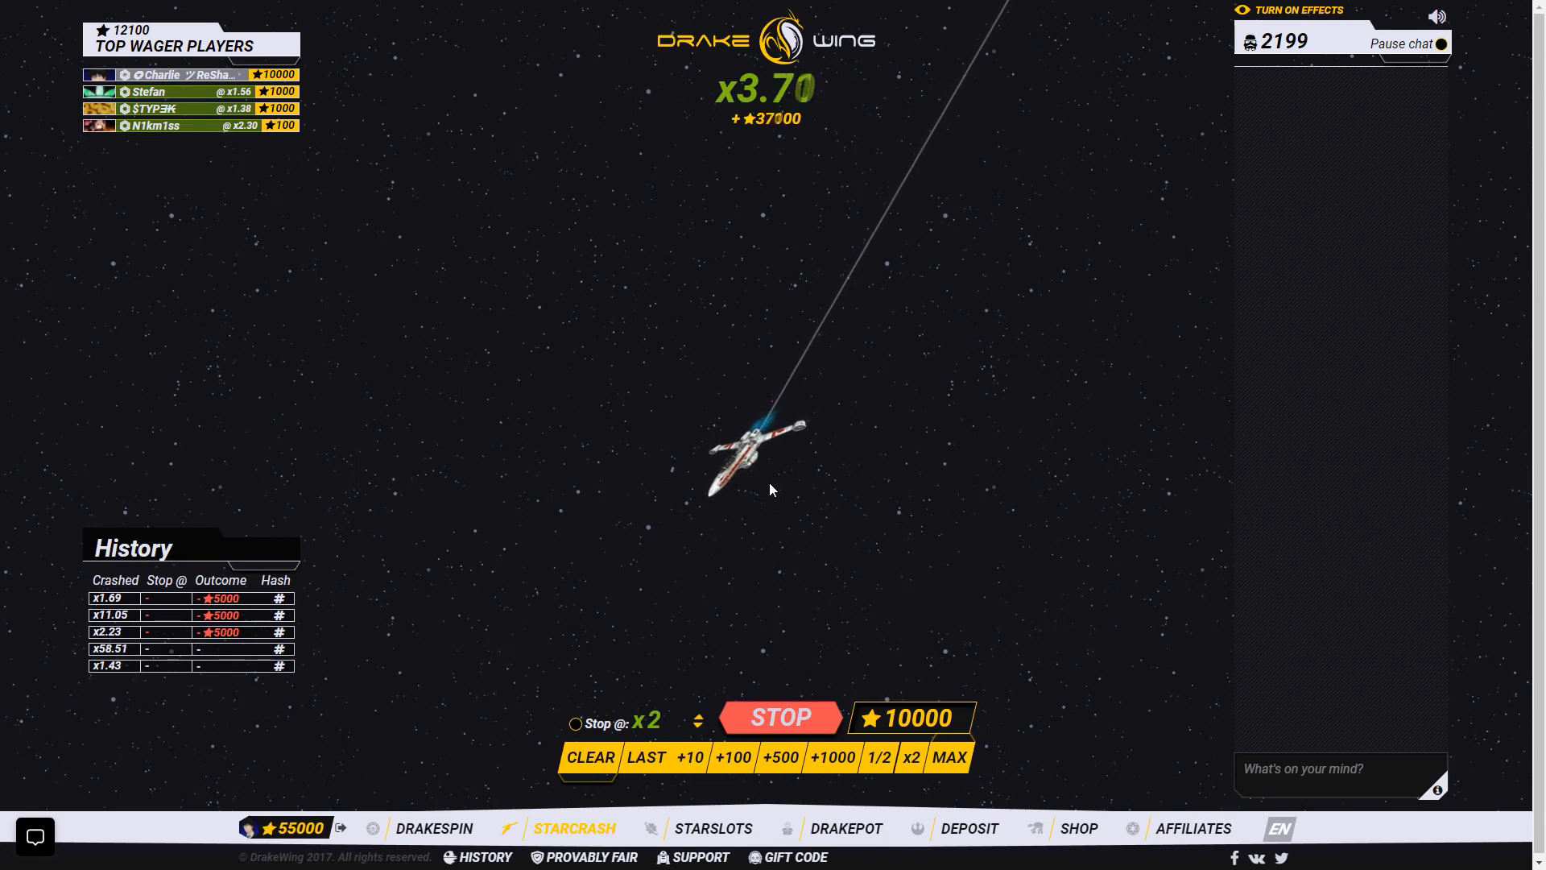
mouse_move(752, 661)
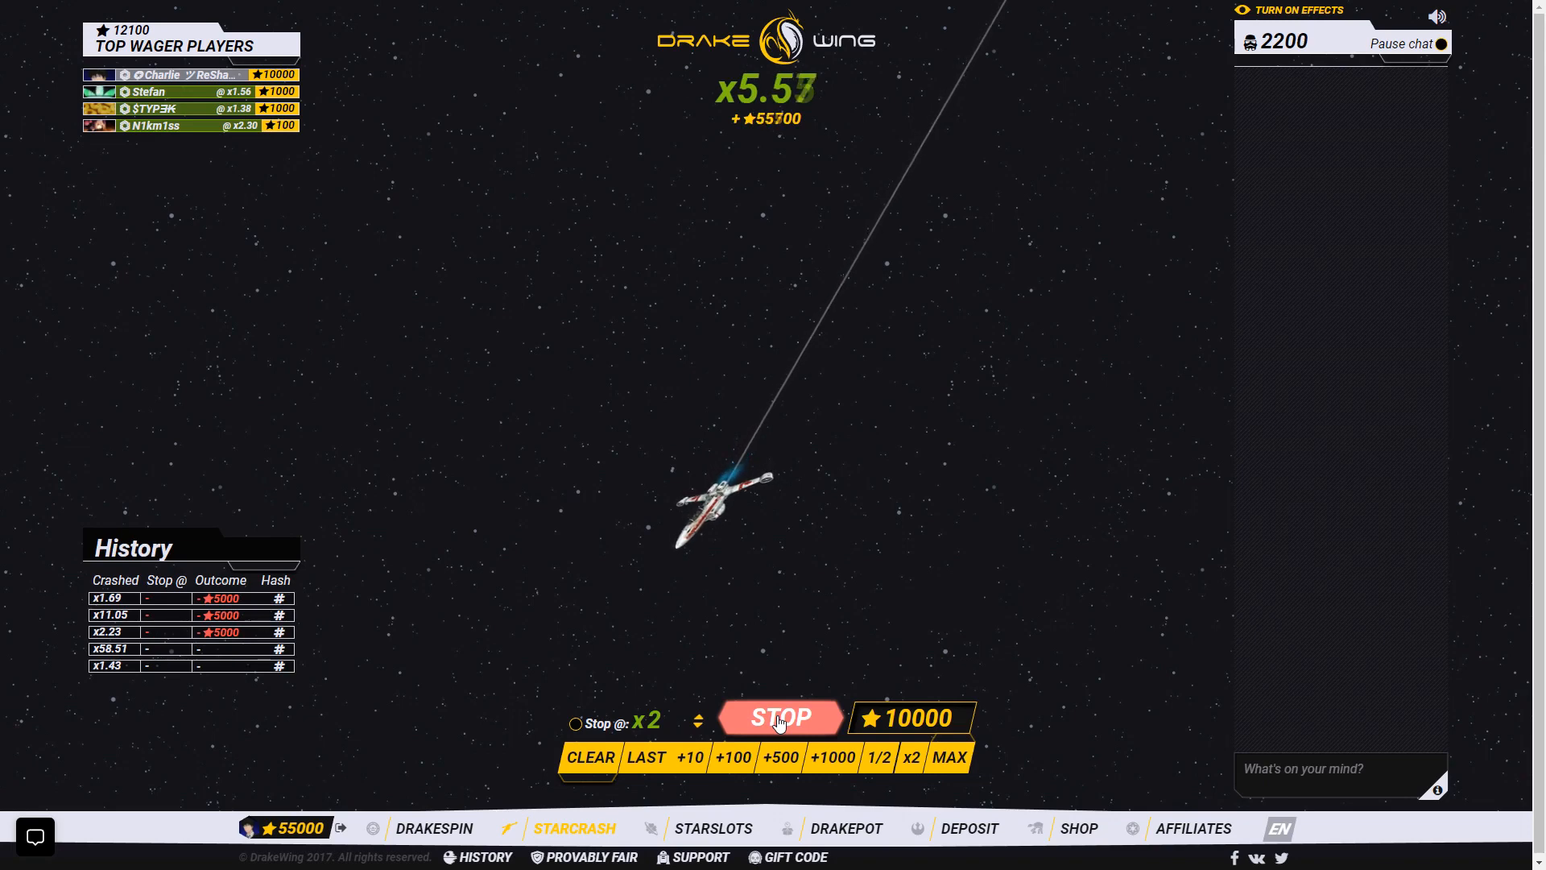
click(779, 716)
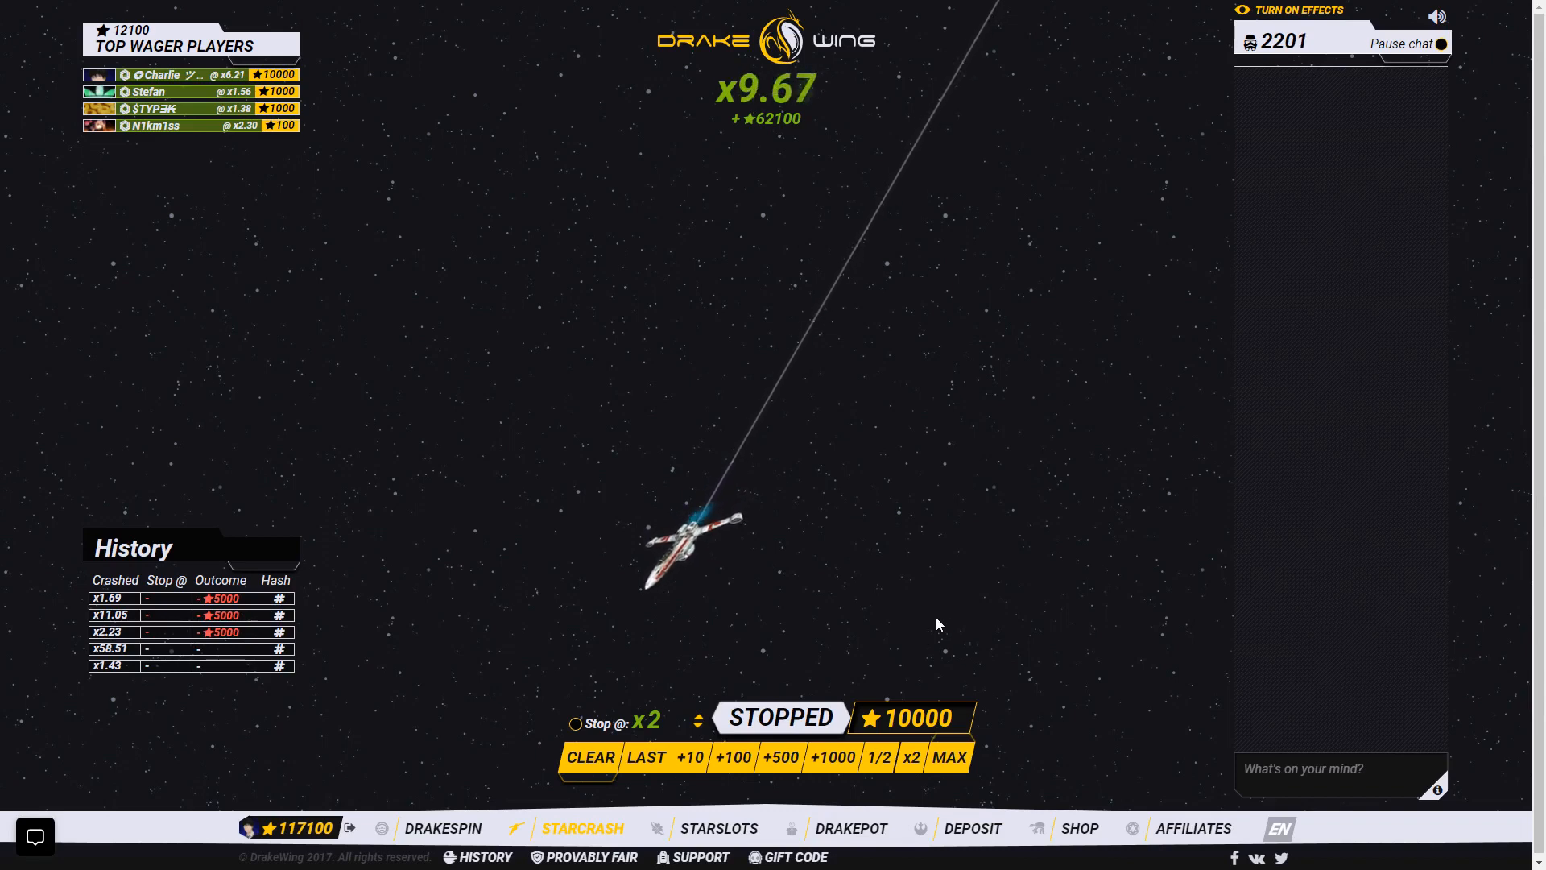
mouse_move(909, 565)
text(17100)
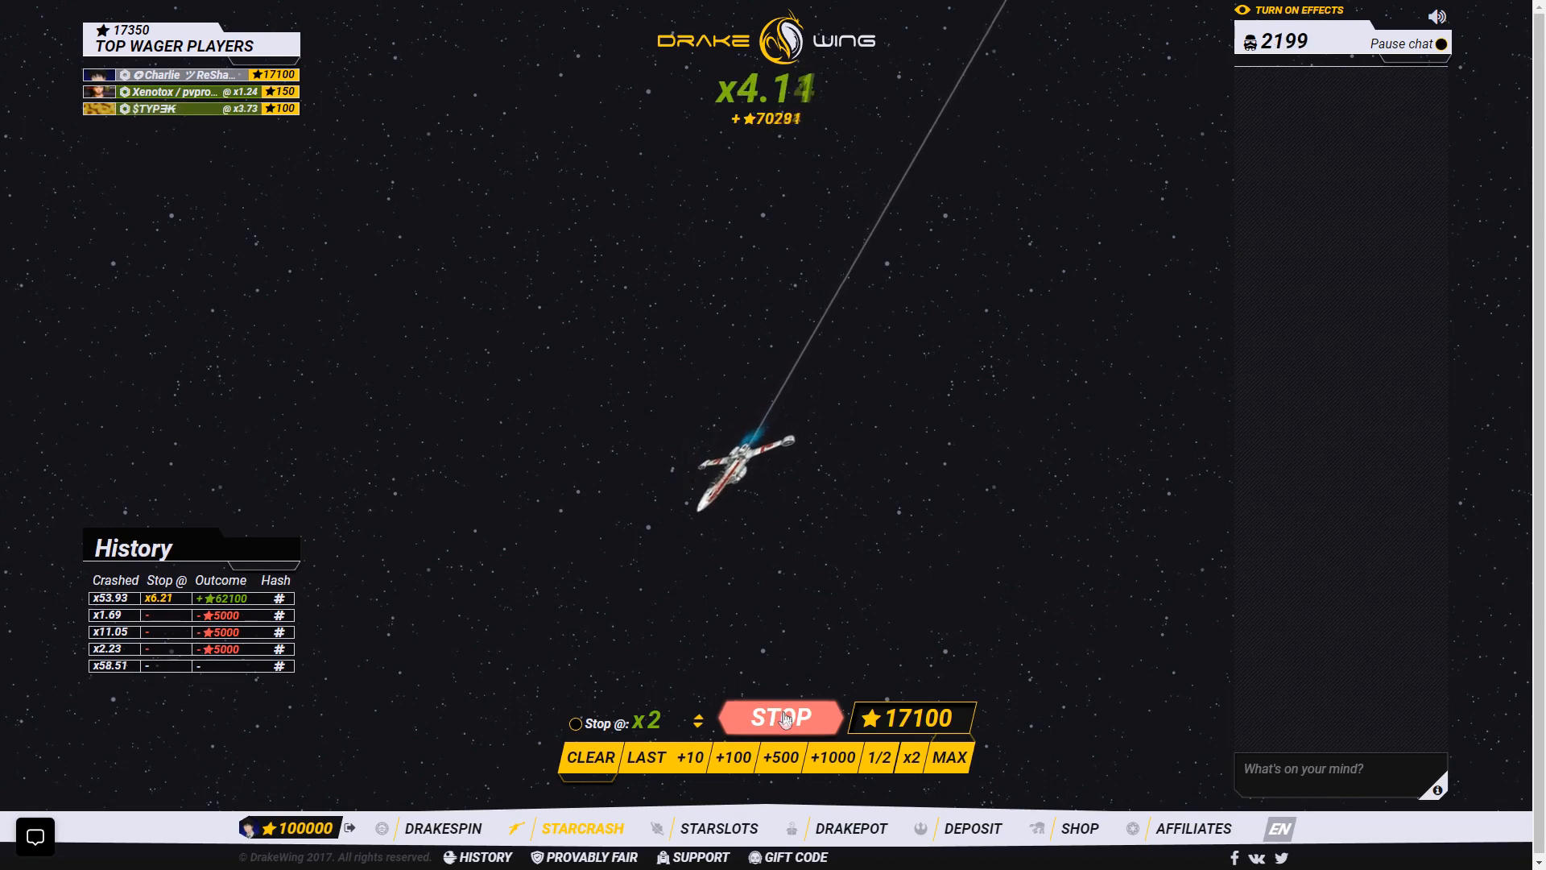
click(779, 717)
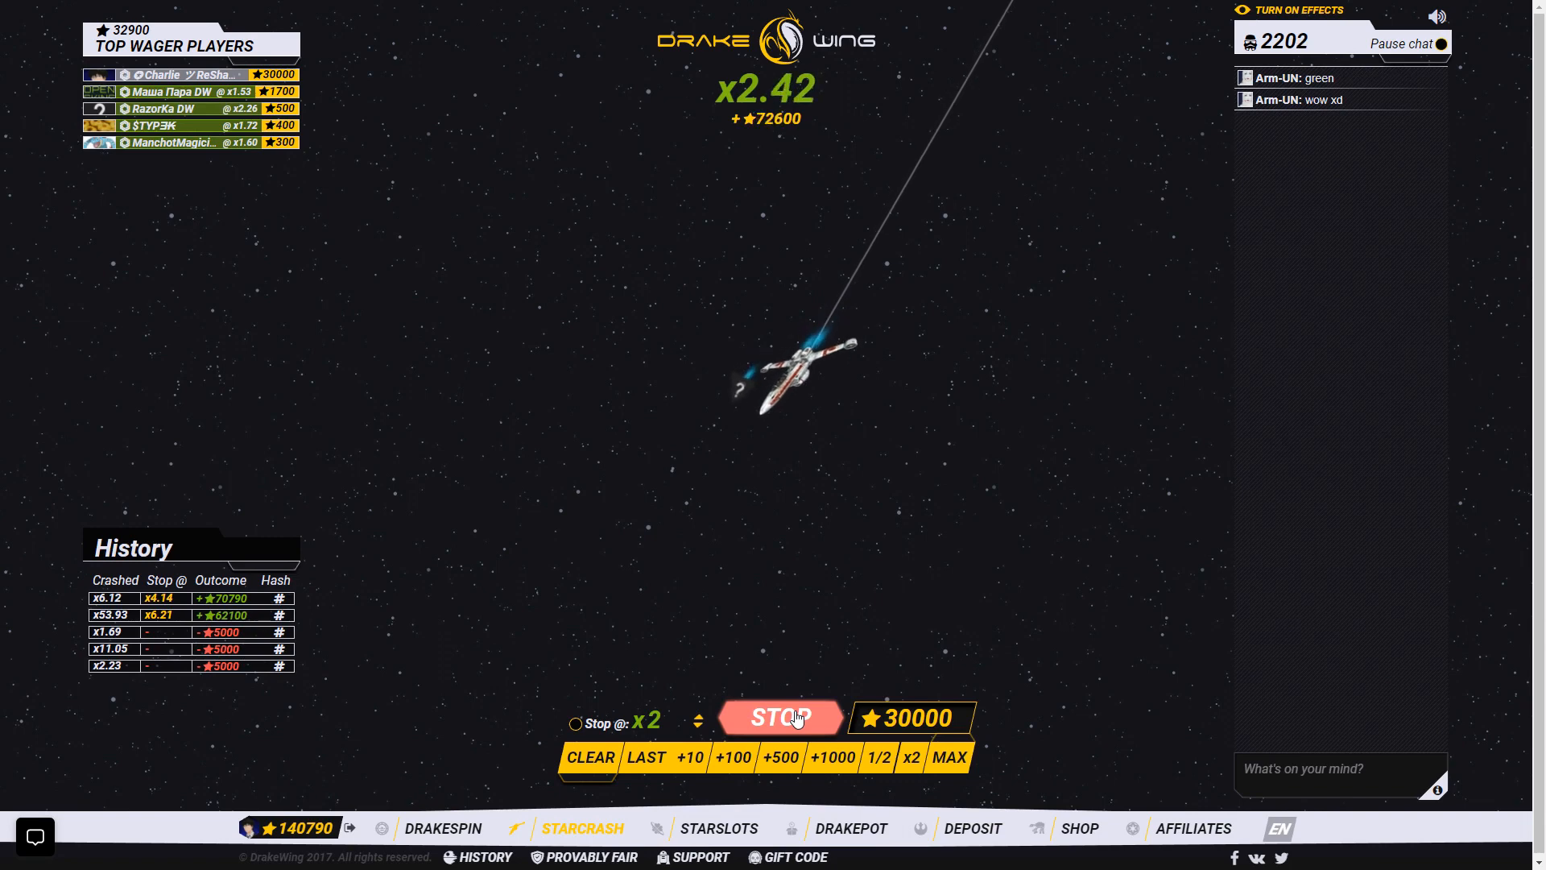
click(781, 717)
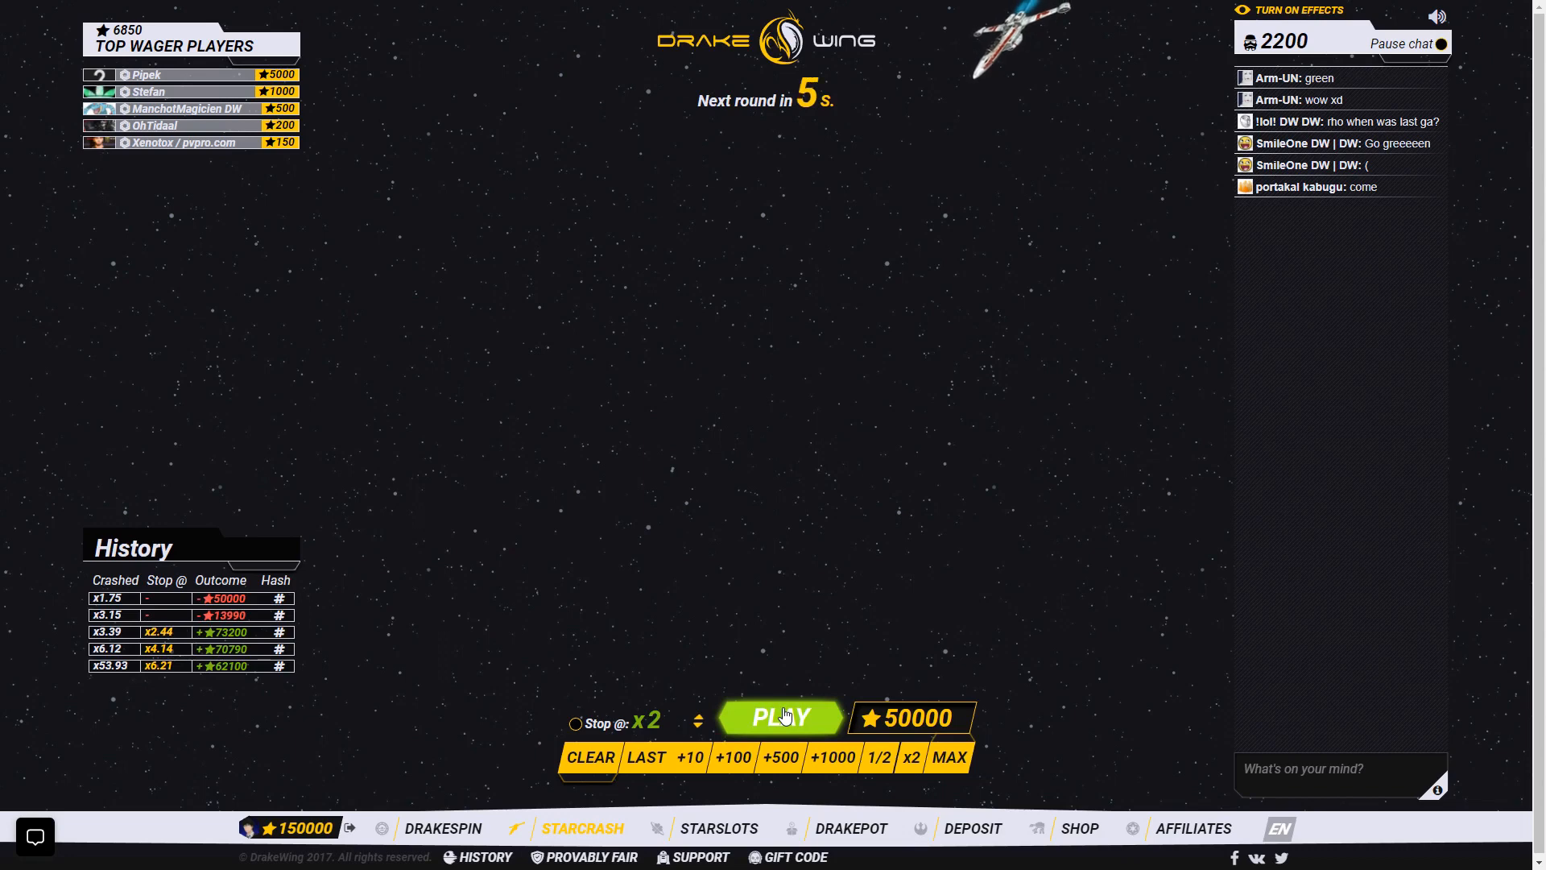
Bet 50000 on the next StarCrash round, losing it at x0.00, then move to DrakePot.
click(782, 717)
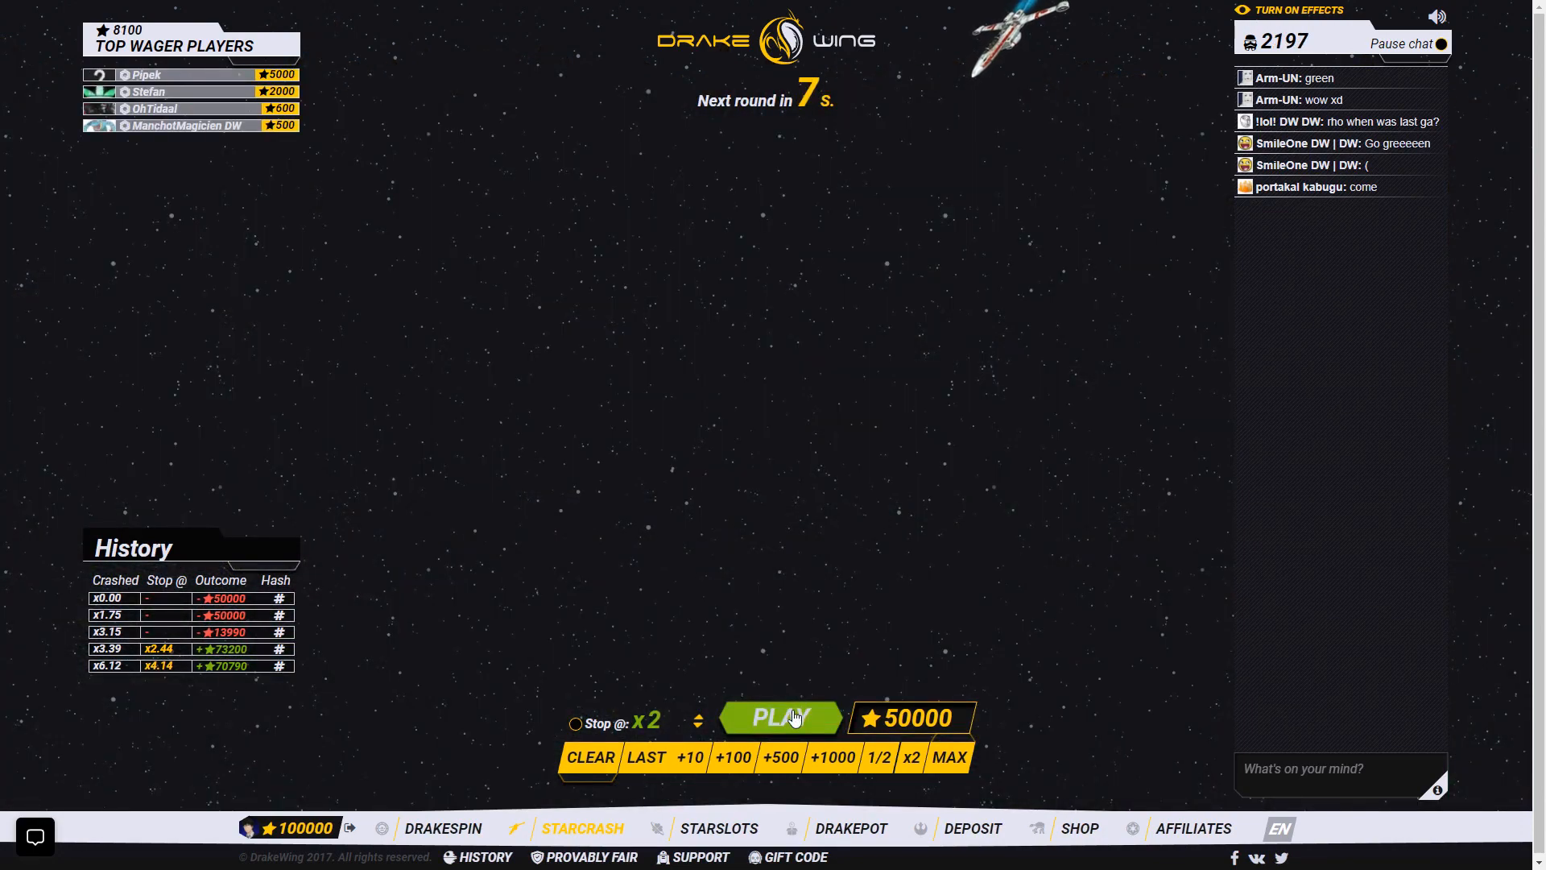
mouse_move(815, 589)
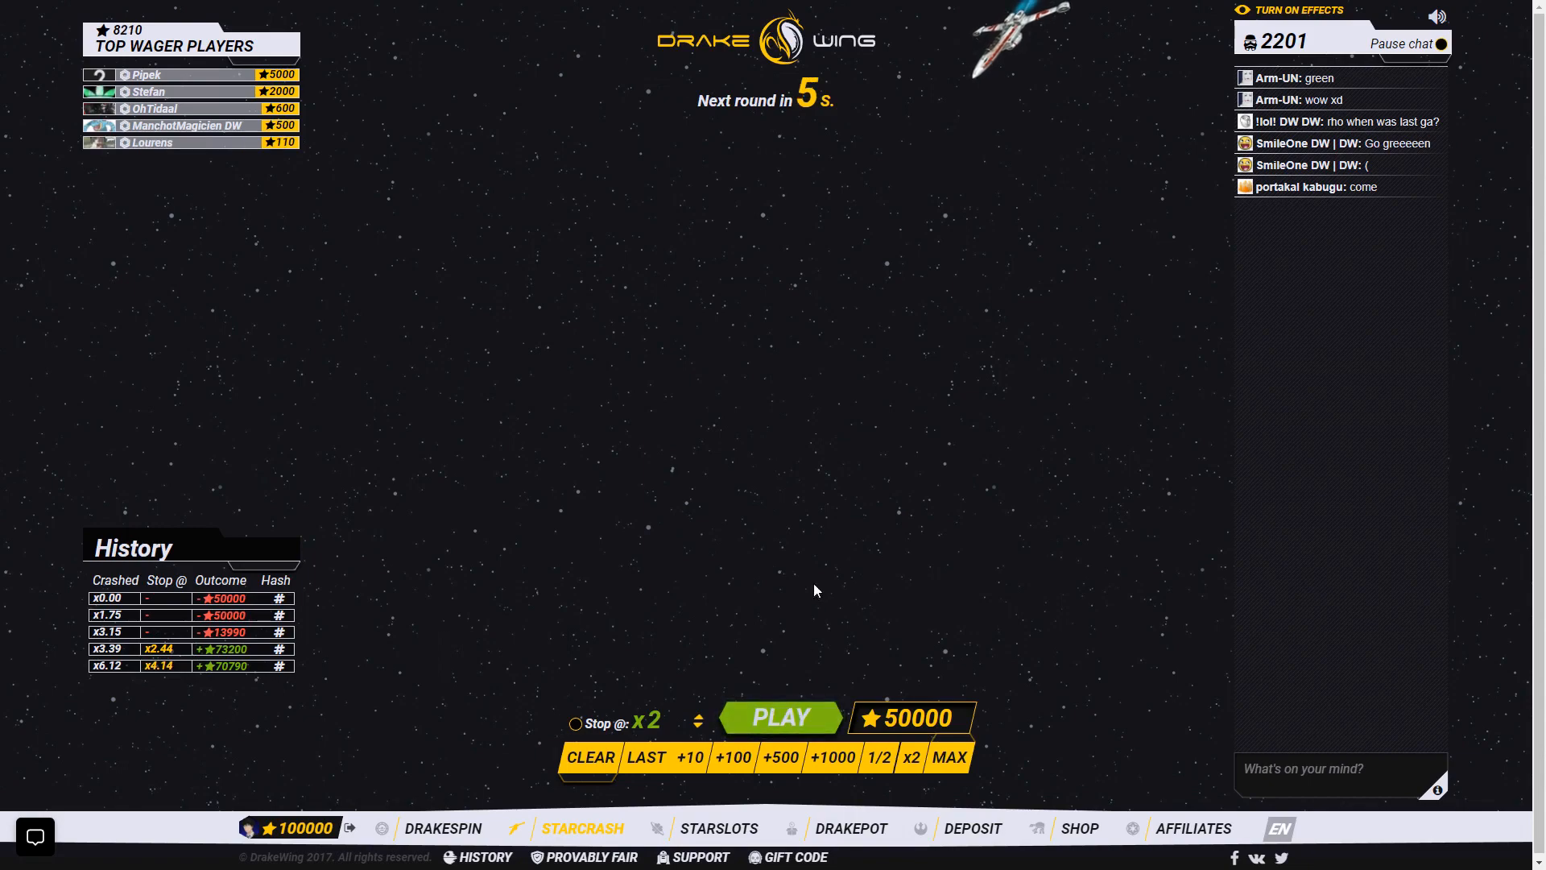
click(850, 827)
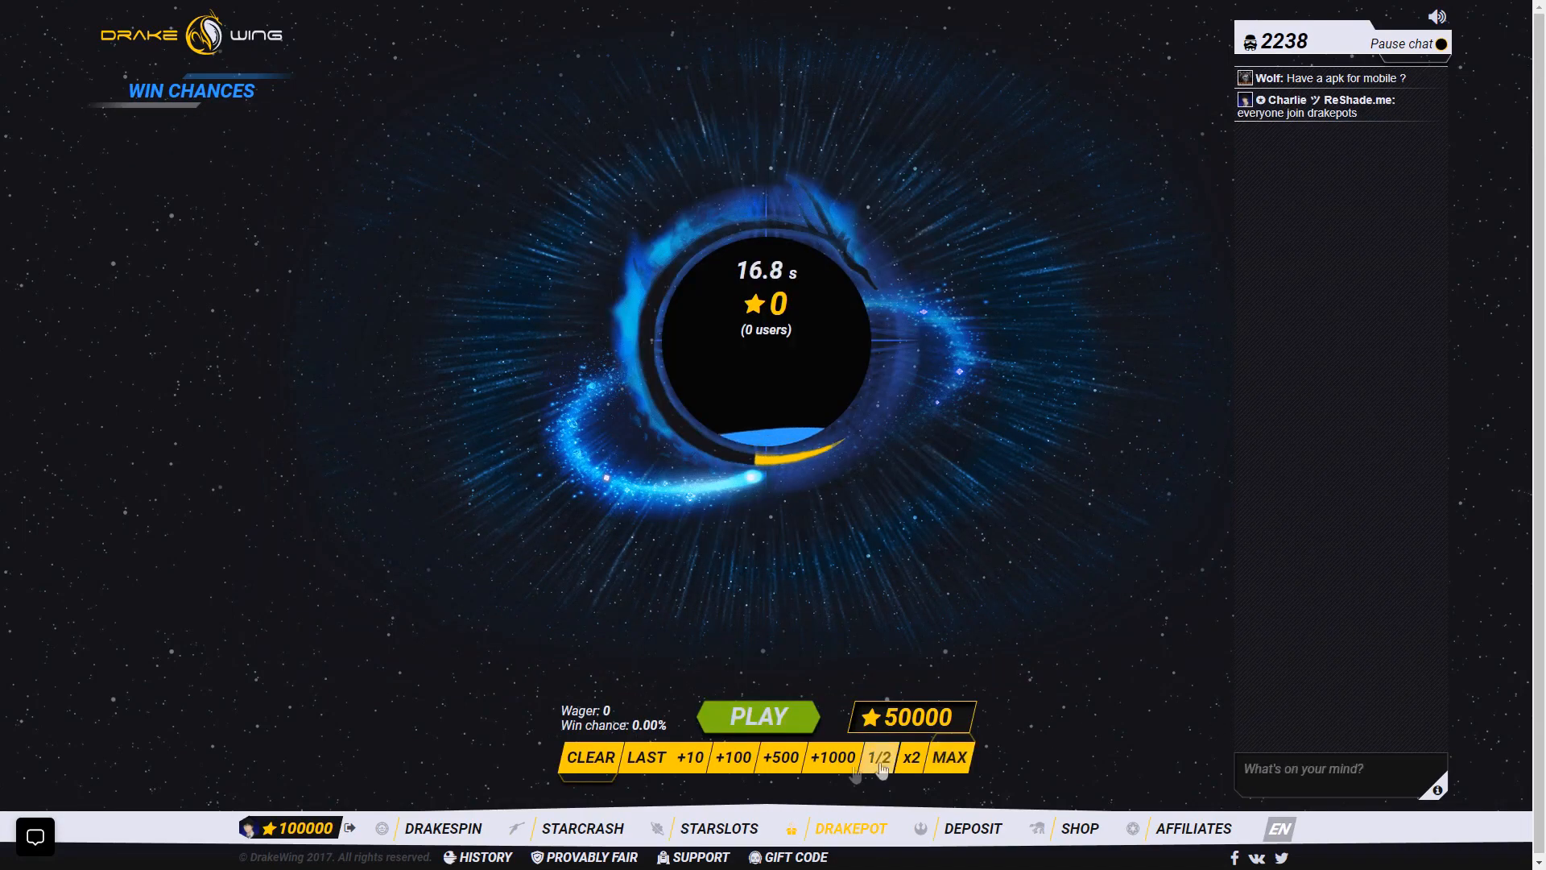
Halve the wager and join DrakePot rounds another player wins, leaving 95000 coins.
click(877, 757)
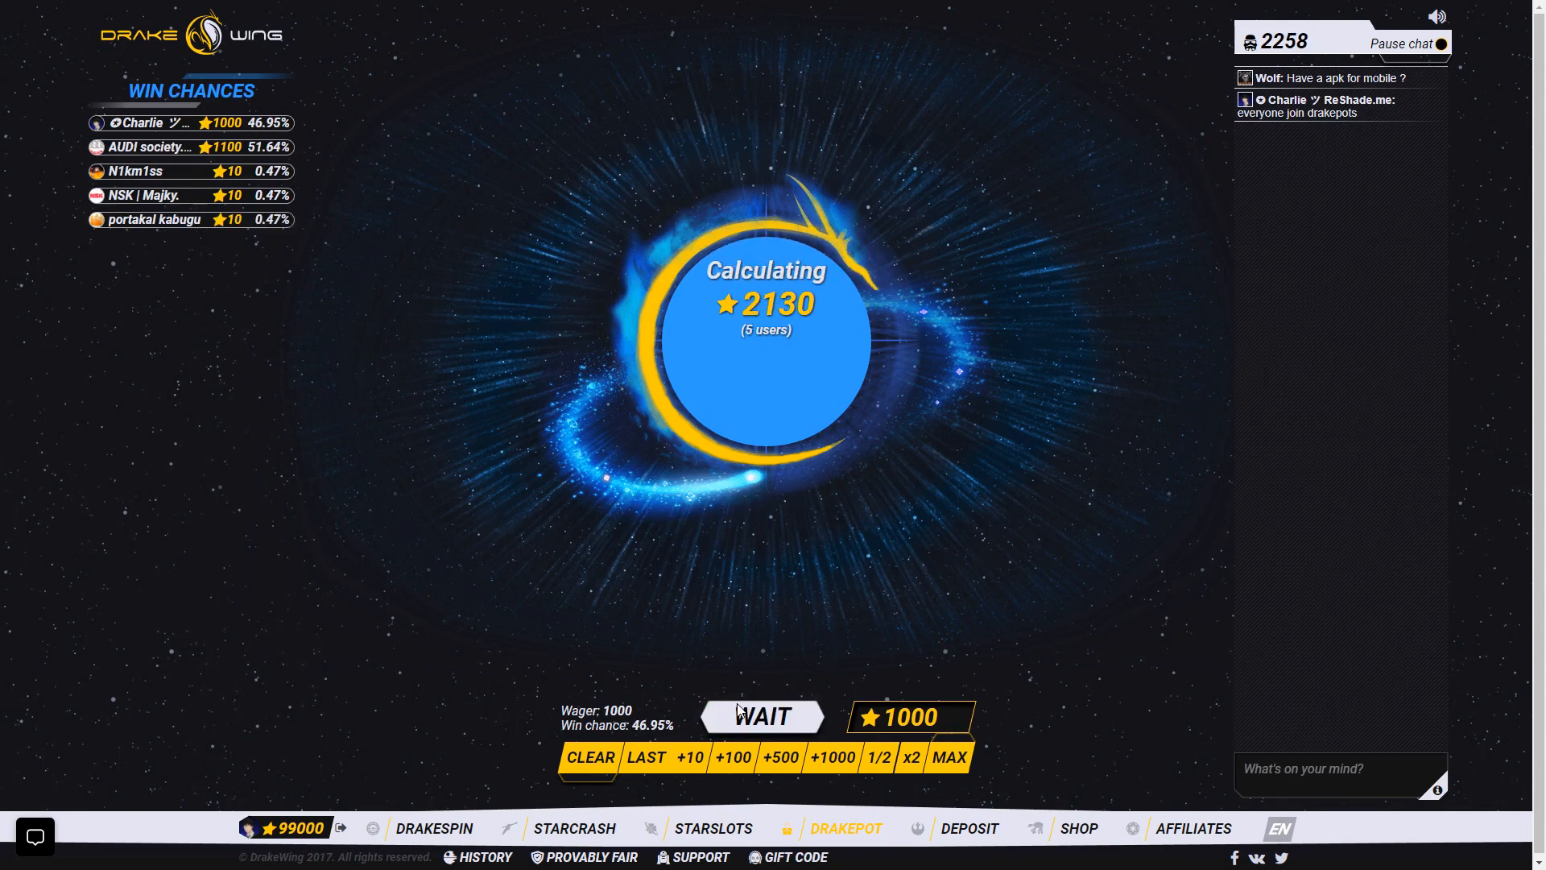
mouse_move(1144, 604)
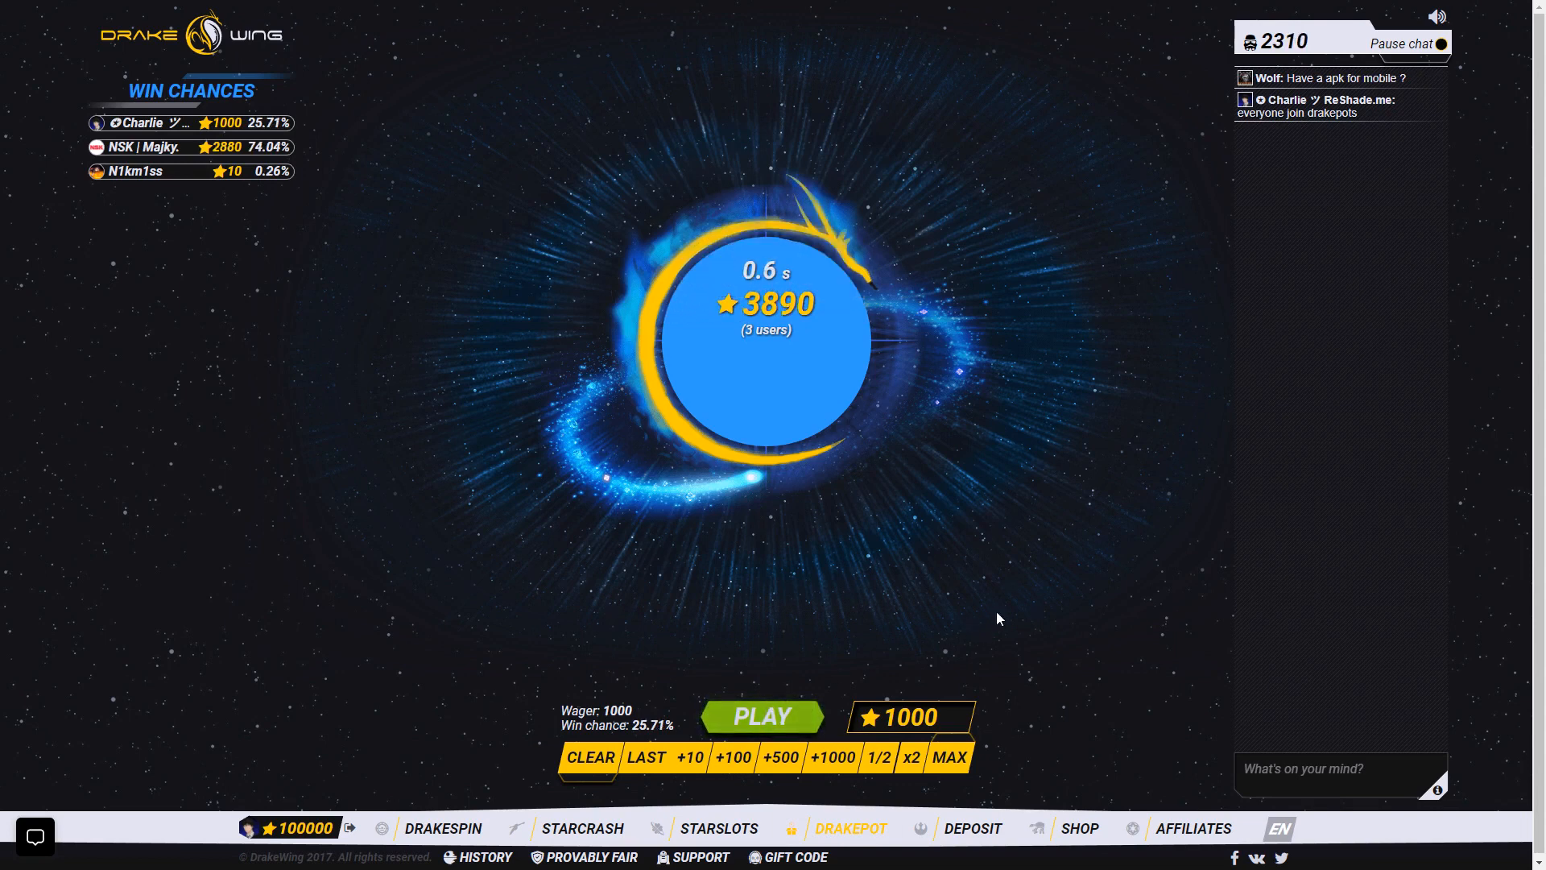
click(762, 715)
text(200)
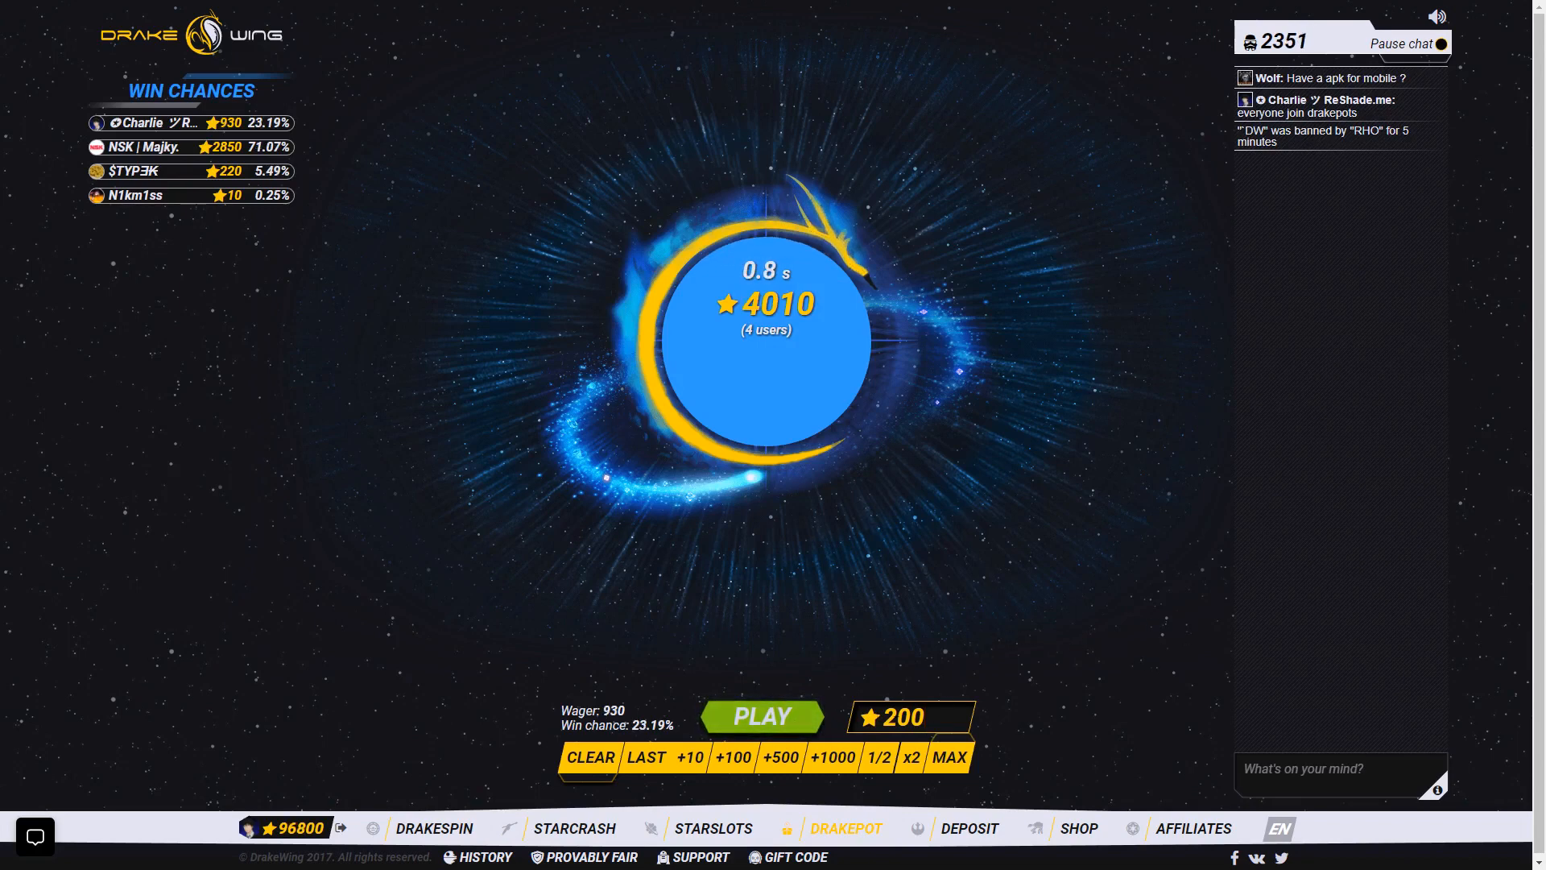
click(762, 715)
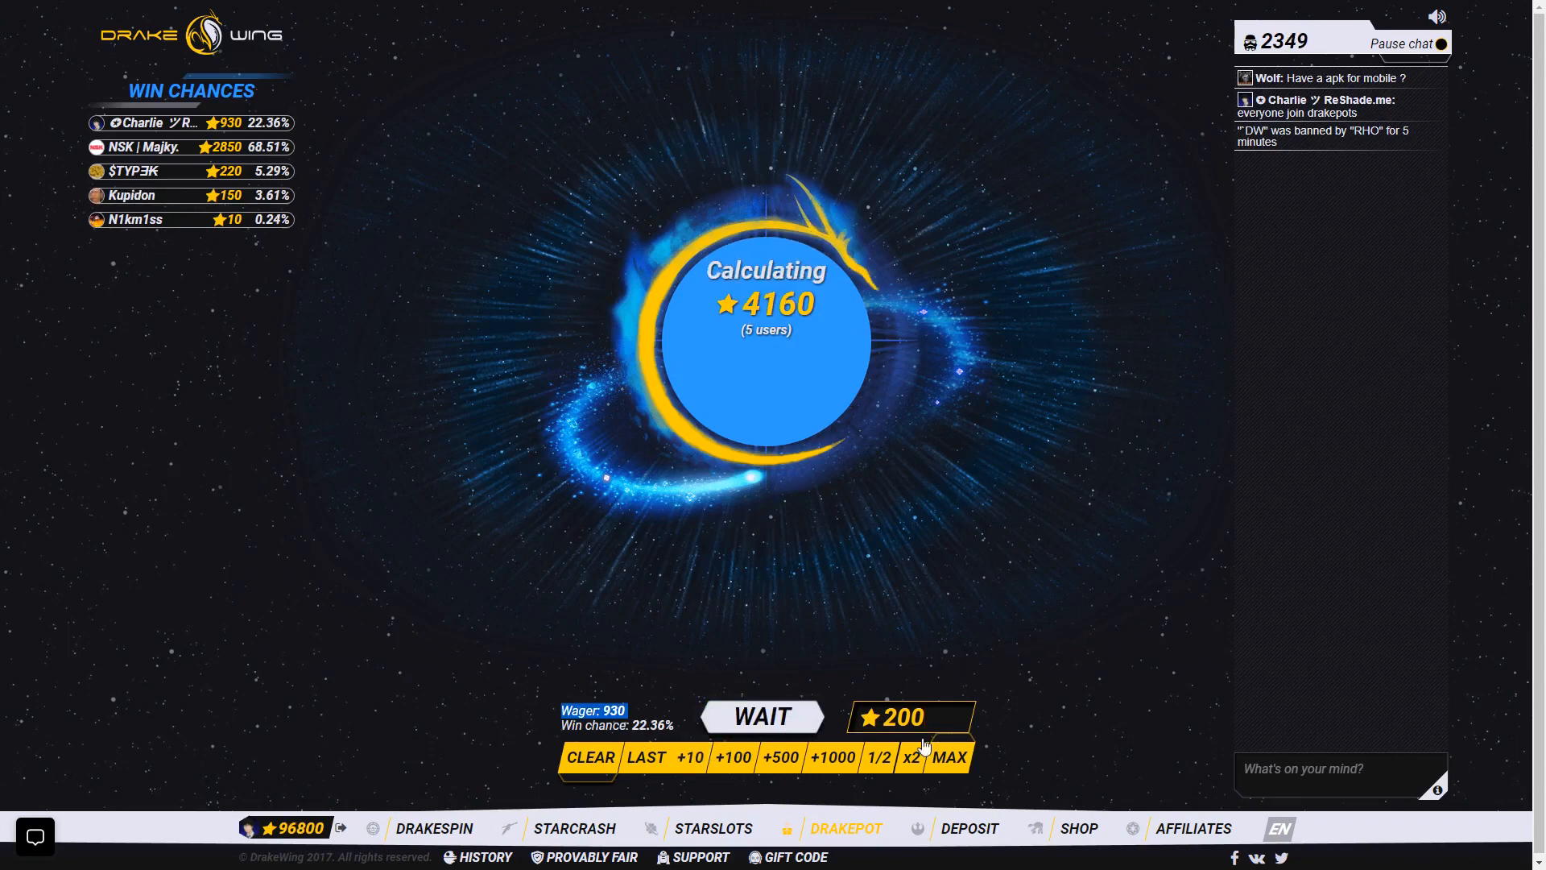
click(589, 757)
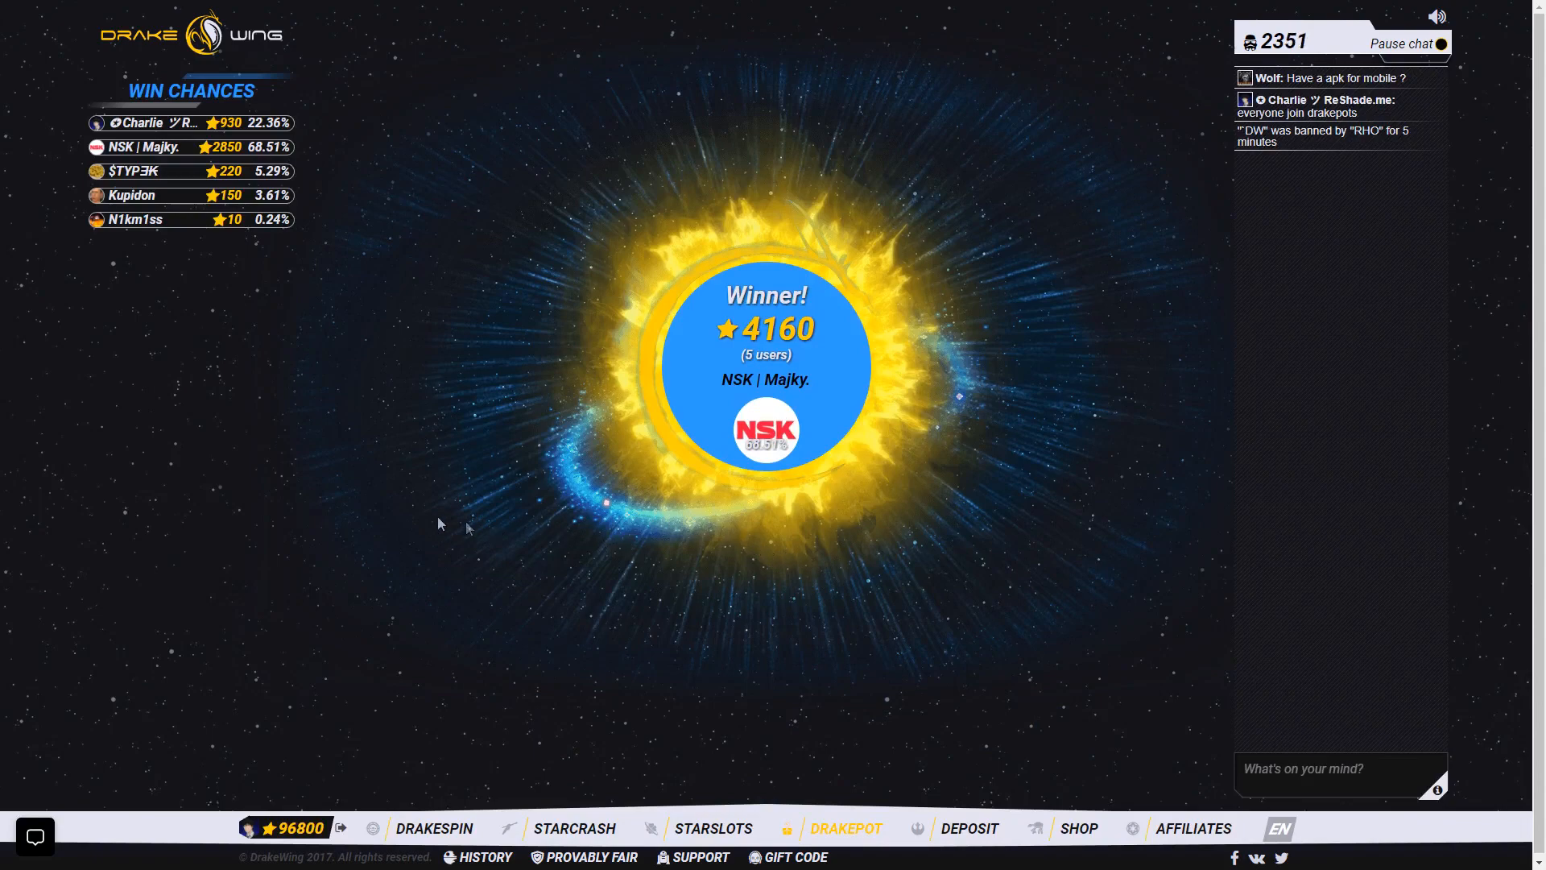
mouse_move(998, 614)
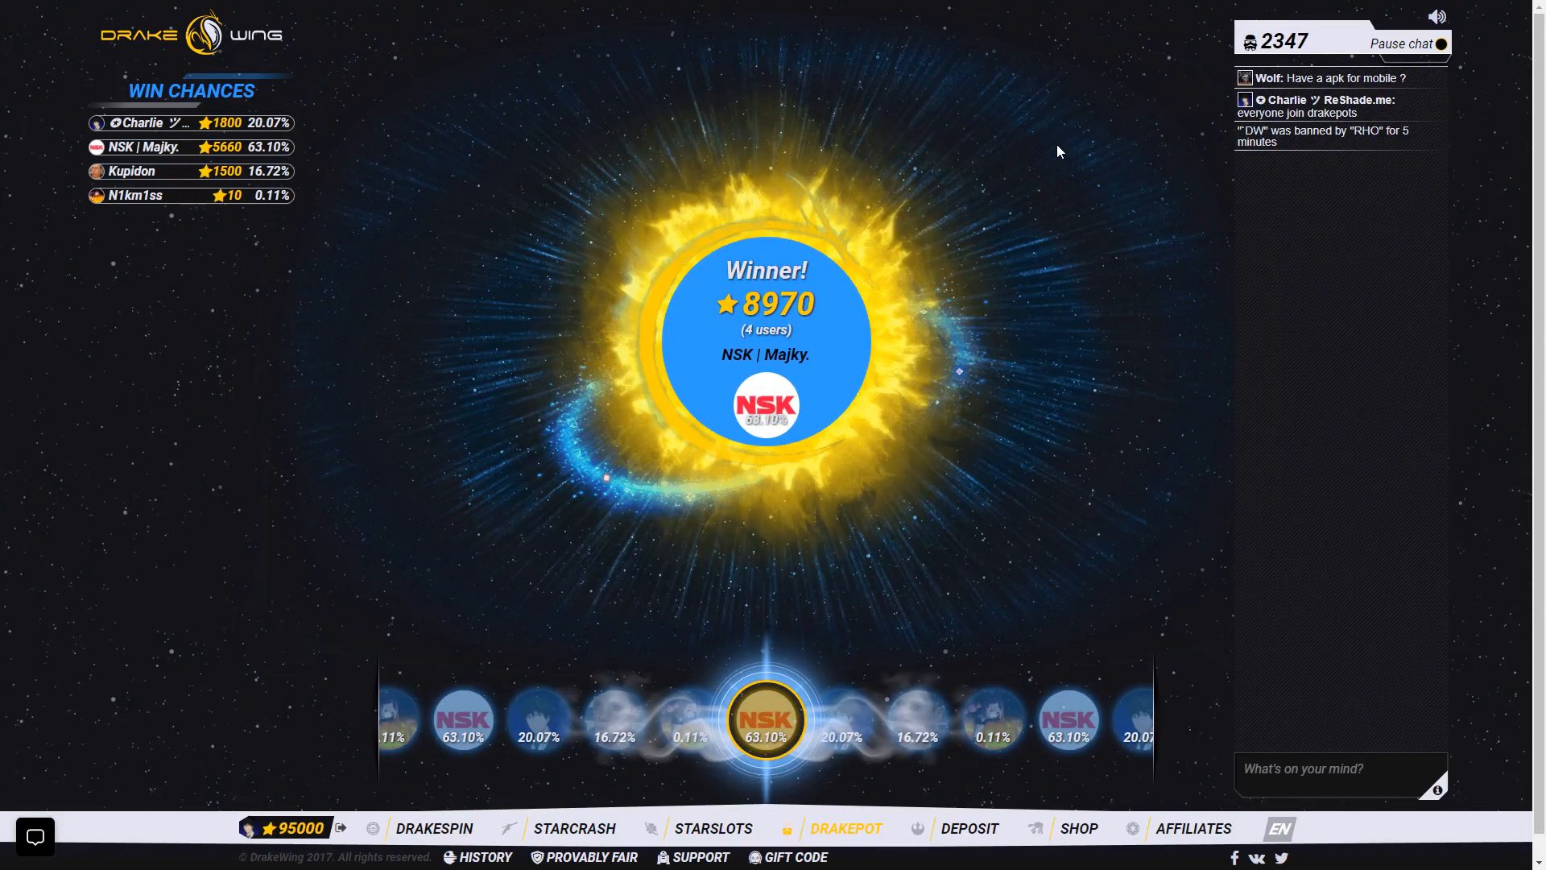
click(712, 828)
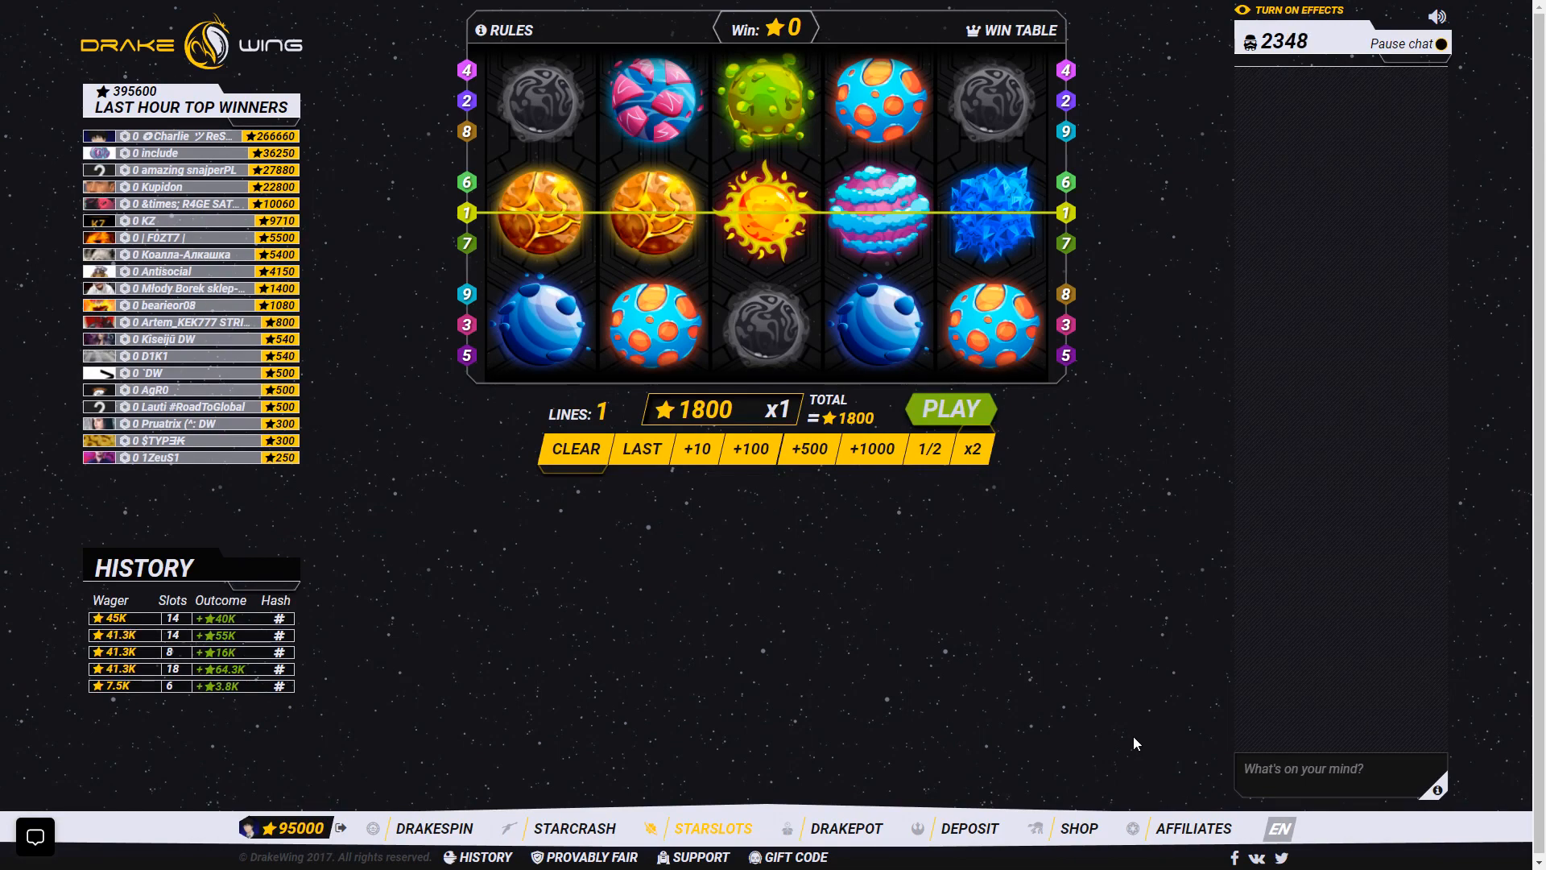
mouse_move(1130, 742)
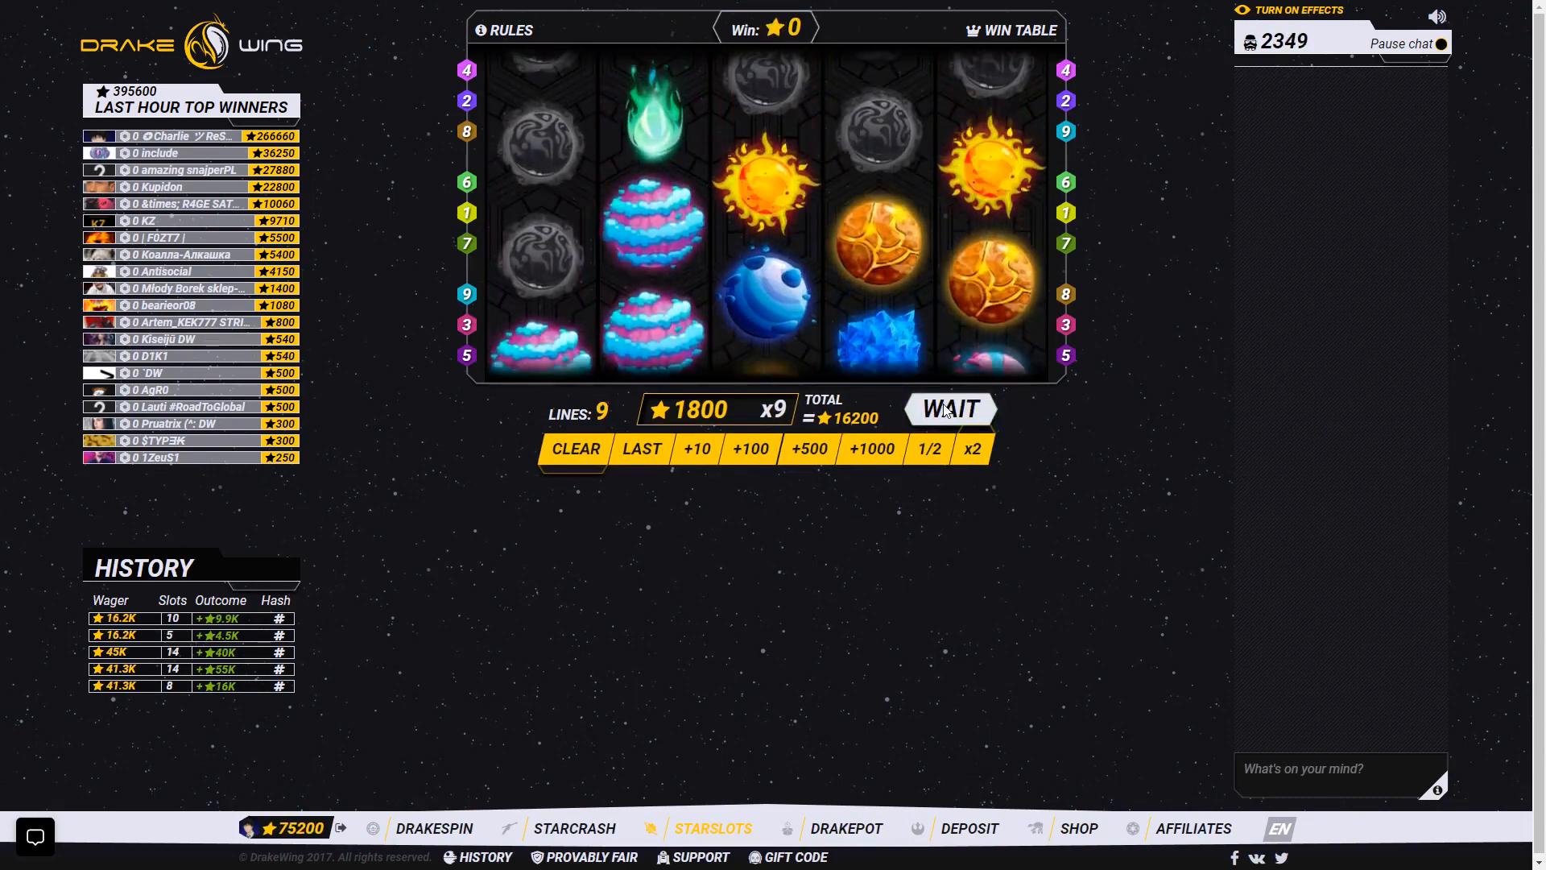
Spin 9 lines for a 40500 Legendary win, then a 90000 spin leaving 31300 coins.
click(948, 408)
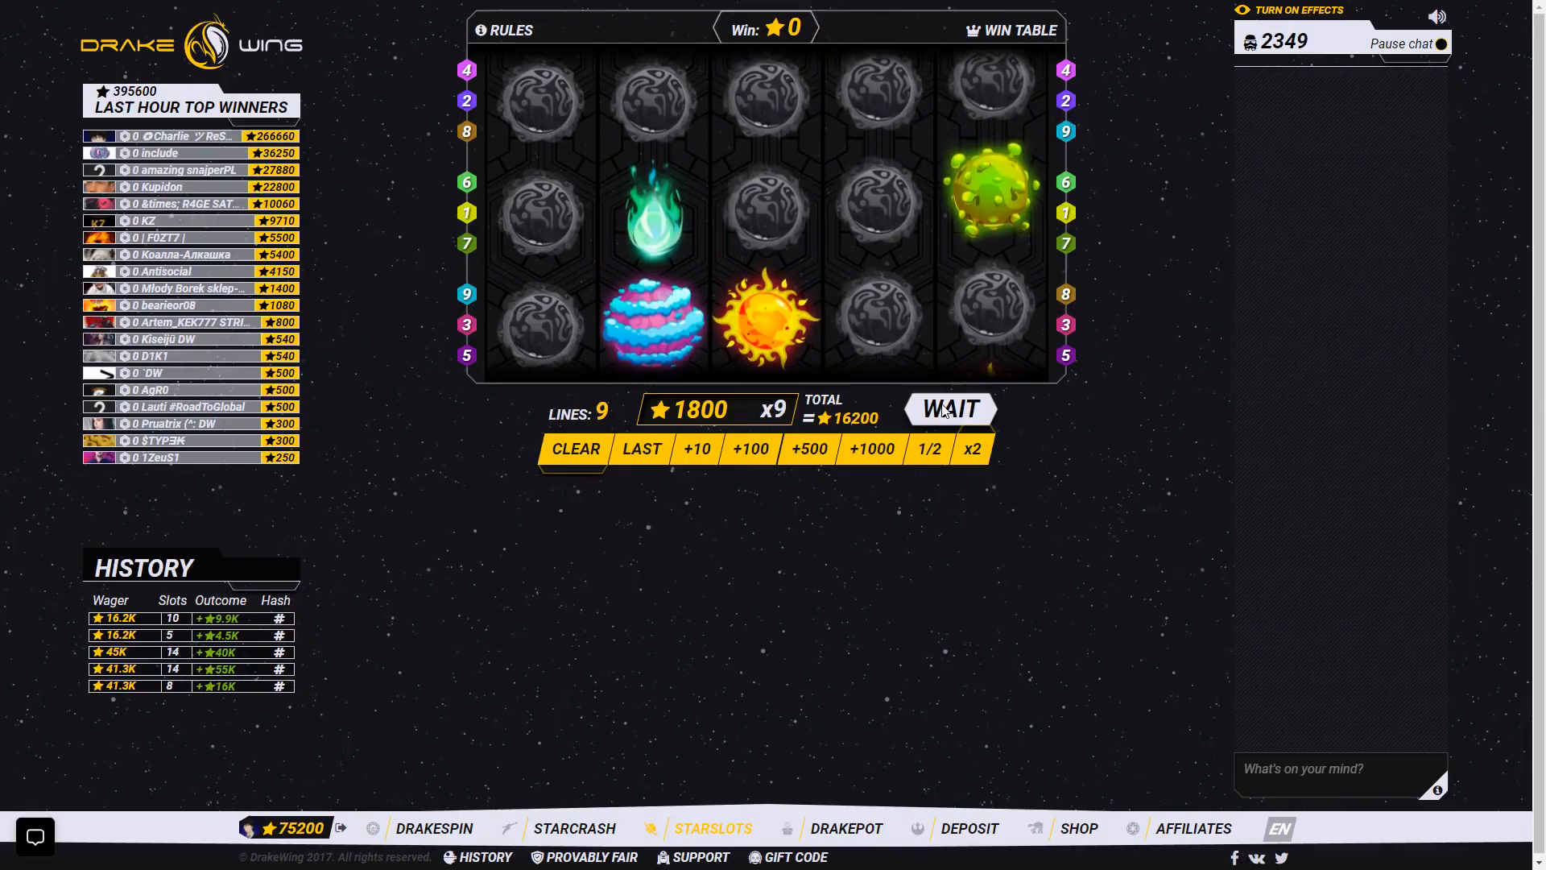
click(951, 407)
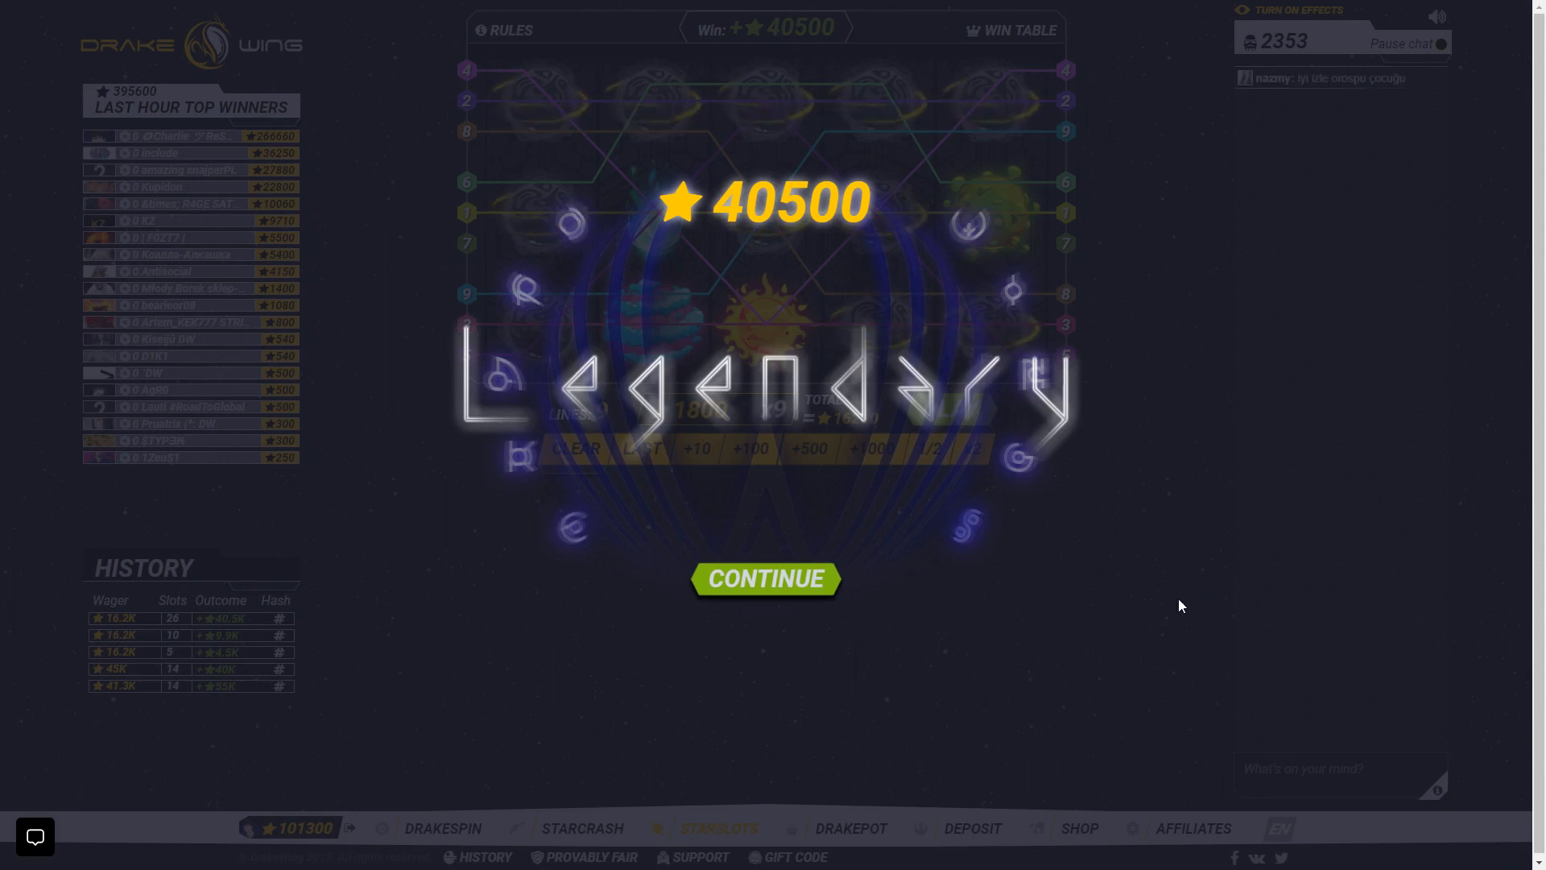
mouse_move(459, 353)
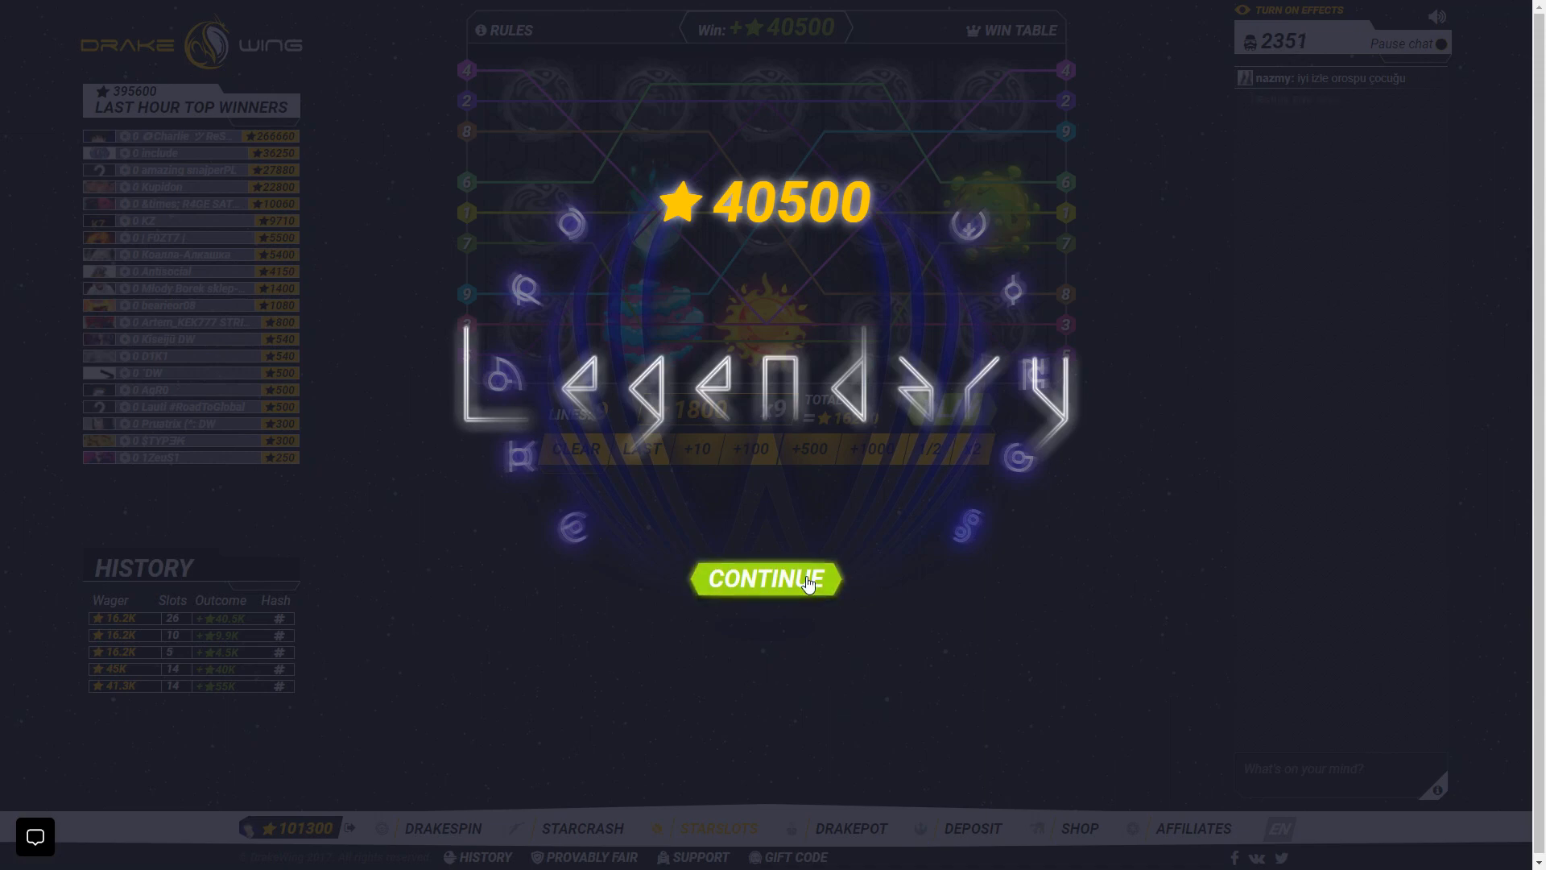
click(763, 578)
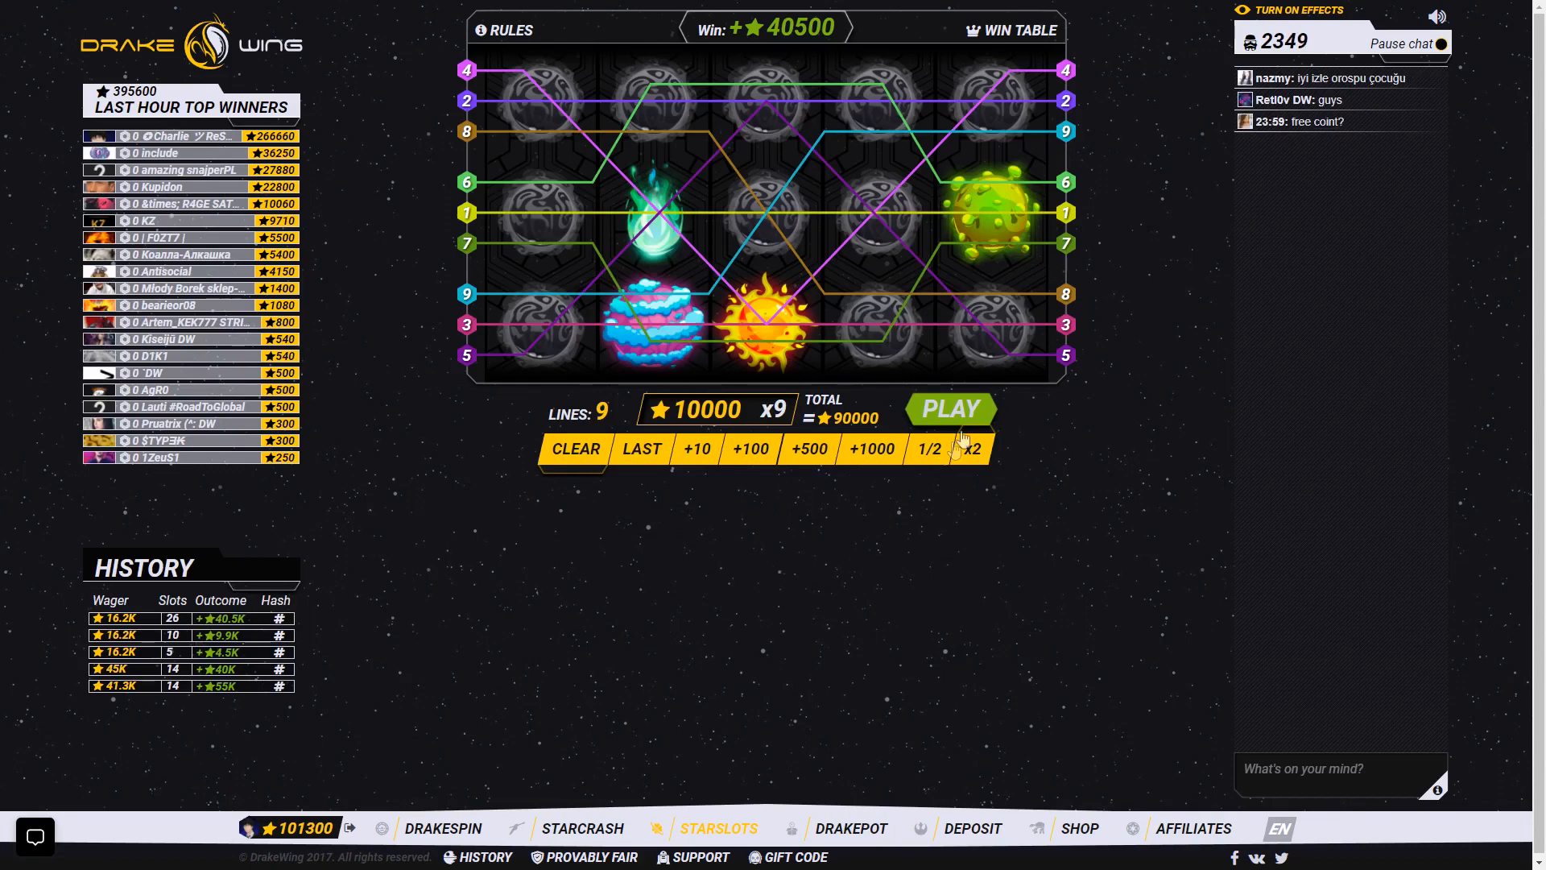
click(950, 408)
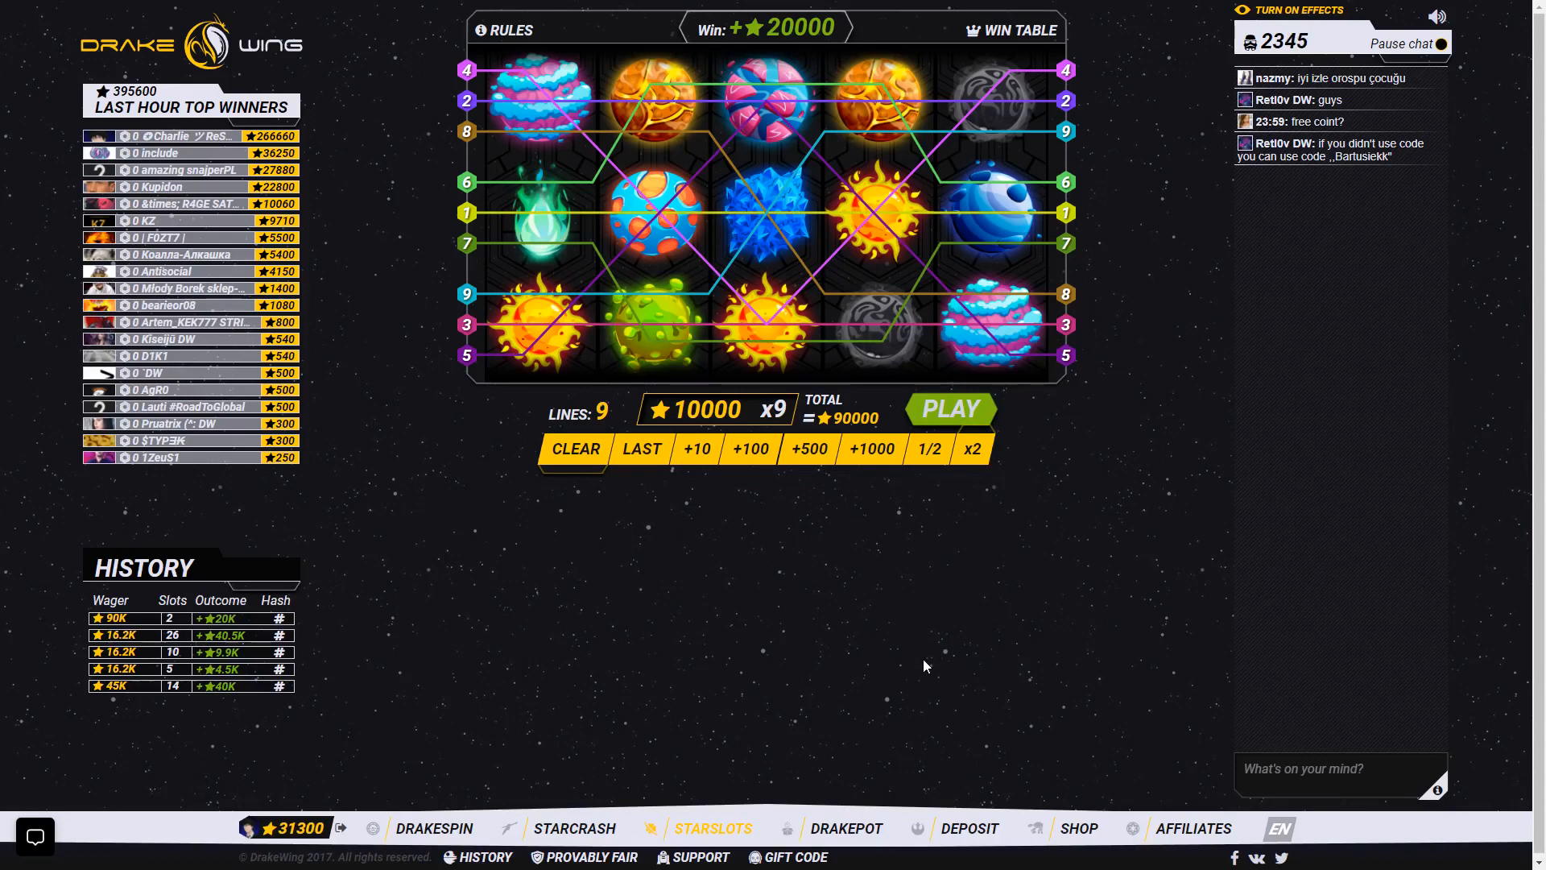
mouse_move(1100, 565)
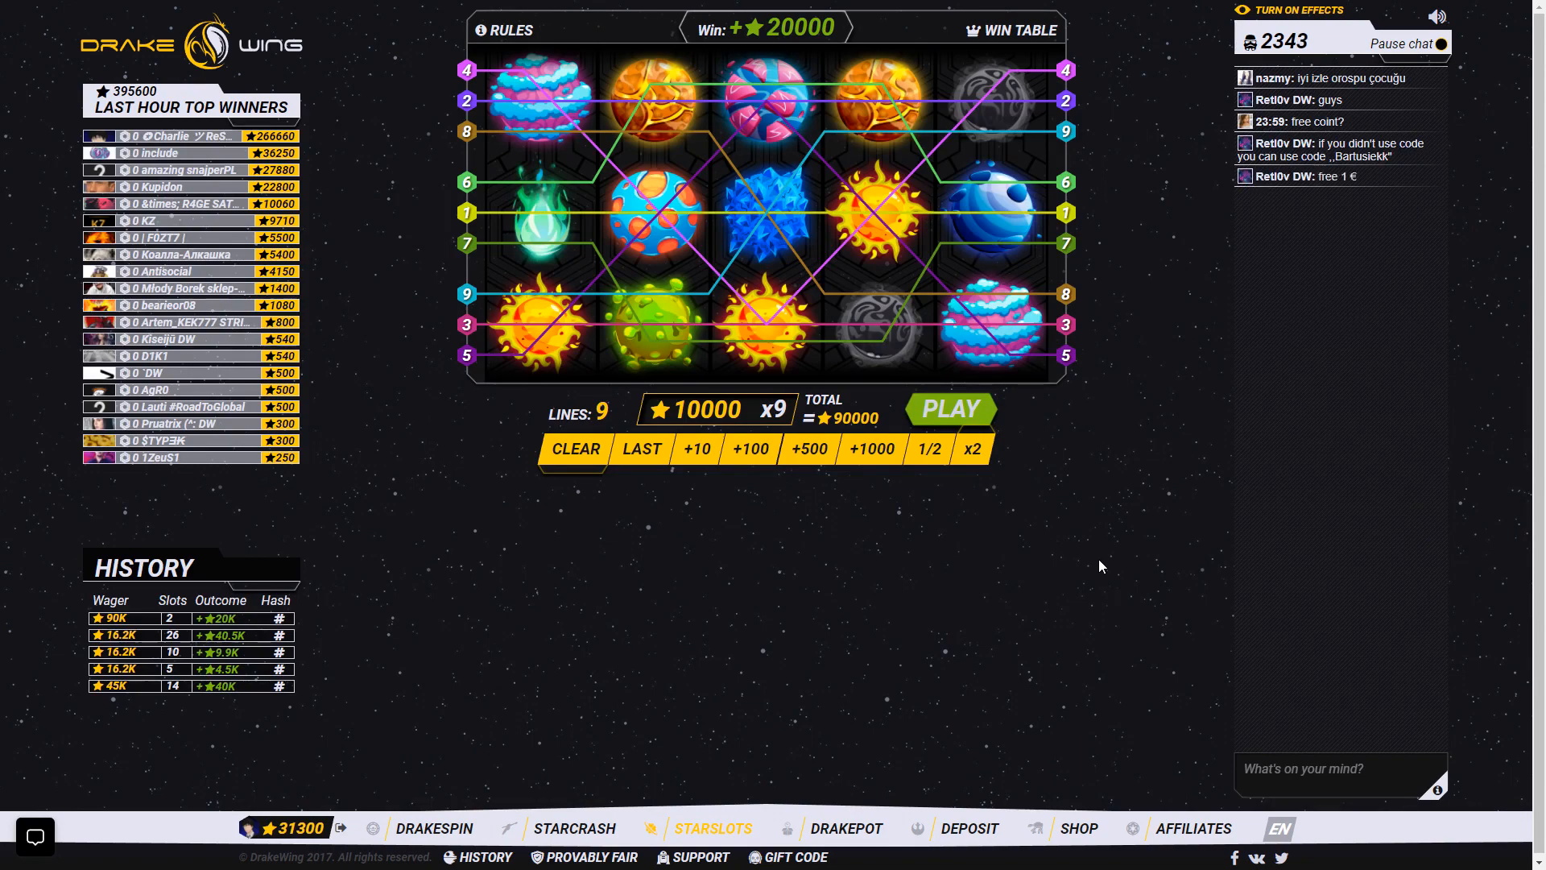
click(575, 828)
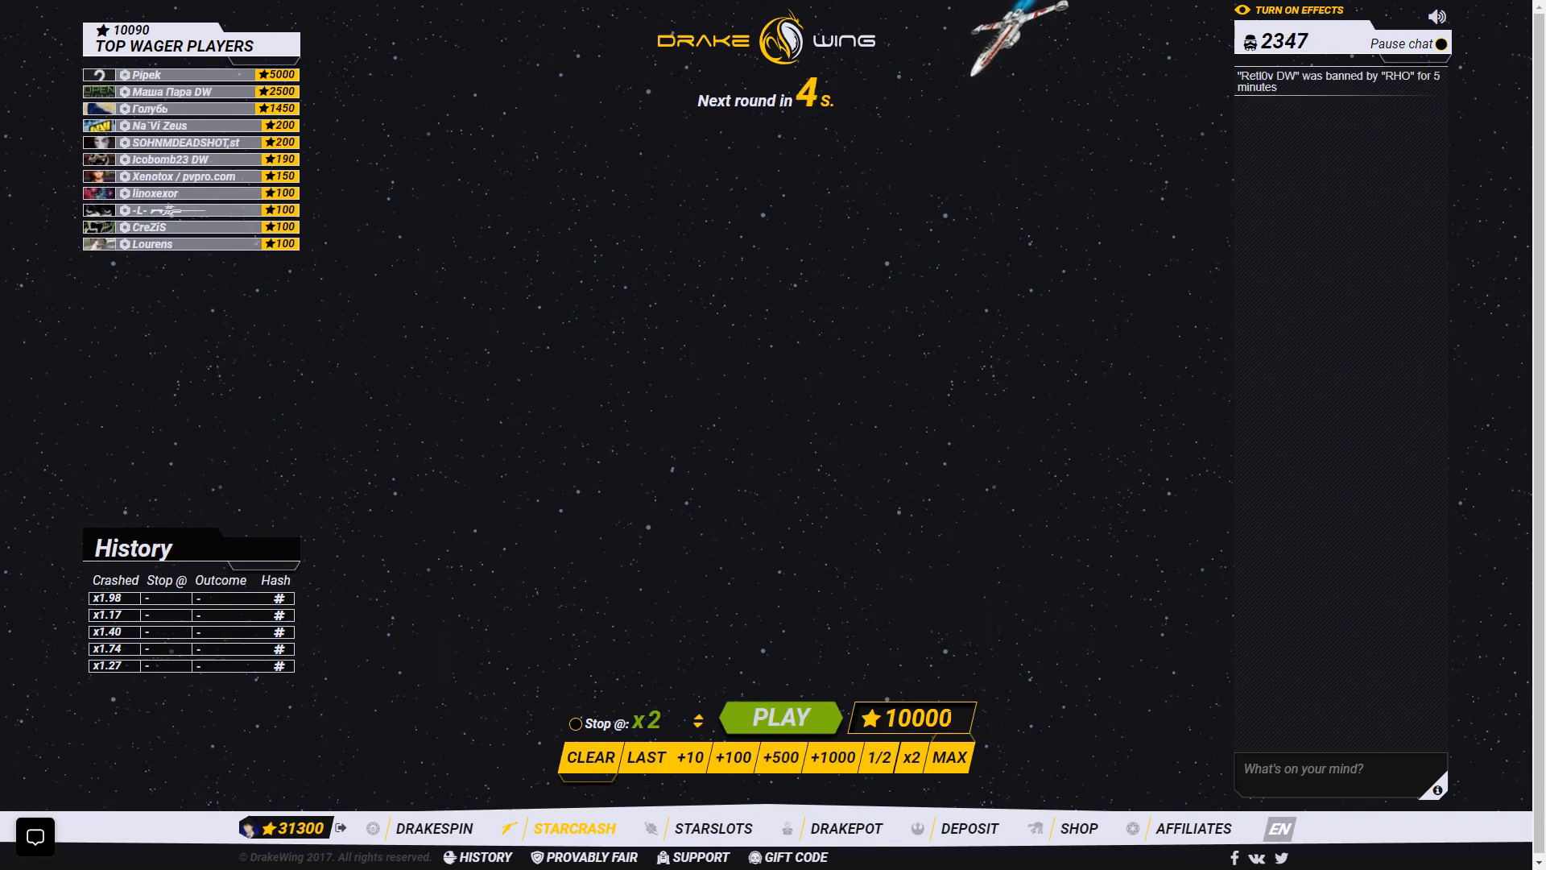
Lose StarCrash bets of 10000, 11300 and 10000, reaching 0 coins, and view the skin shop.
click(780, 717)
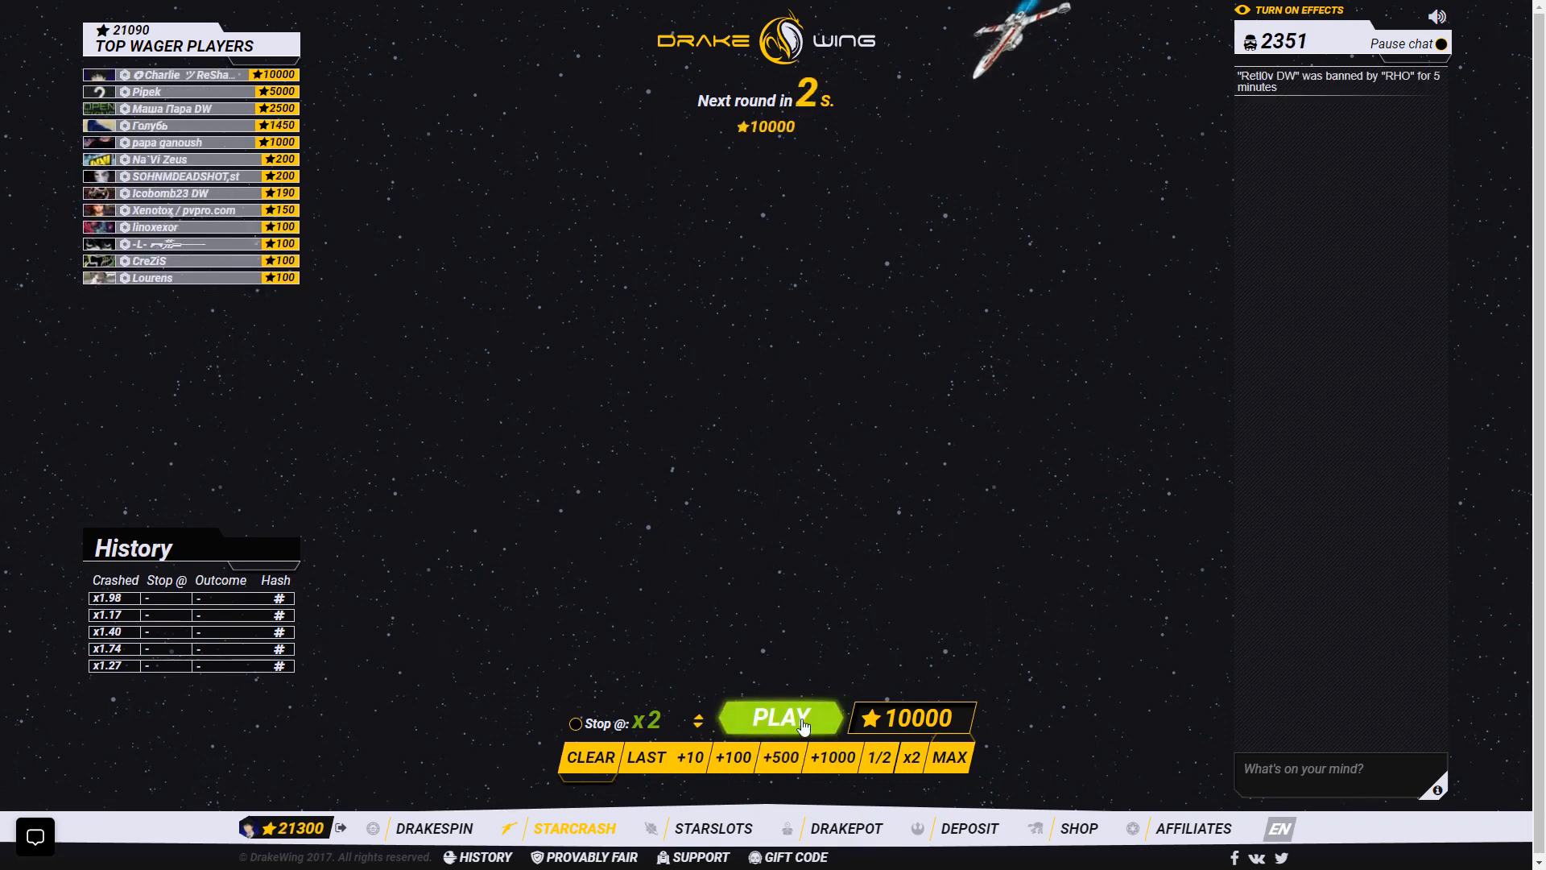
click(779, 717)
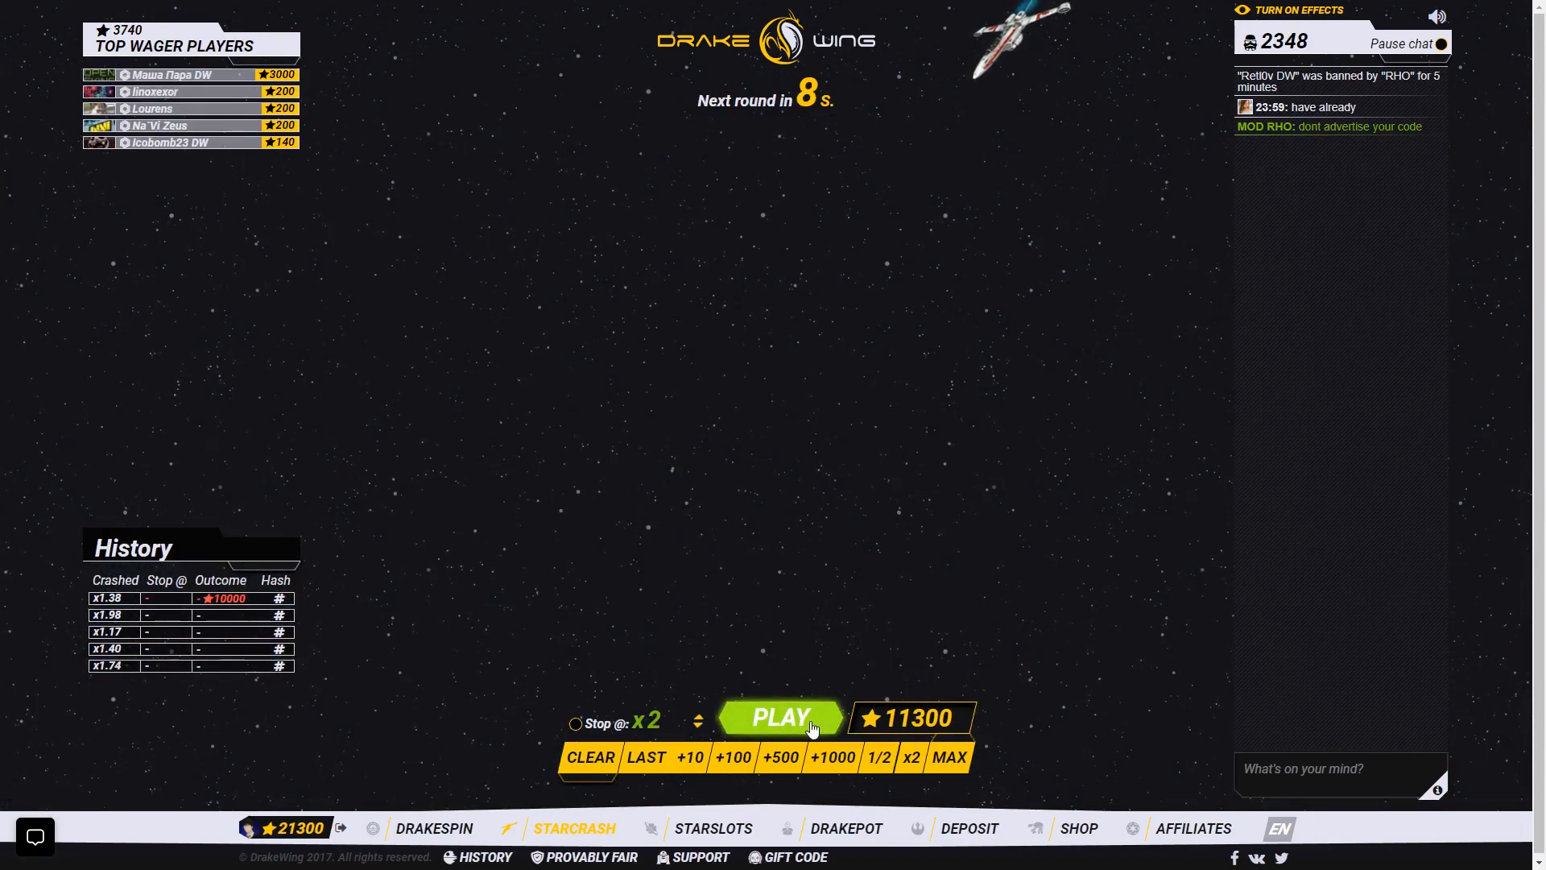
click(779, 716)
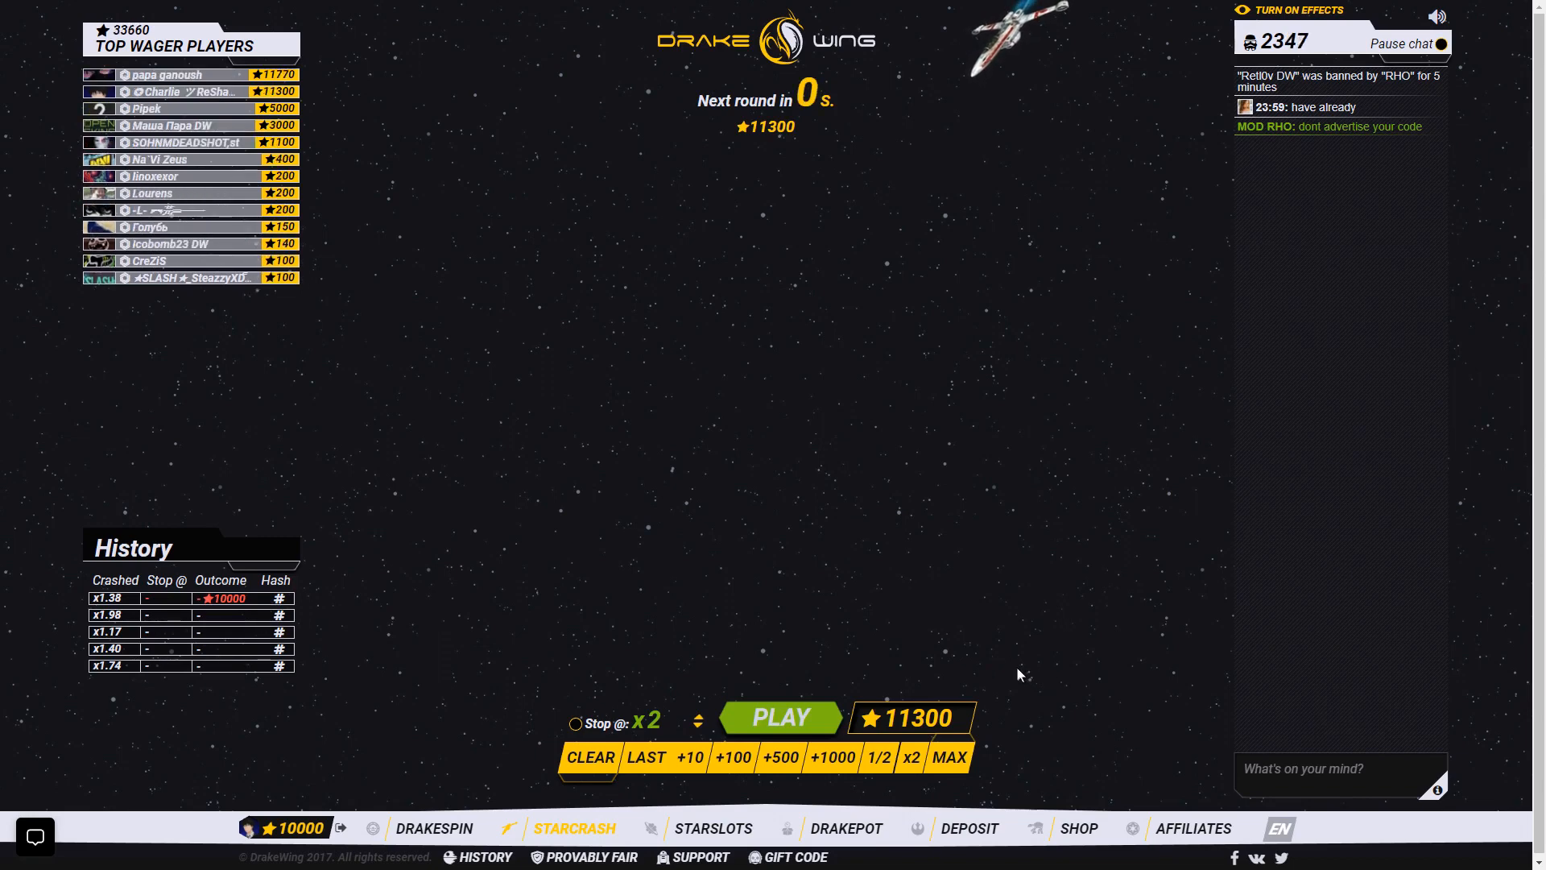
click(780, 717)
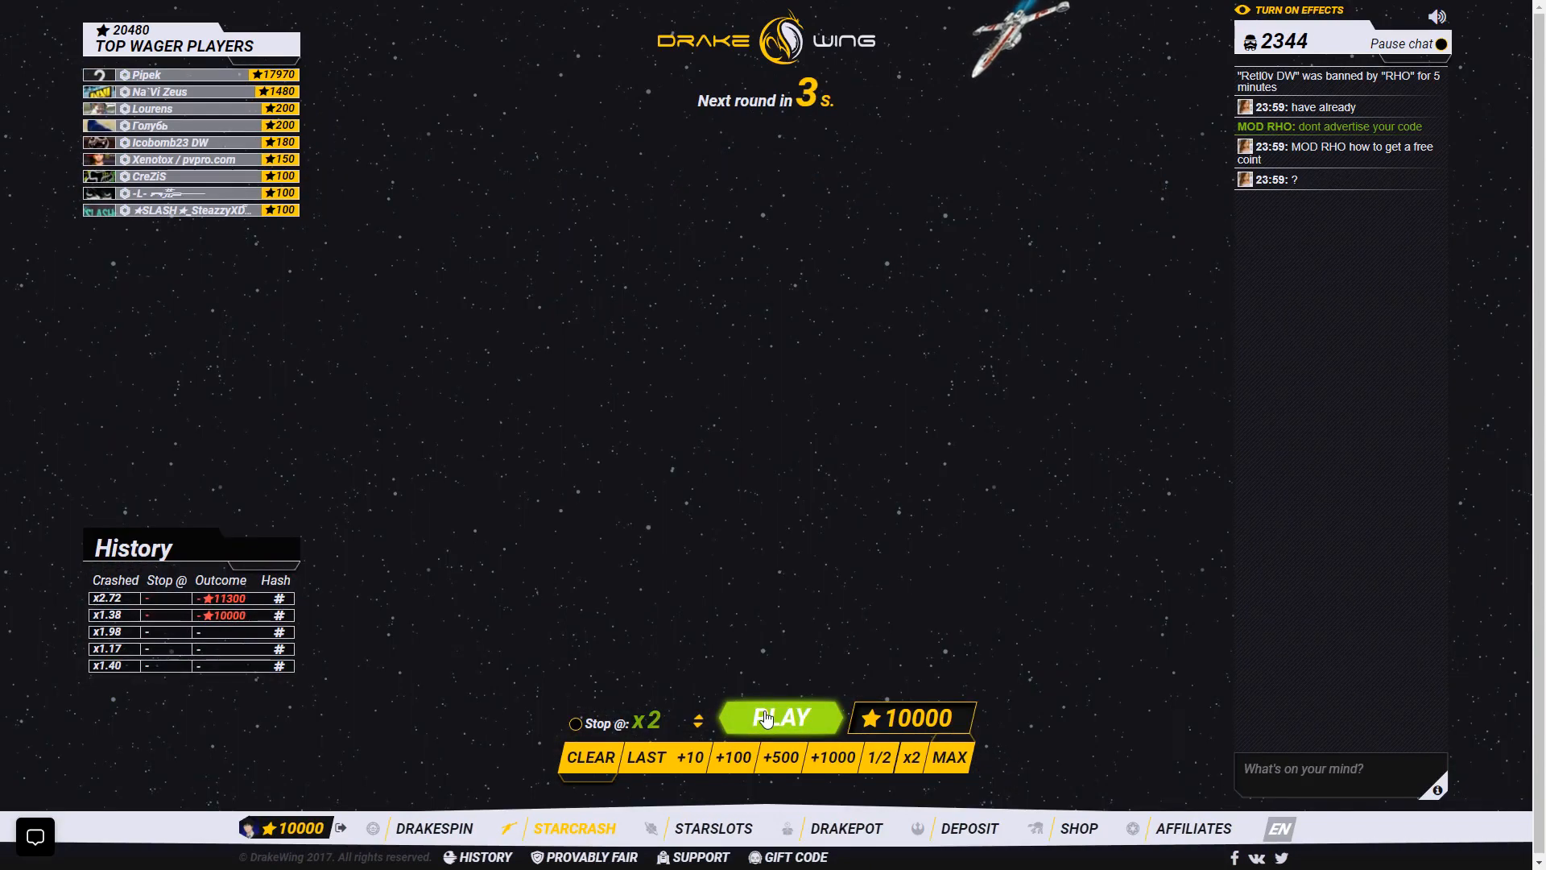
click(780, 717)
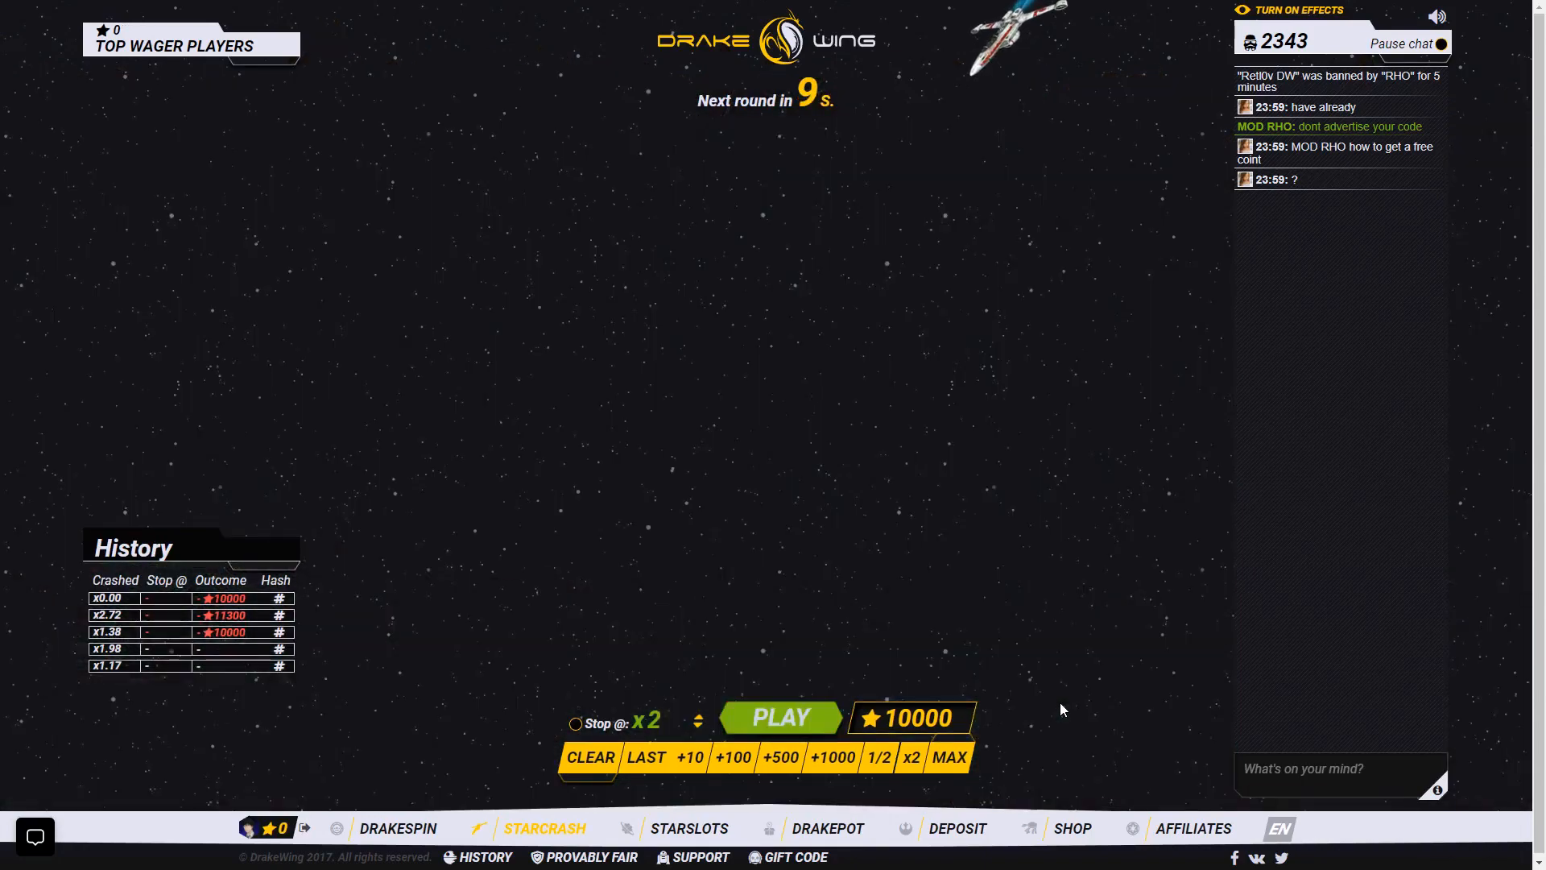
click(1073, 828)
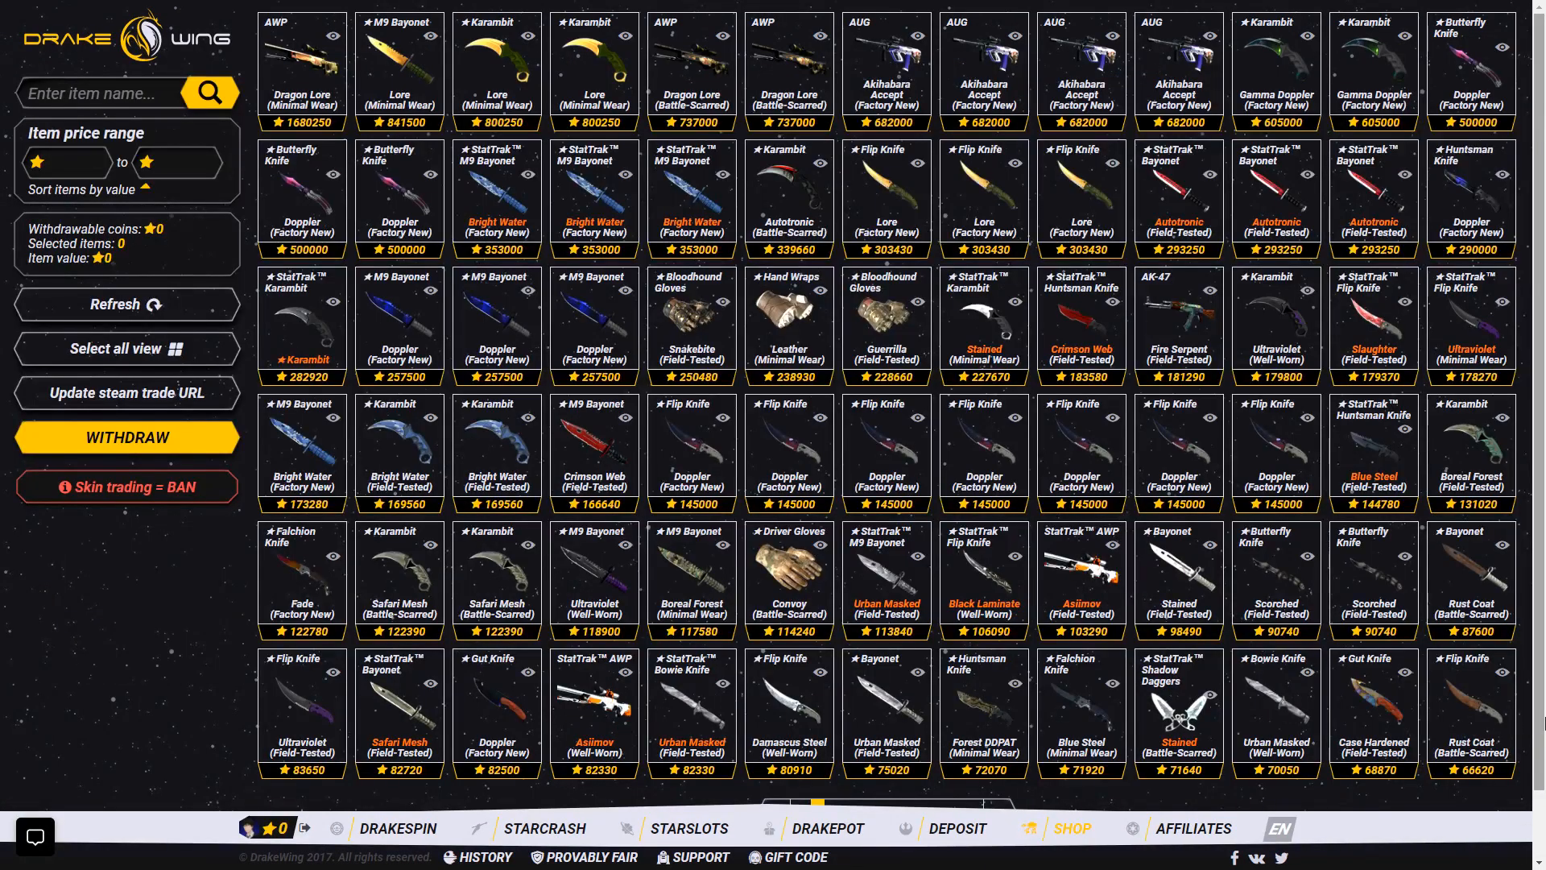